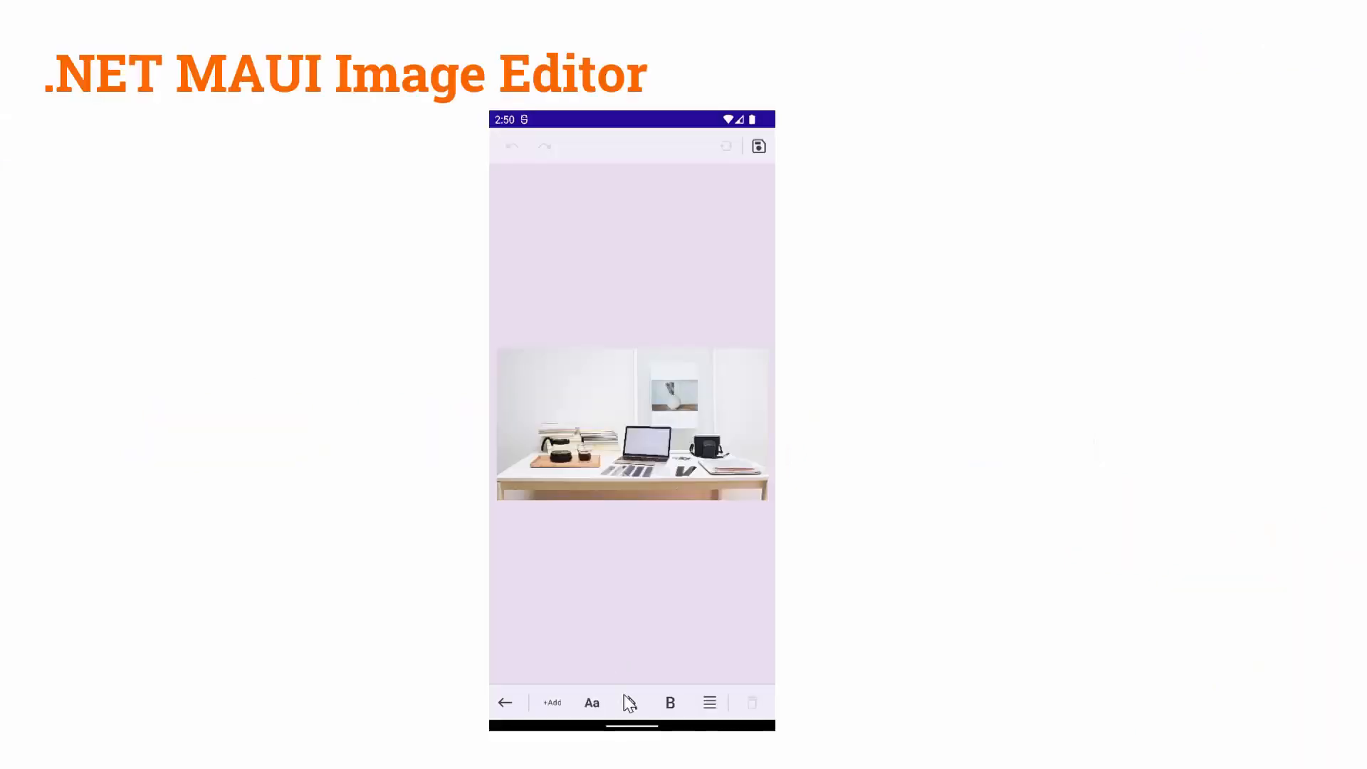
# - Browse the shape annotation and cropping options in the running image editor demo
pyautogui.click(590, 702)
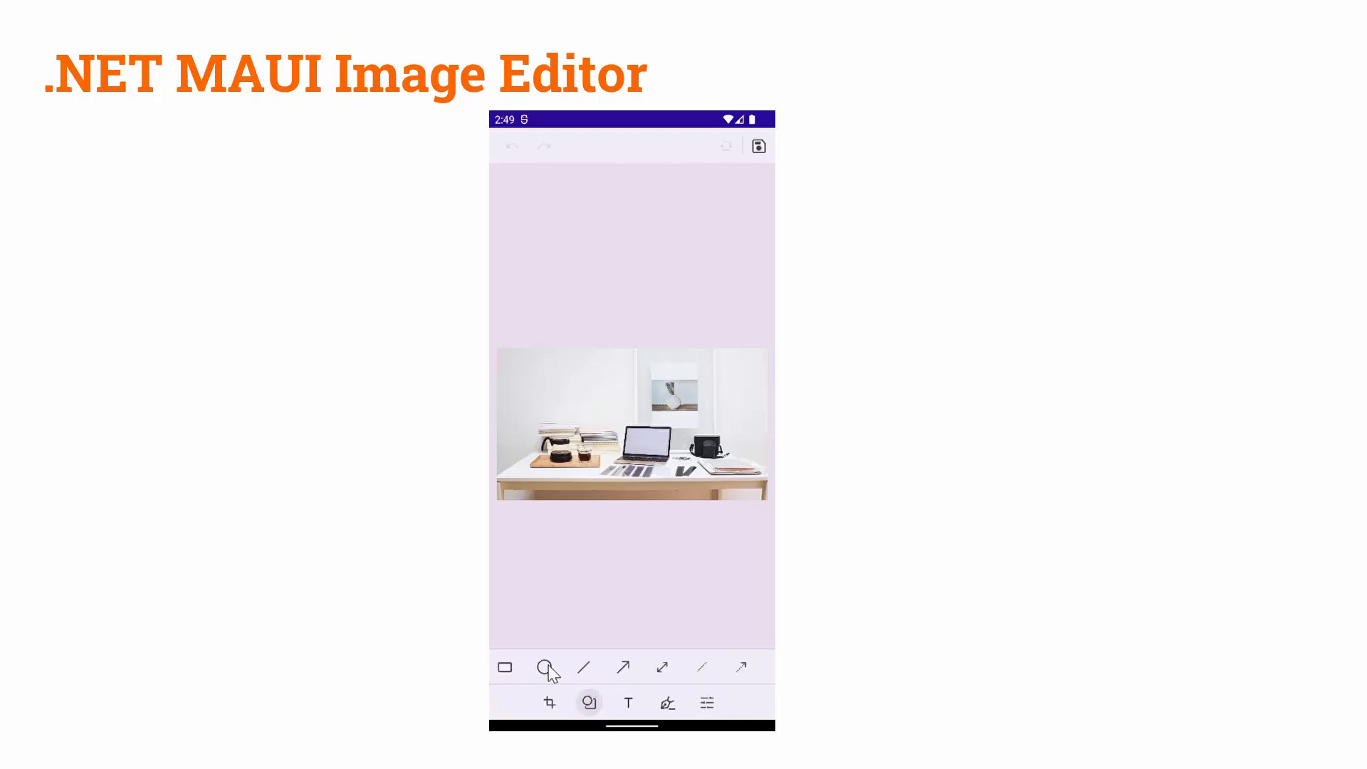
pyautogui.click(549, 702)
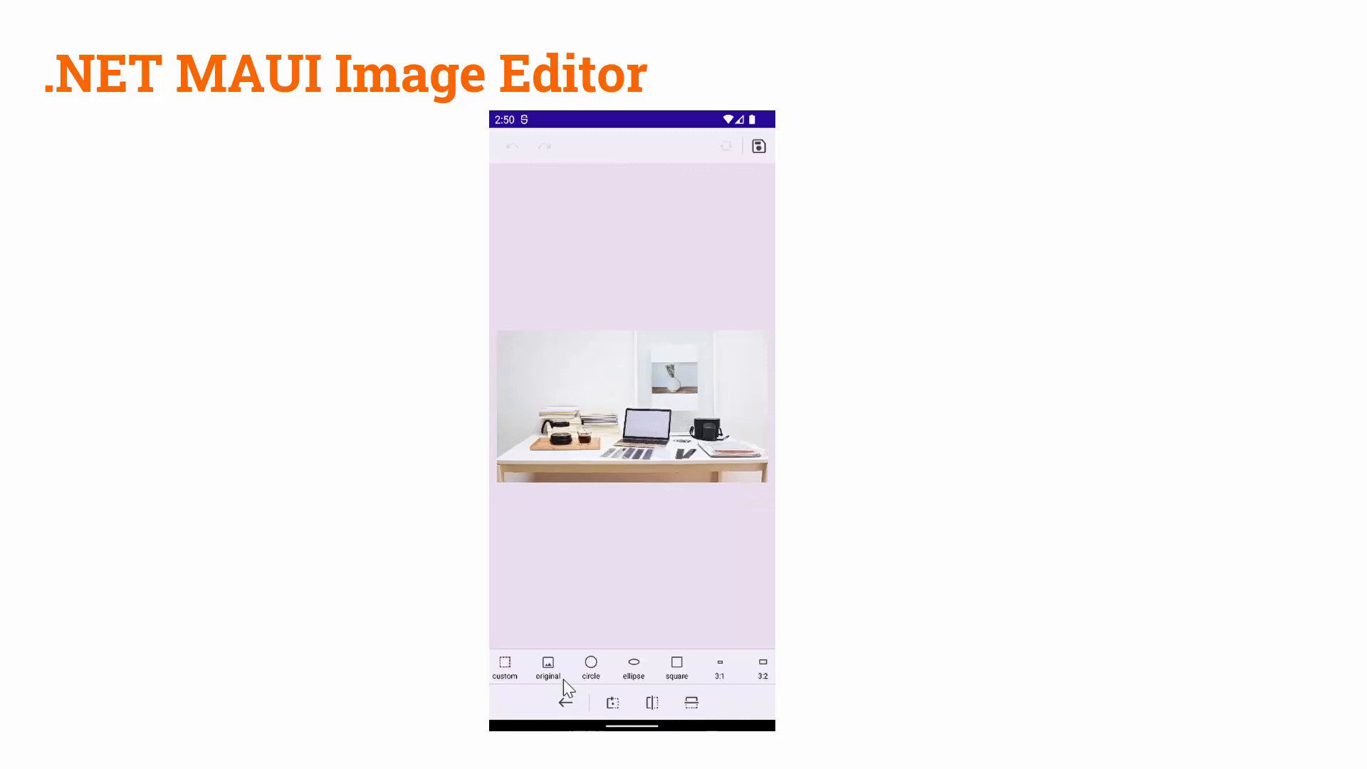
pyautogui.click(650, 703)
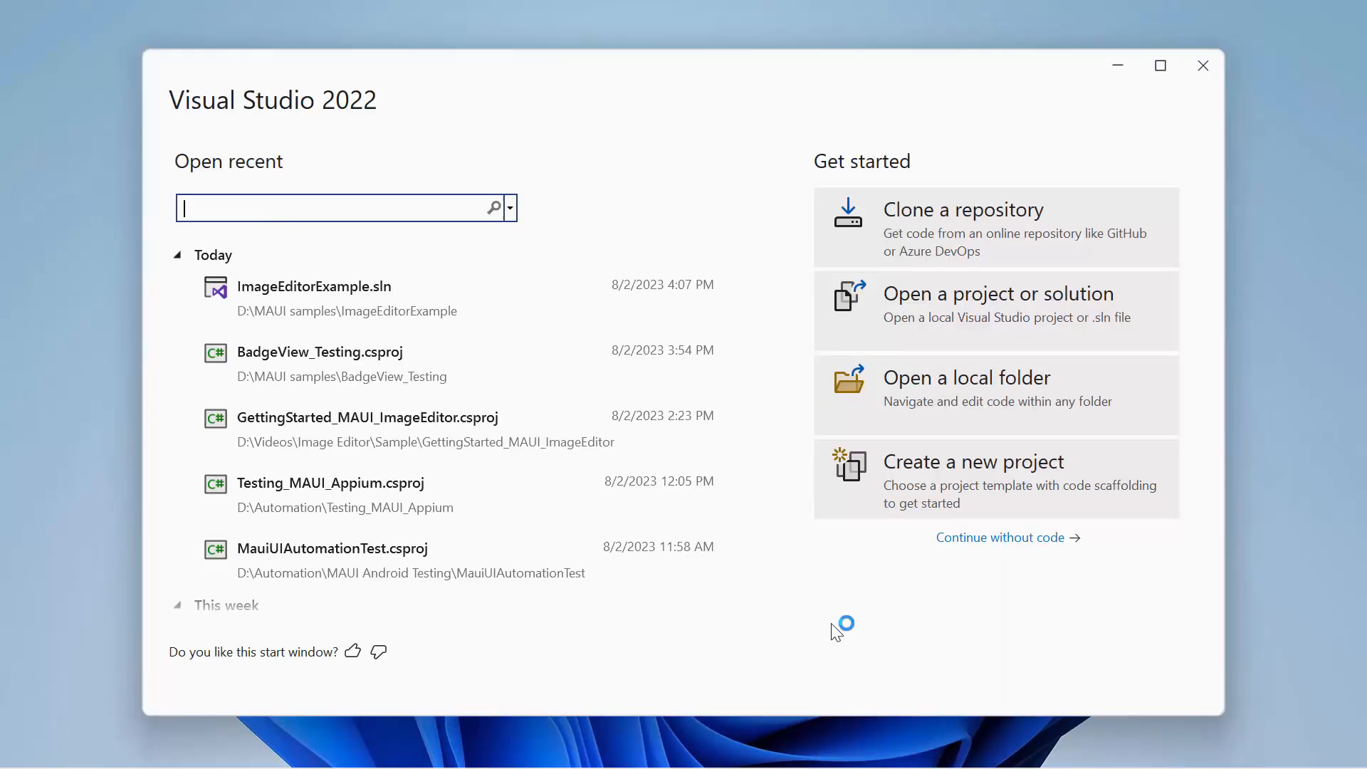
# - Create a new .NET MAUI App project named ImageEditorEx targeting .NET 7.0
pyautogui.click(974, 461)
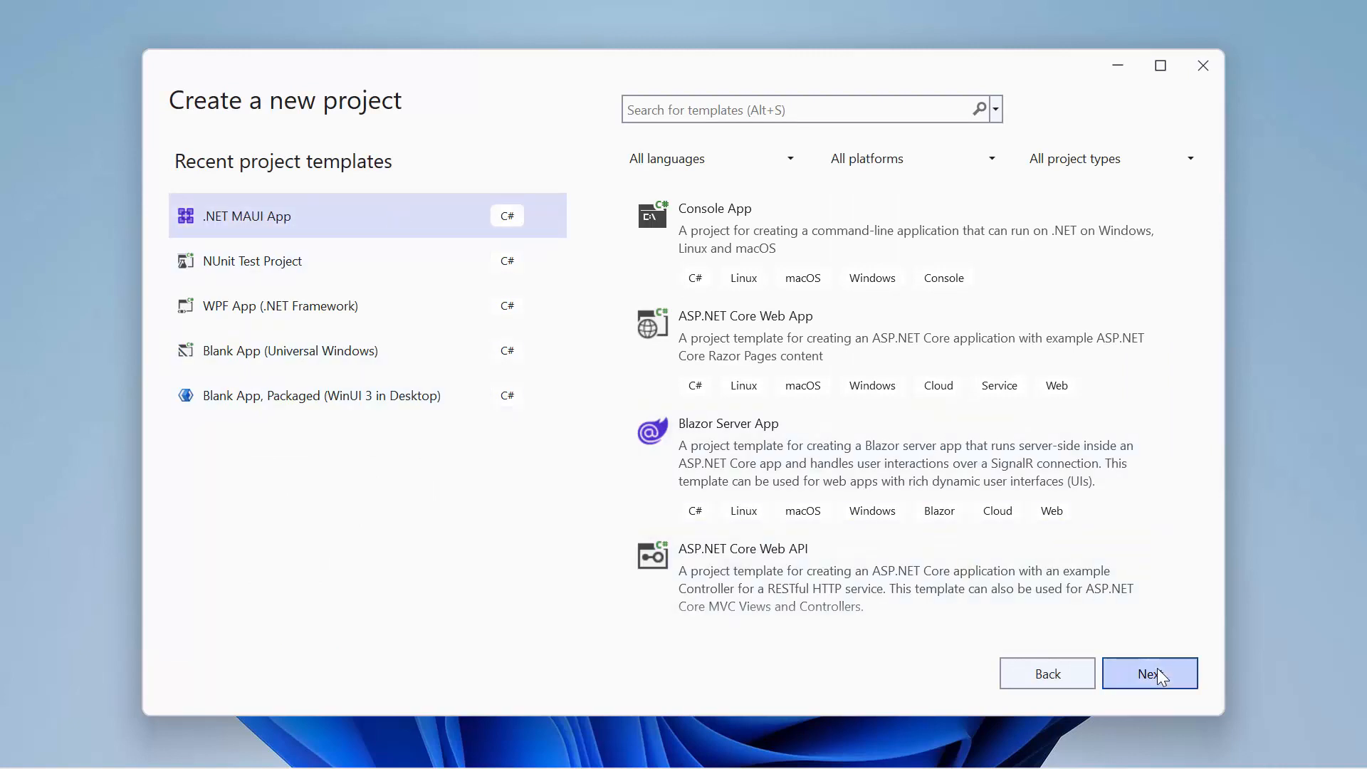
pyautogui.click(1150, 673)
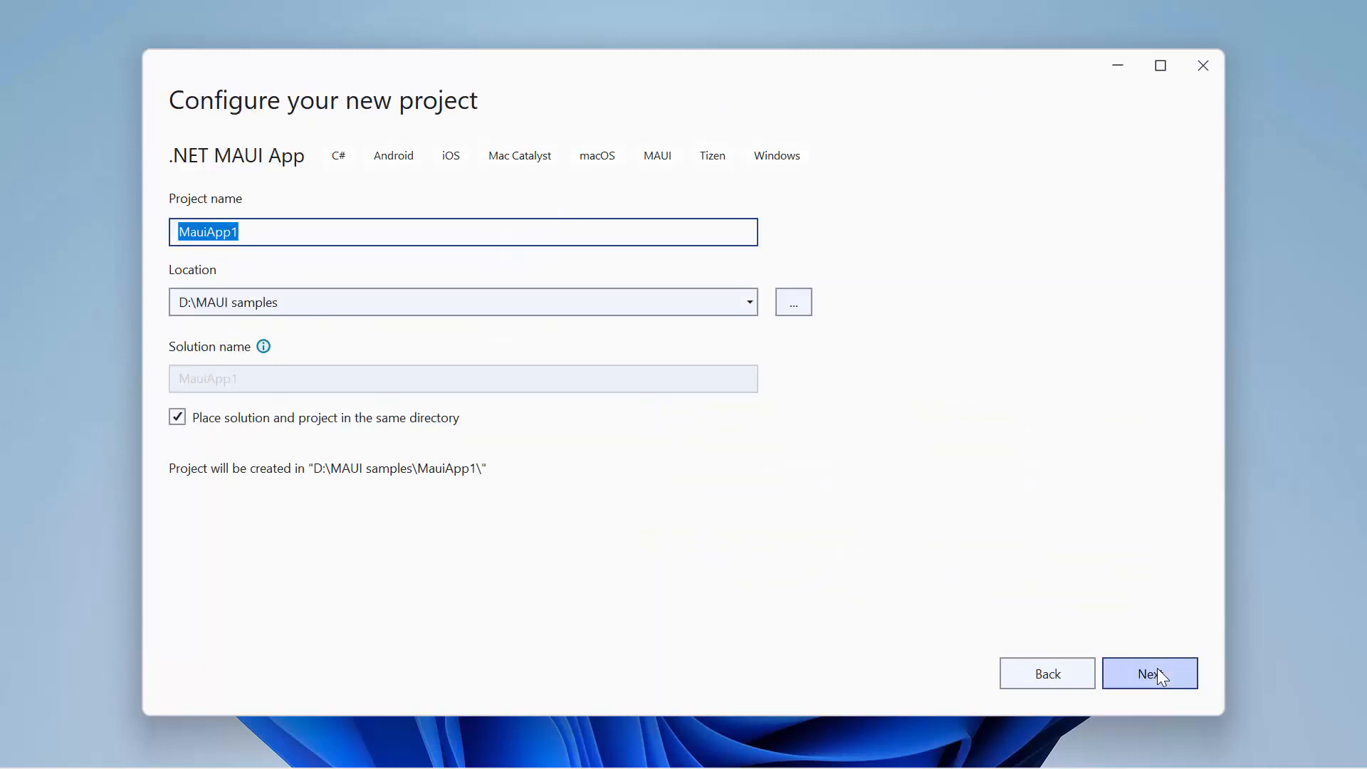
pyautogui.write('ImageEditorEx')
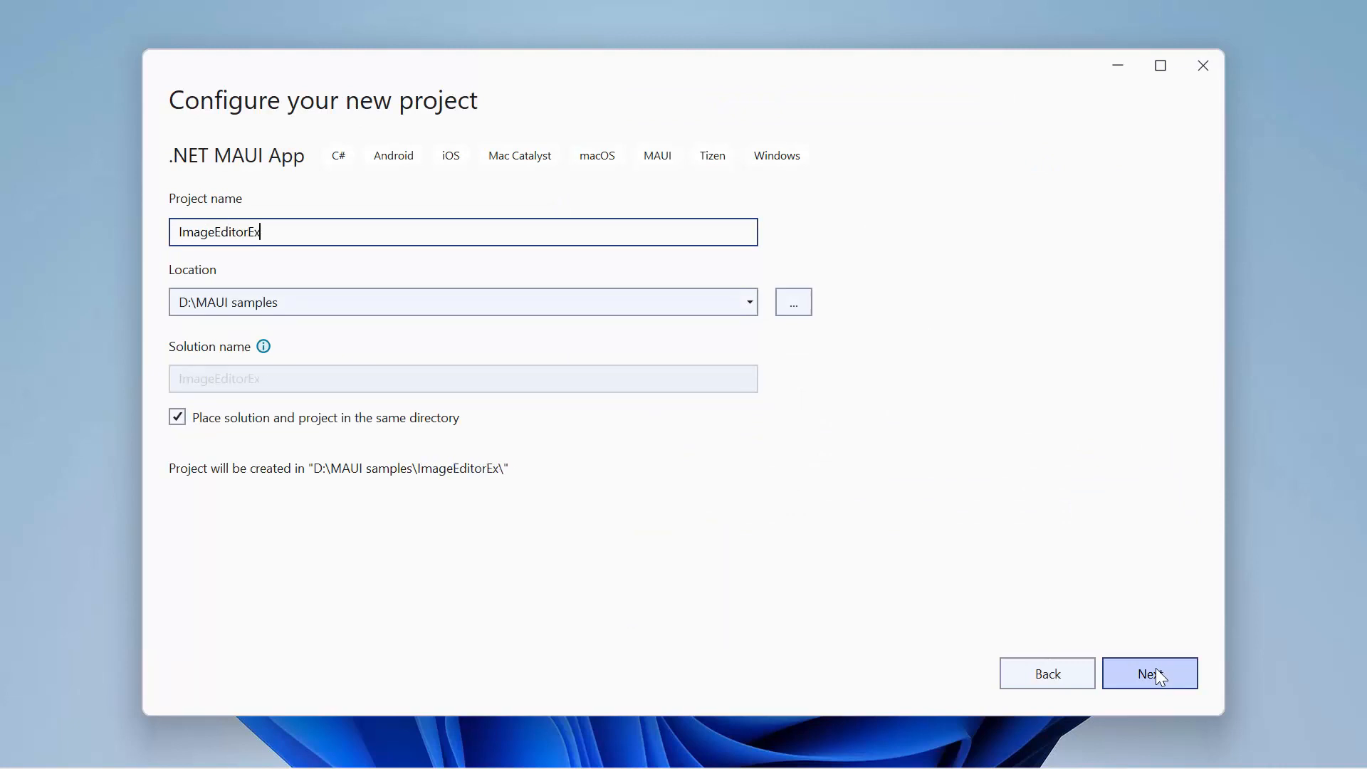
pyautogui.click(1150, 672)
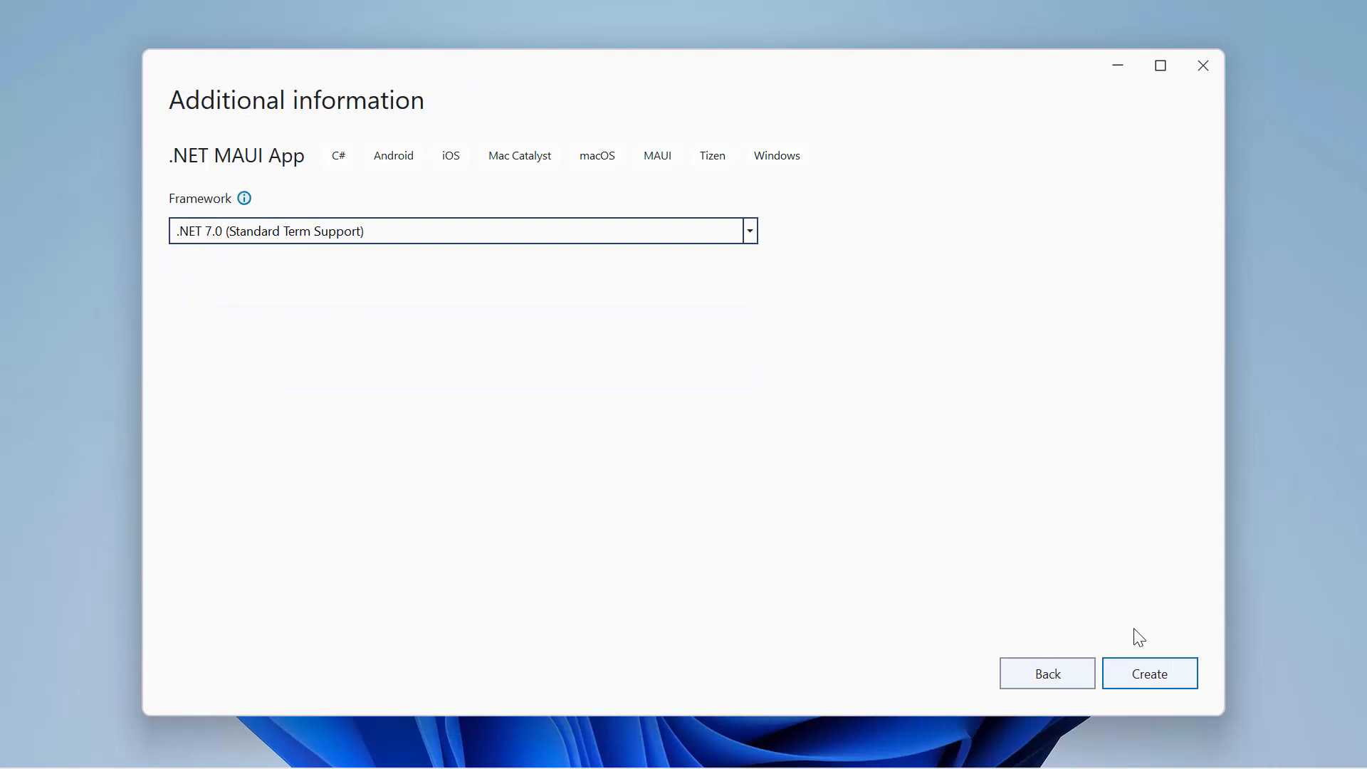
pyautogui.click(1149, 673)
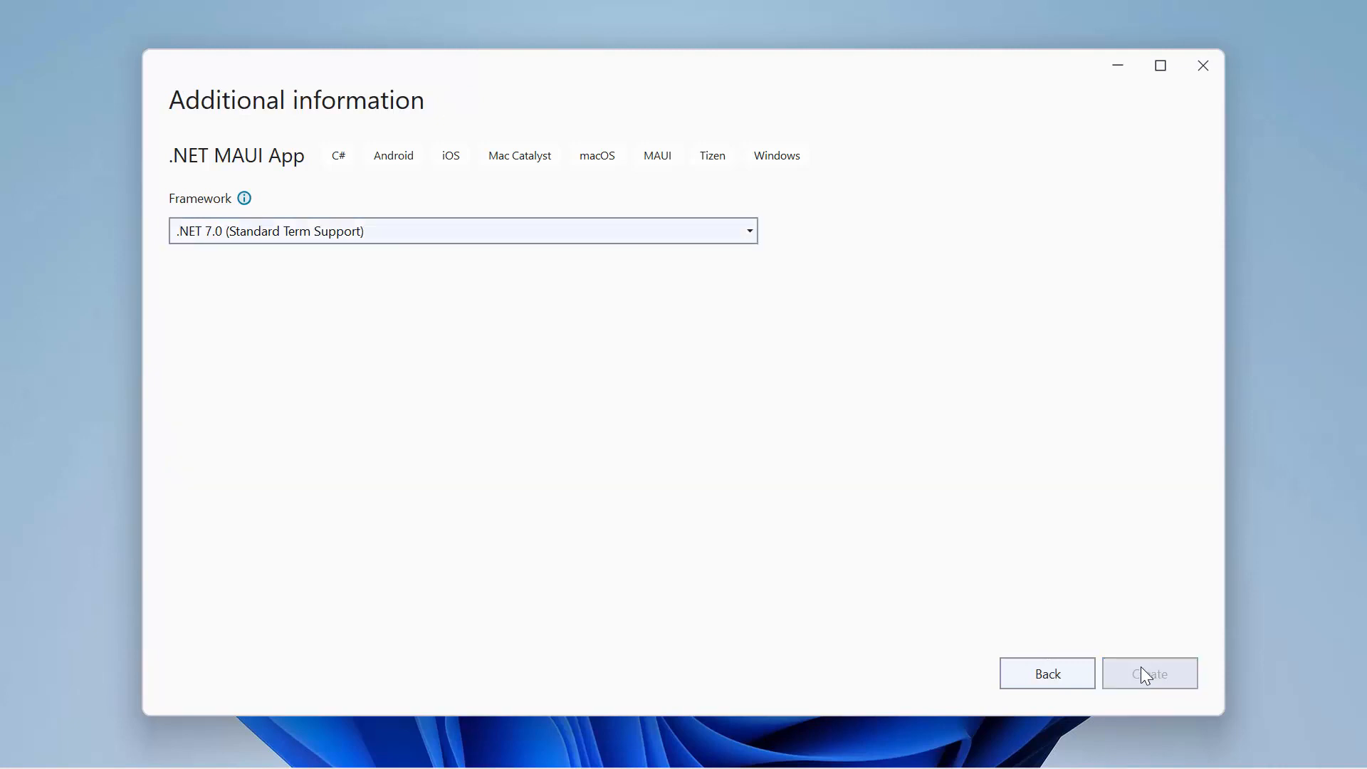
pyautogui.click(1149, 673)
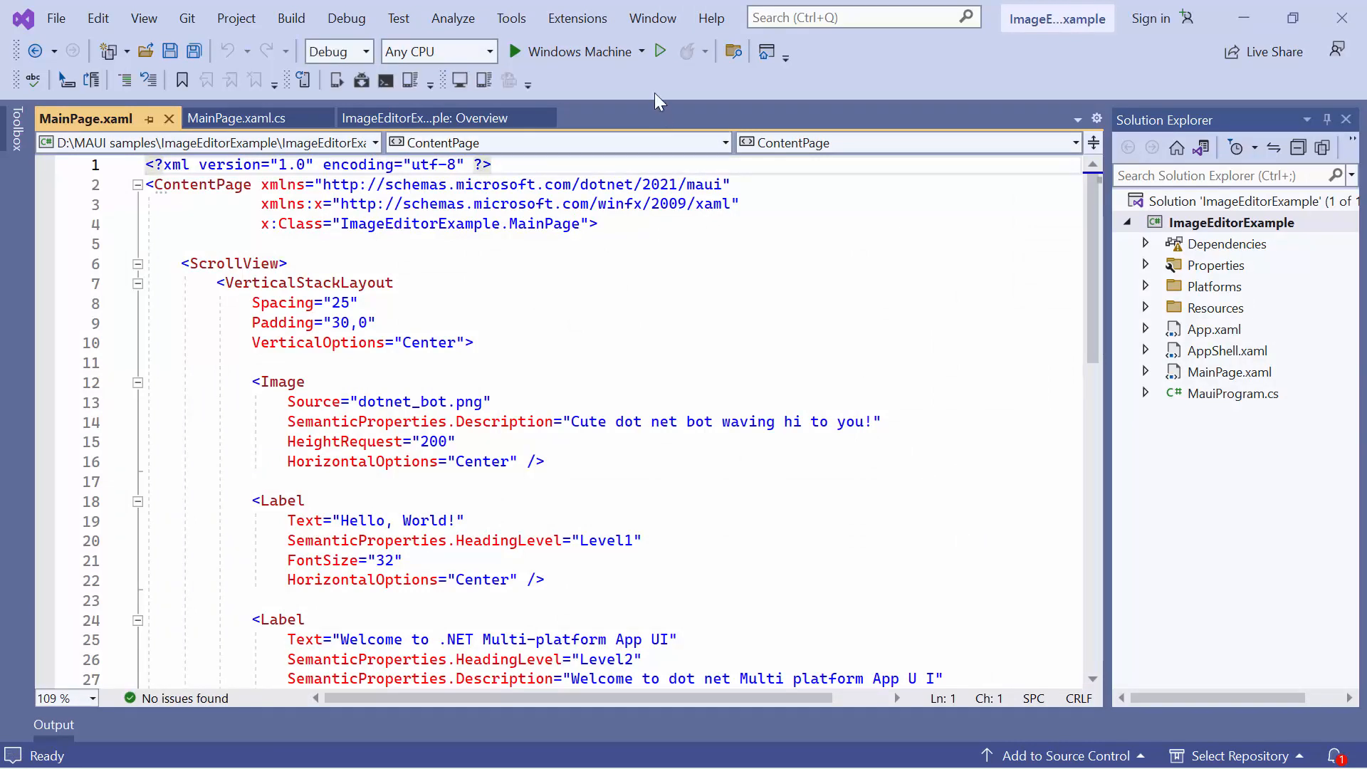
# - Set the run target to the Pixel 5 - API 32 emulator and open the NuGet Package Manager
pyautogui.click(640, 51)
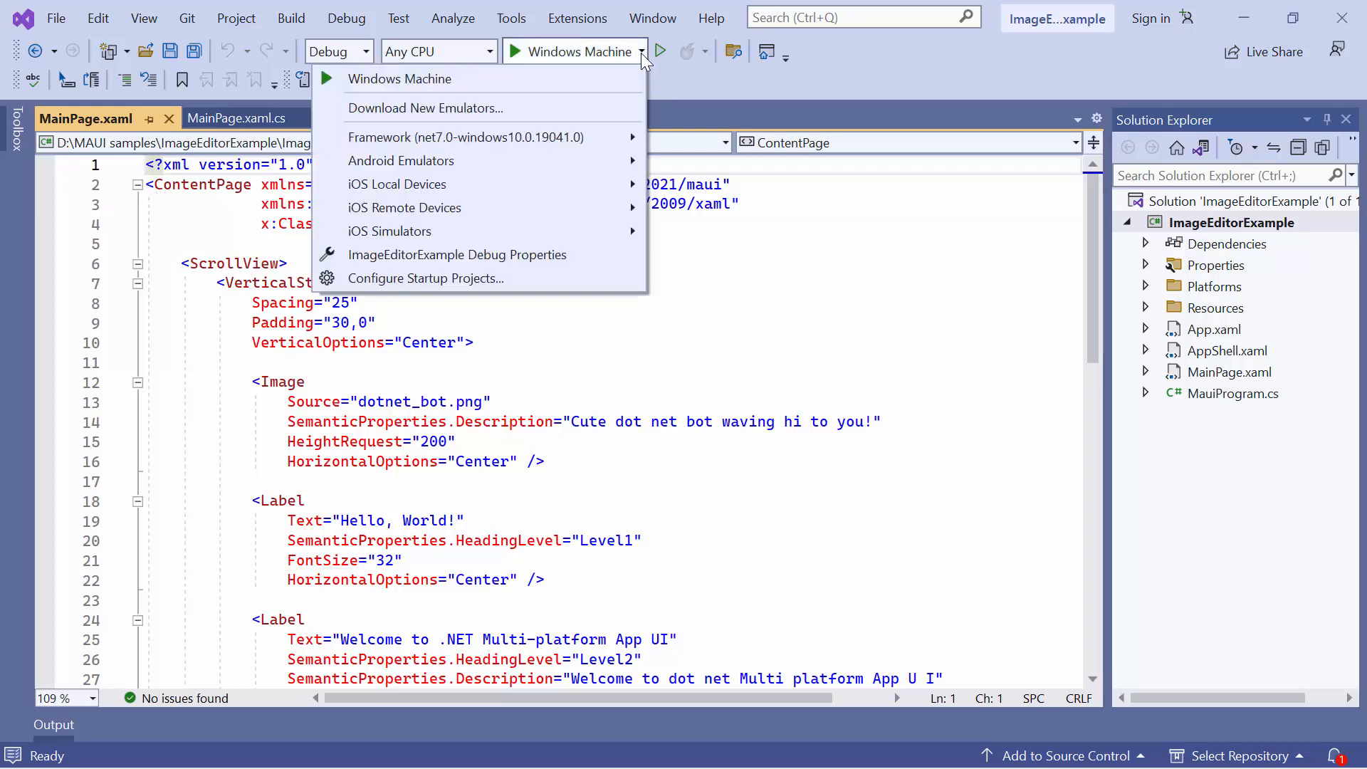
pyautogui.moveTo(401, 160)
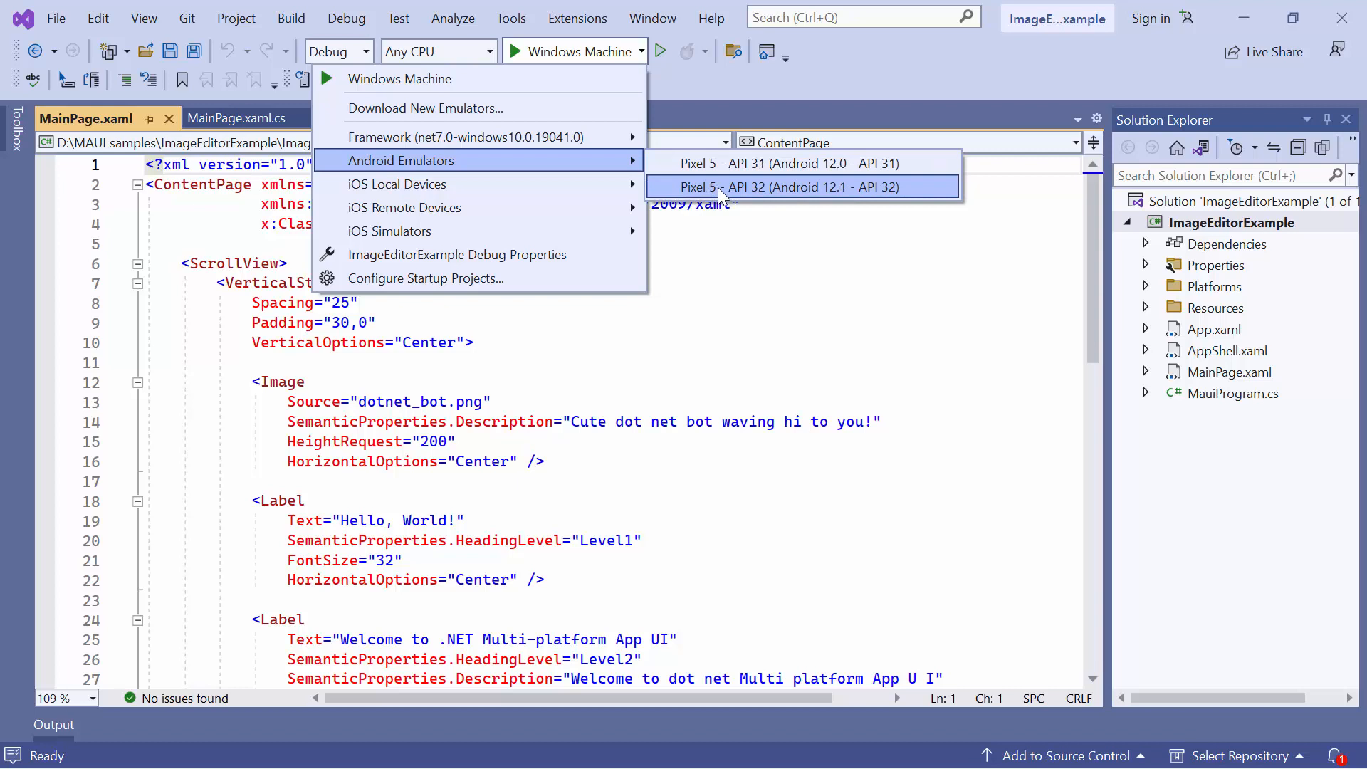
pyautogui.click(789, 187)
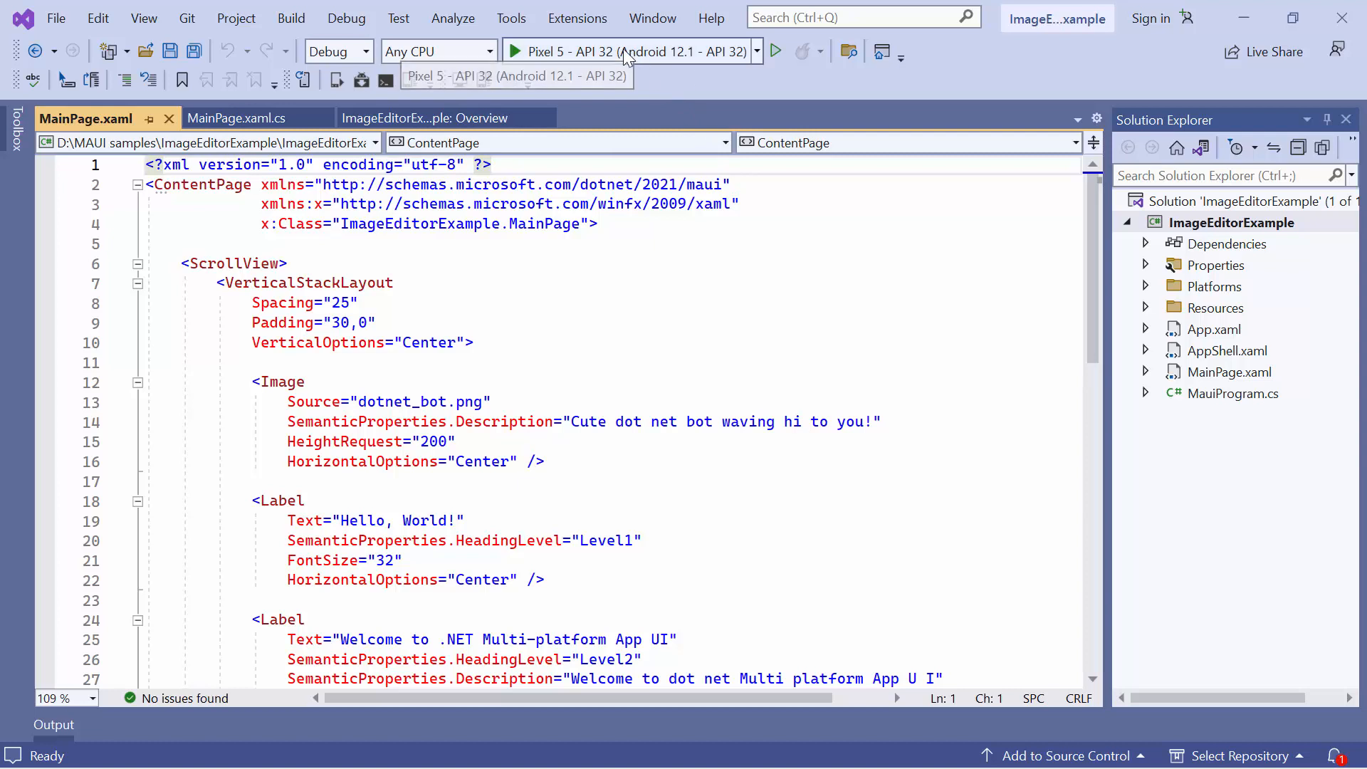
pyautogui.click(774, 50)
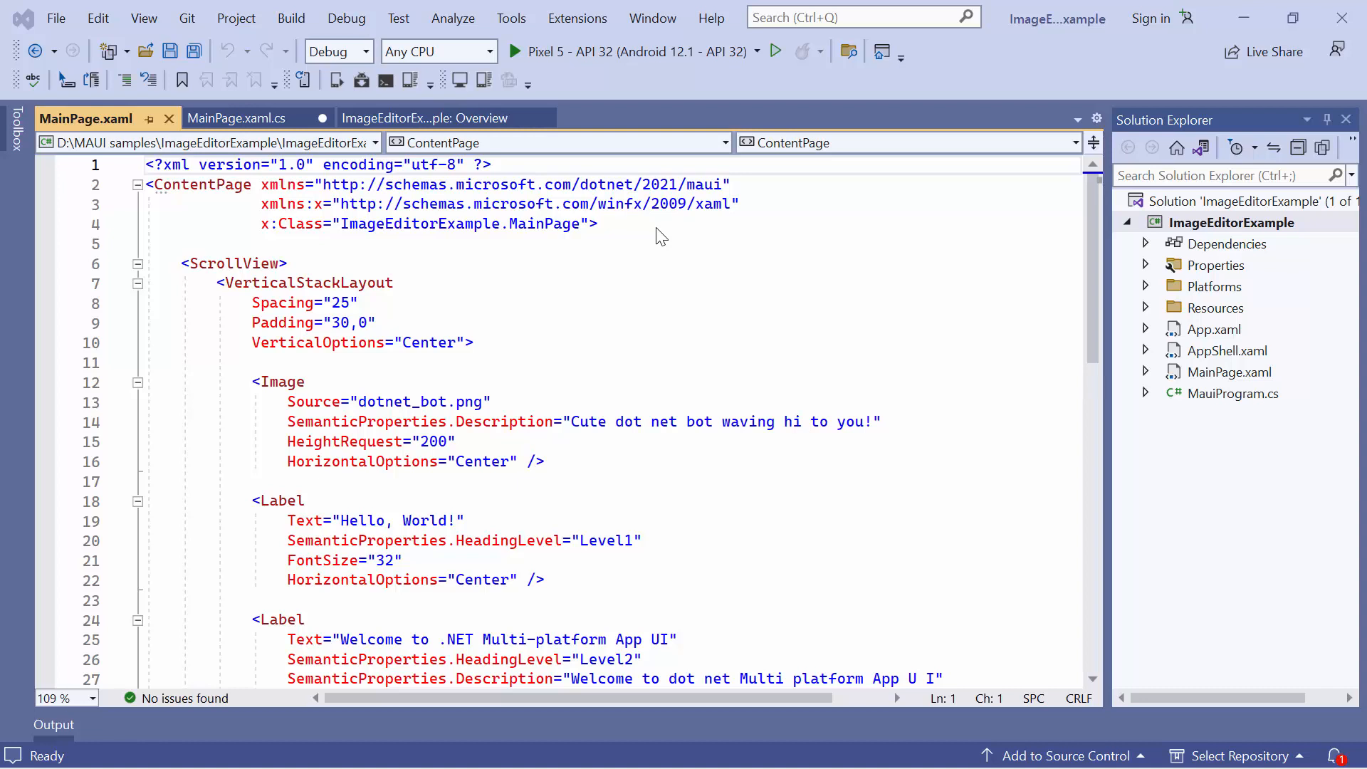
pyautogui.click(1231, 222)
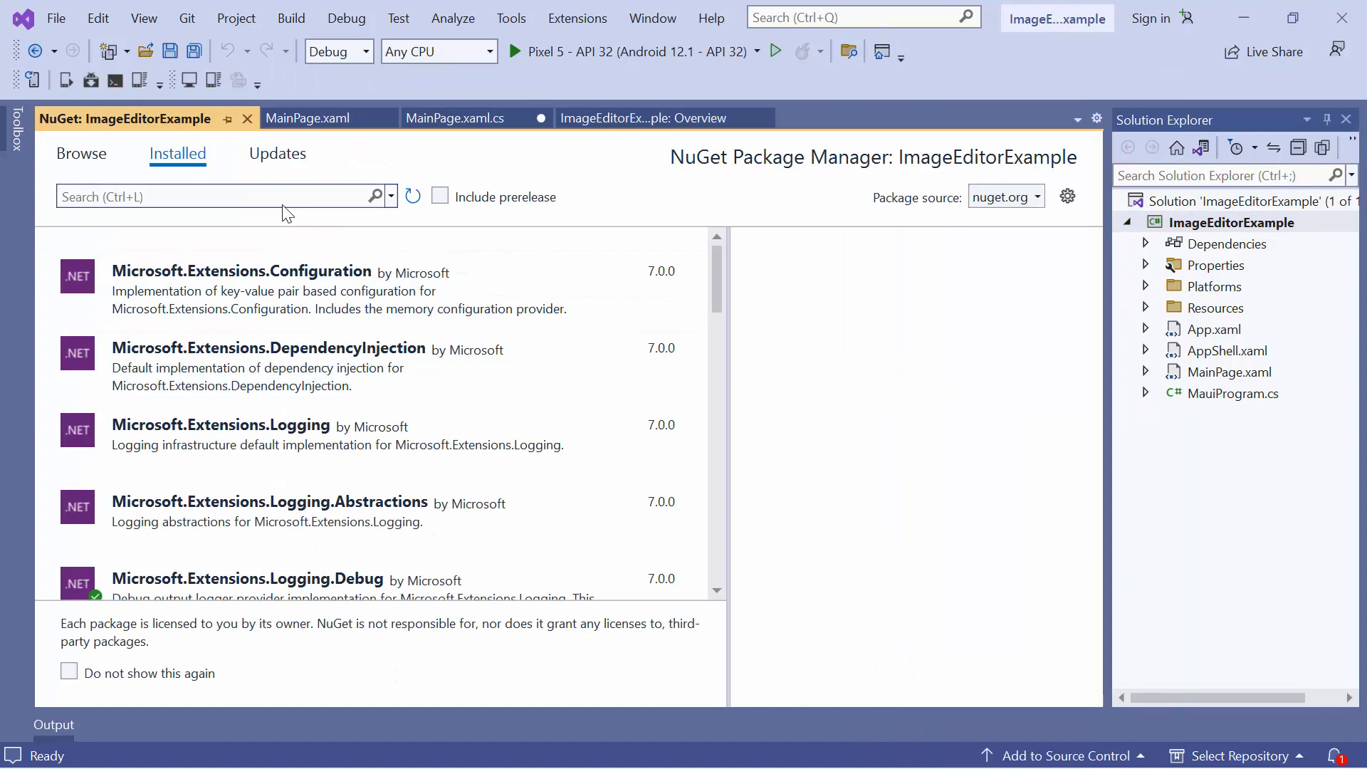
# - Search Syncfusion.Maui on Browse and install Syncfusion.Maui.ImageEditor 22.2.7, confirming Preview Changes
pyautogui.click(82, 154)
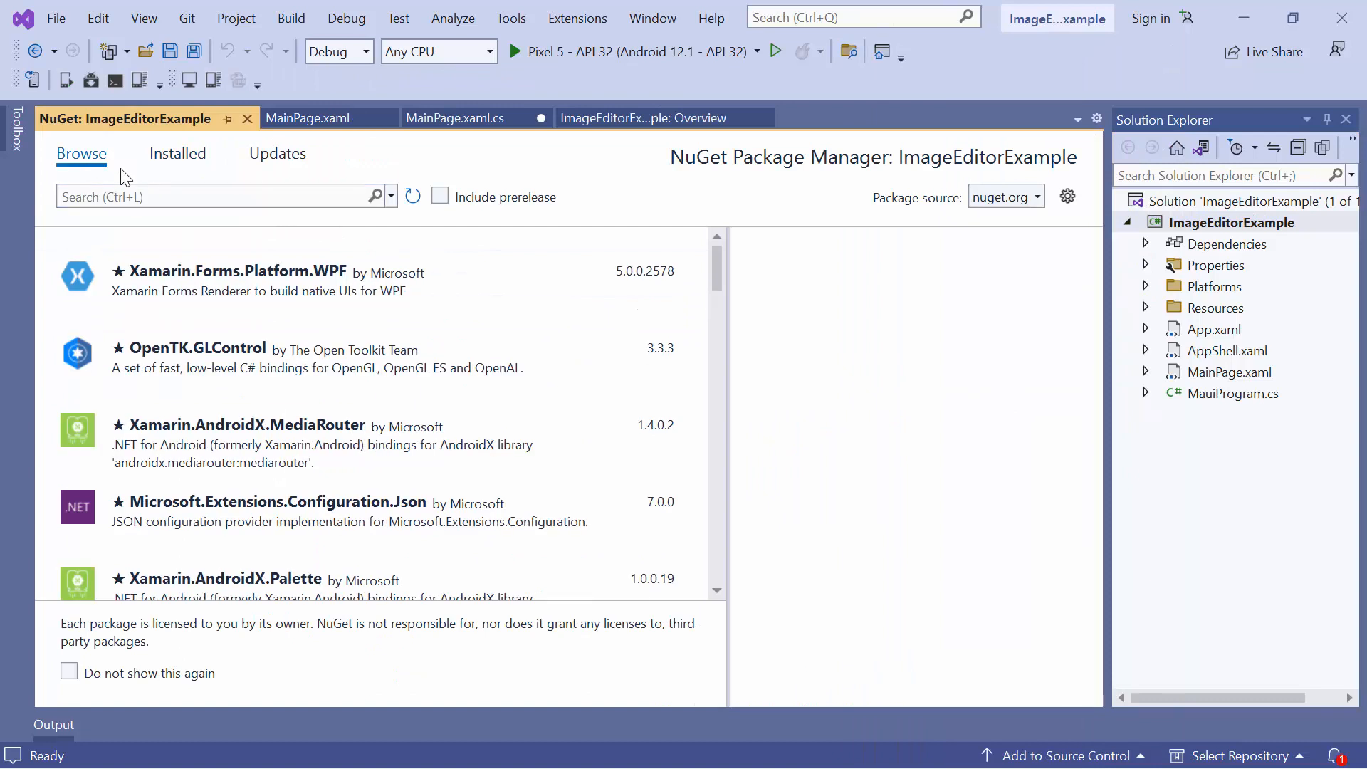
pyautogui.write('Syncfusion.Maui.ImageEditor')
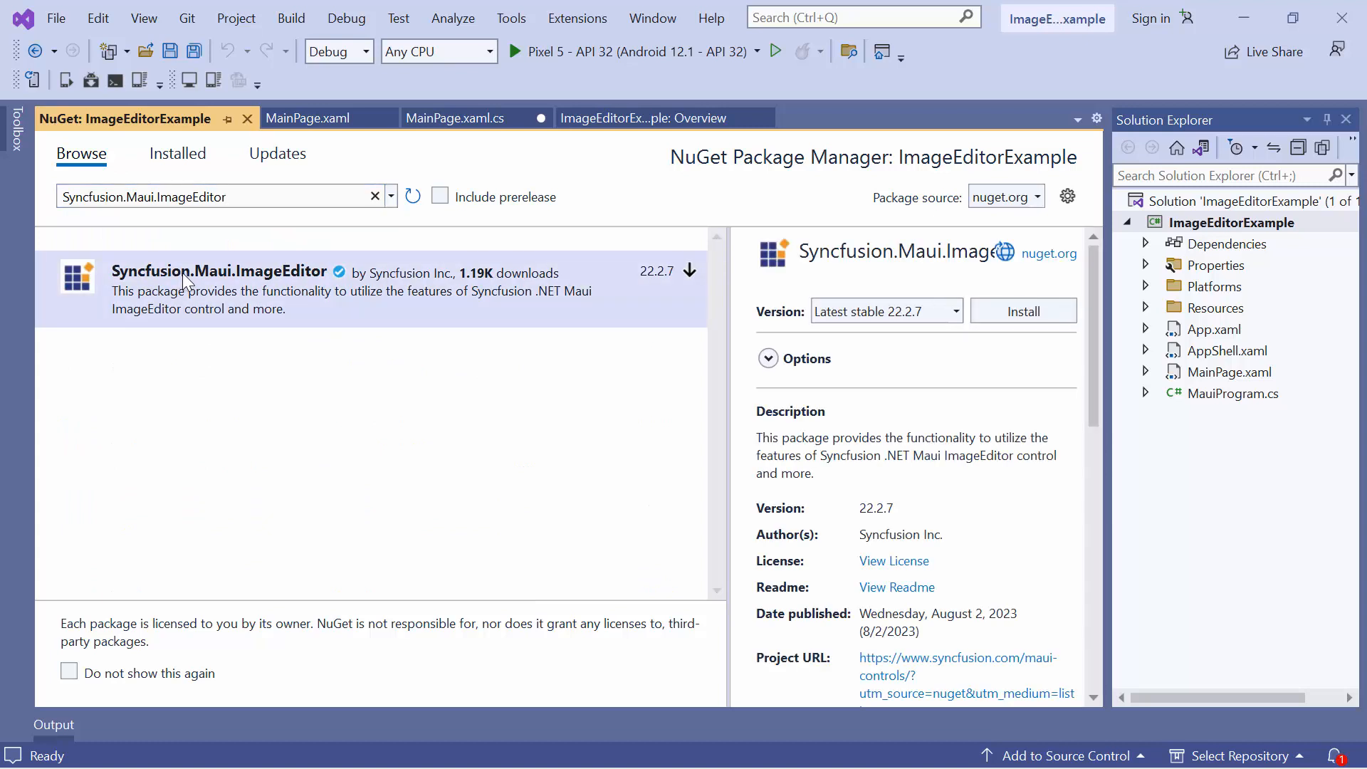
pyautogui.click(1023, 311)
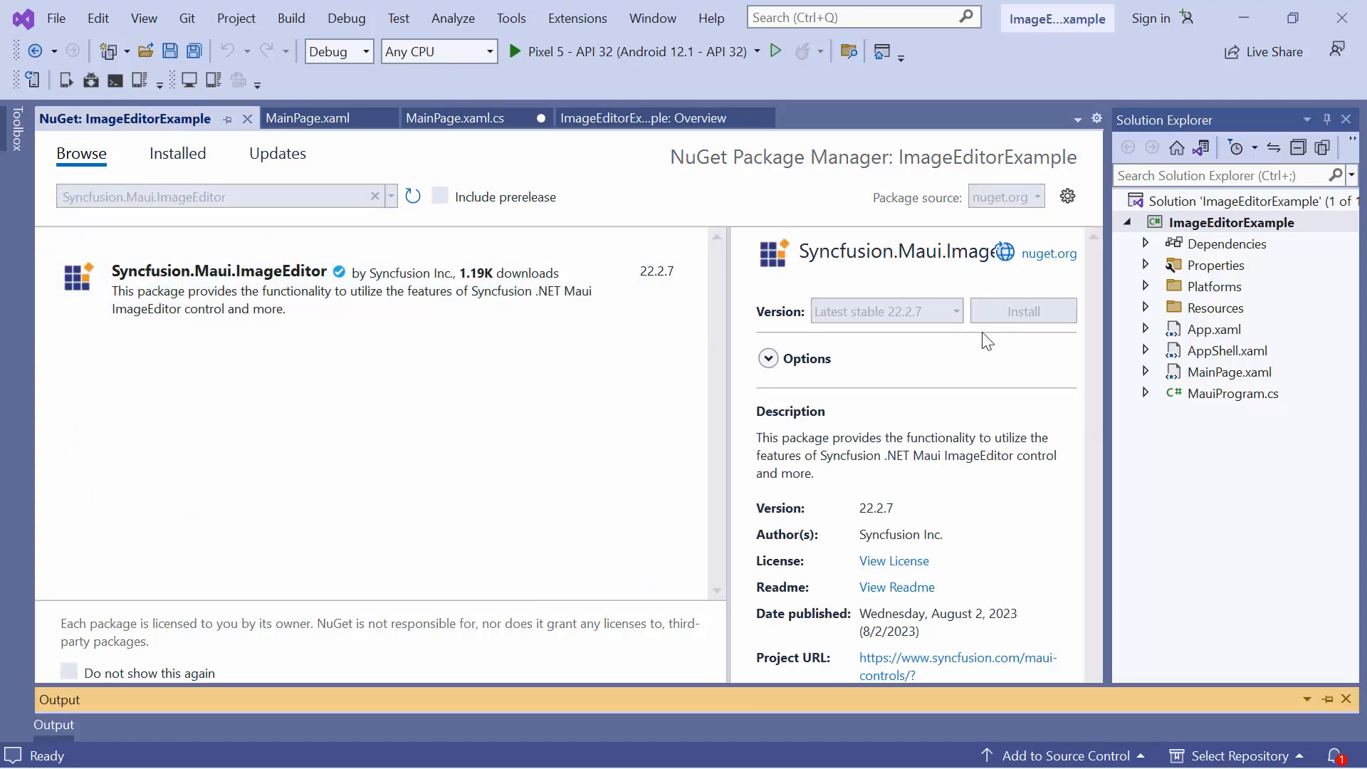
pyautogui.click(1023, 311)
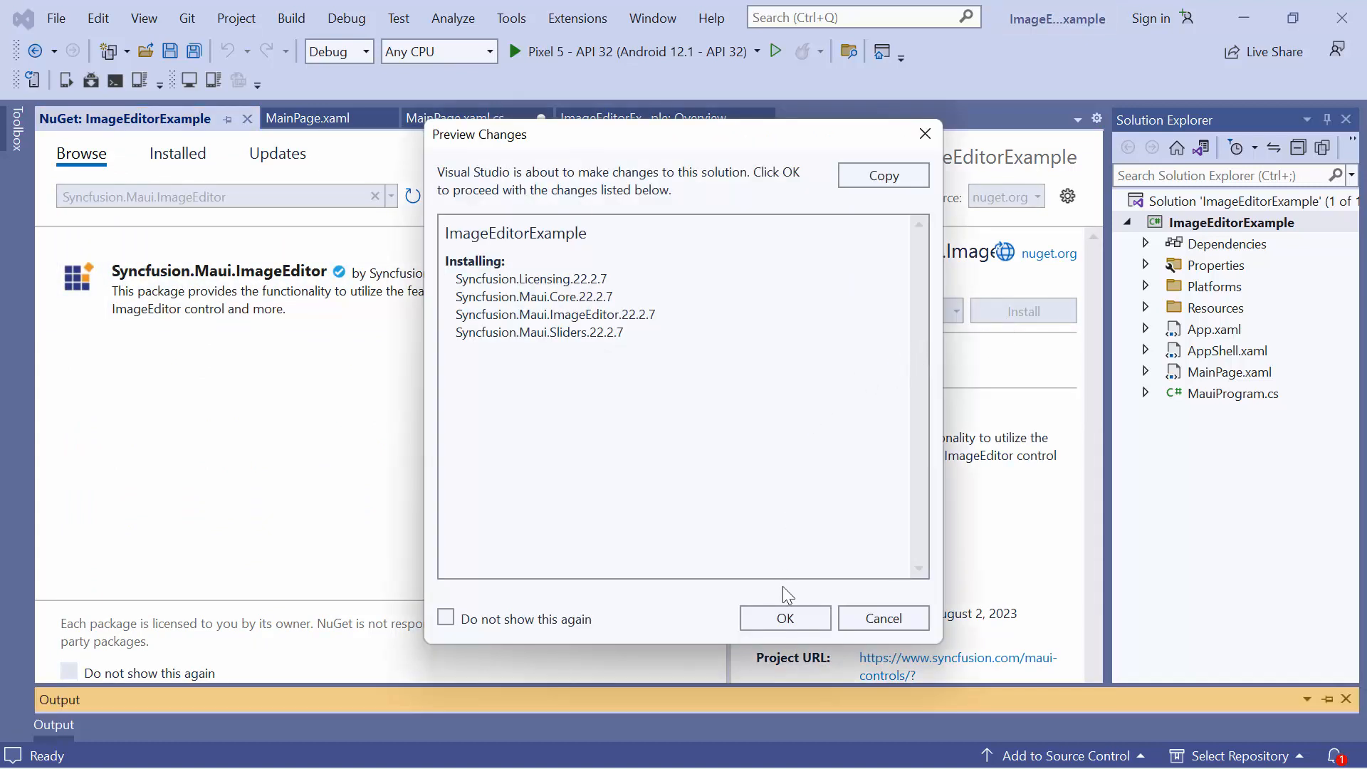
pyautogui.click(784, 618)
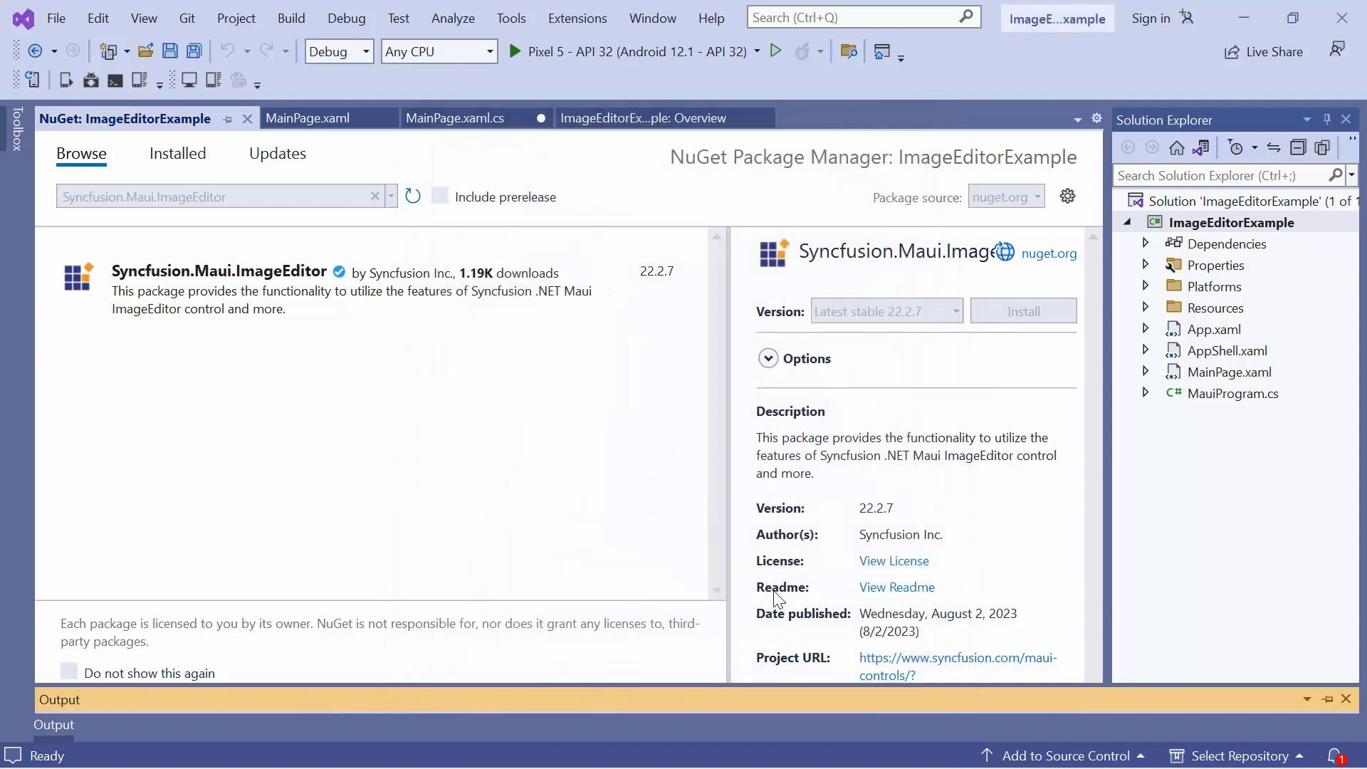
pyautogui.click(1022, 311)
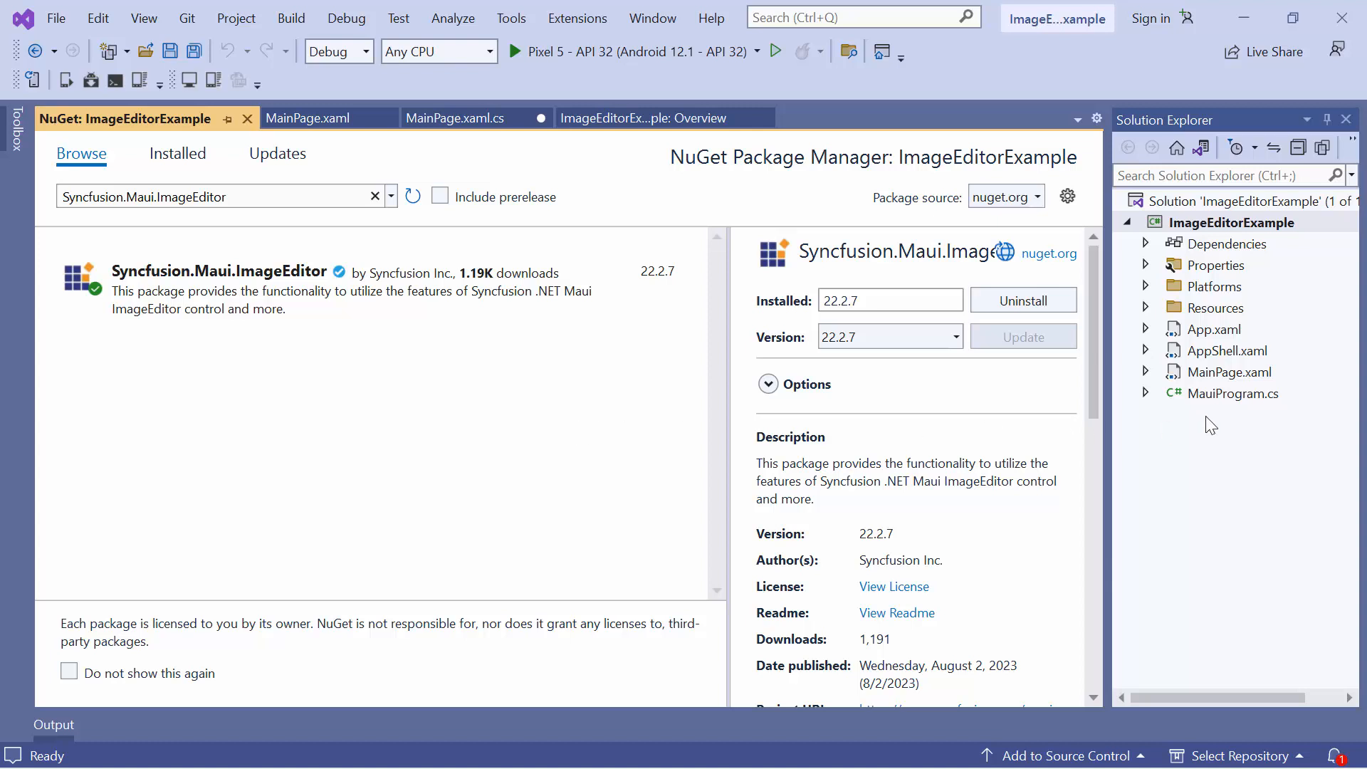
# - Add 'using Syncfusion.Maui.Core.Hosting;' to MauiProgram.cs and the .Configure core registration
pyautogui.doubleClick(1232, 393)
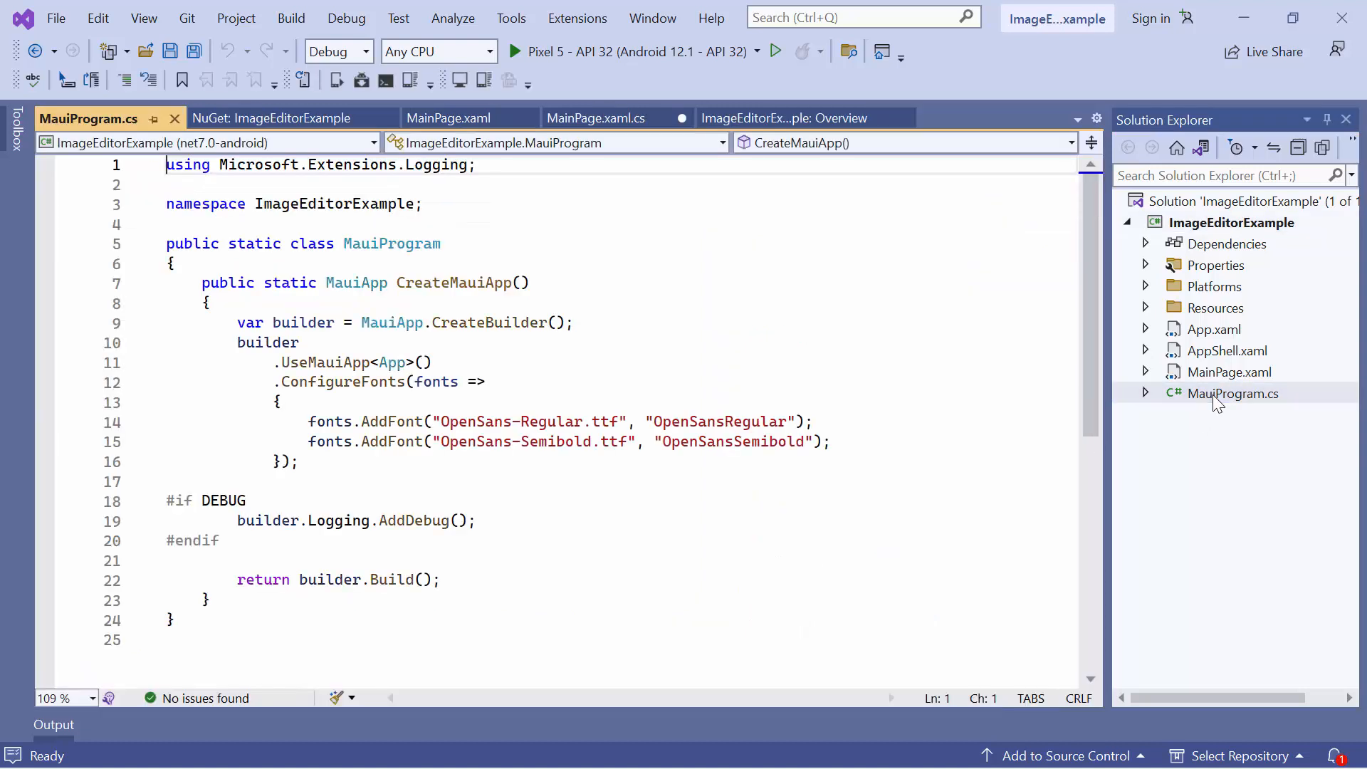
pyautogui.write('using Syncfusion.Maui')
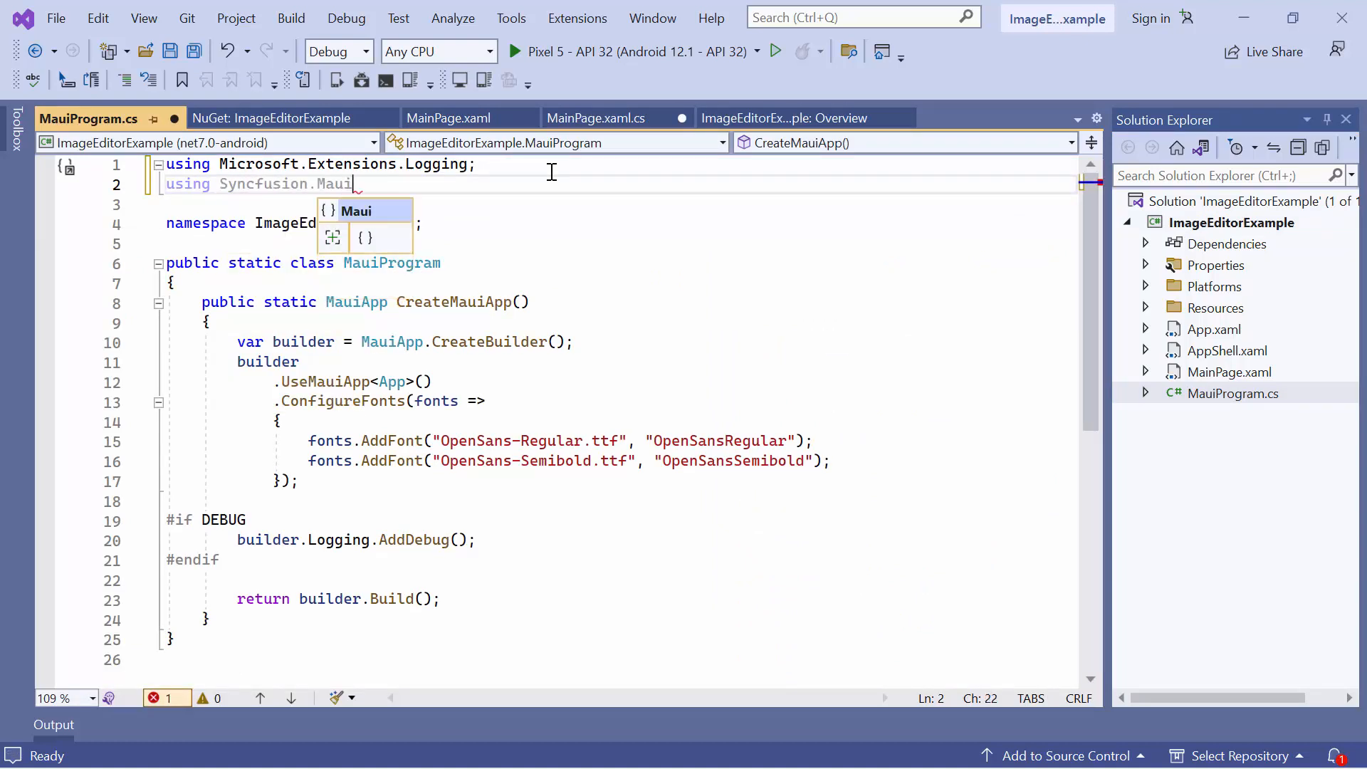
pyautogui.write('.Core.Hosting;')
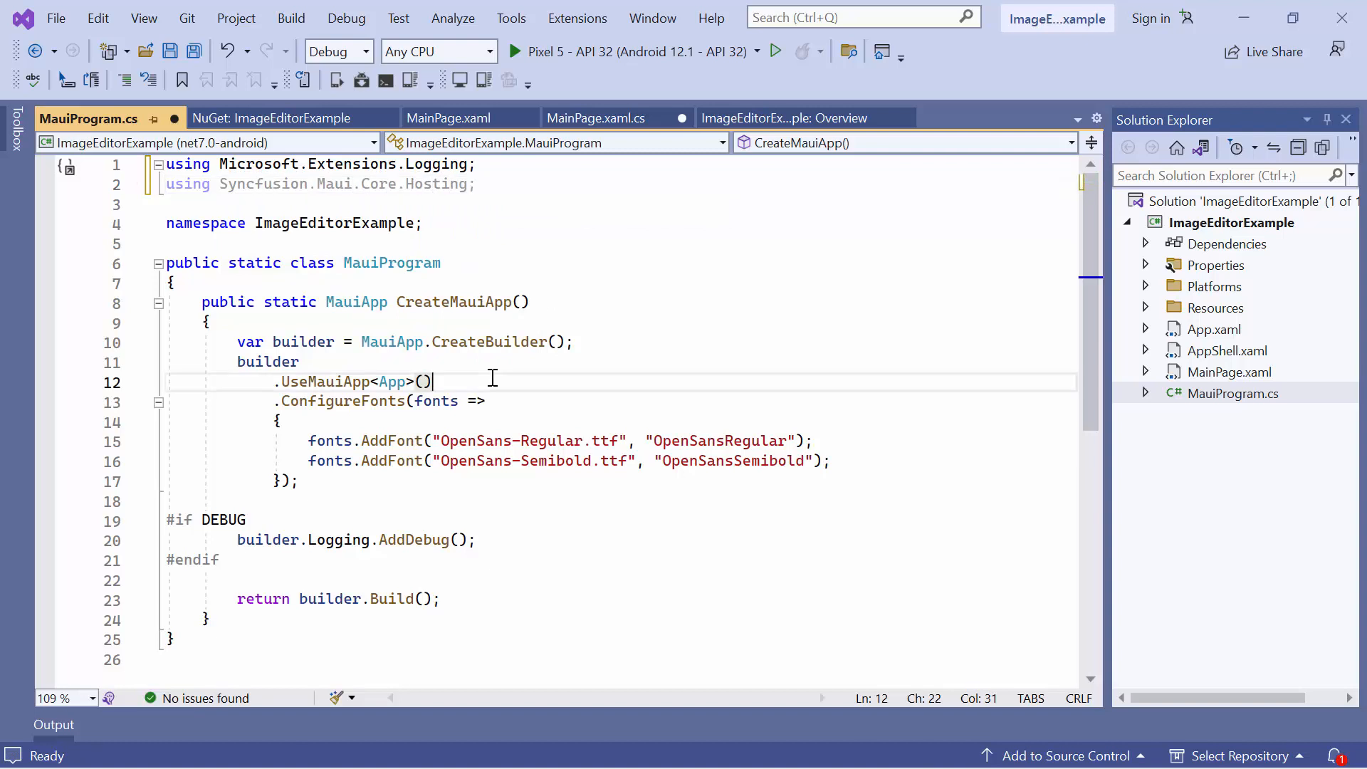
pyautogui.write('.config')
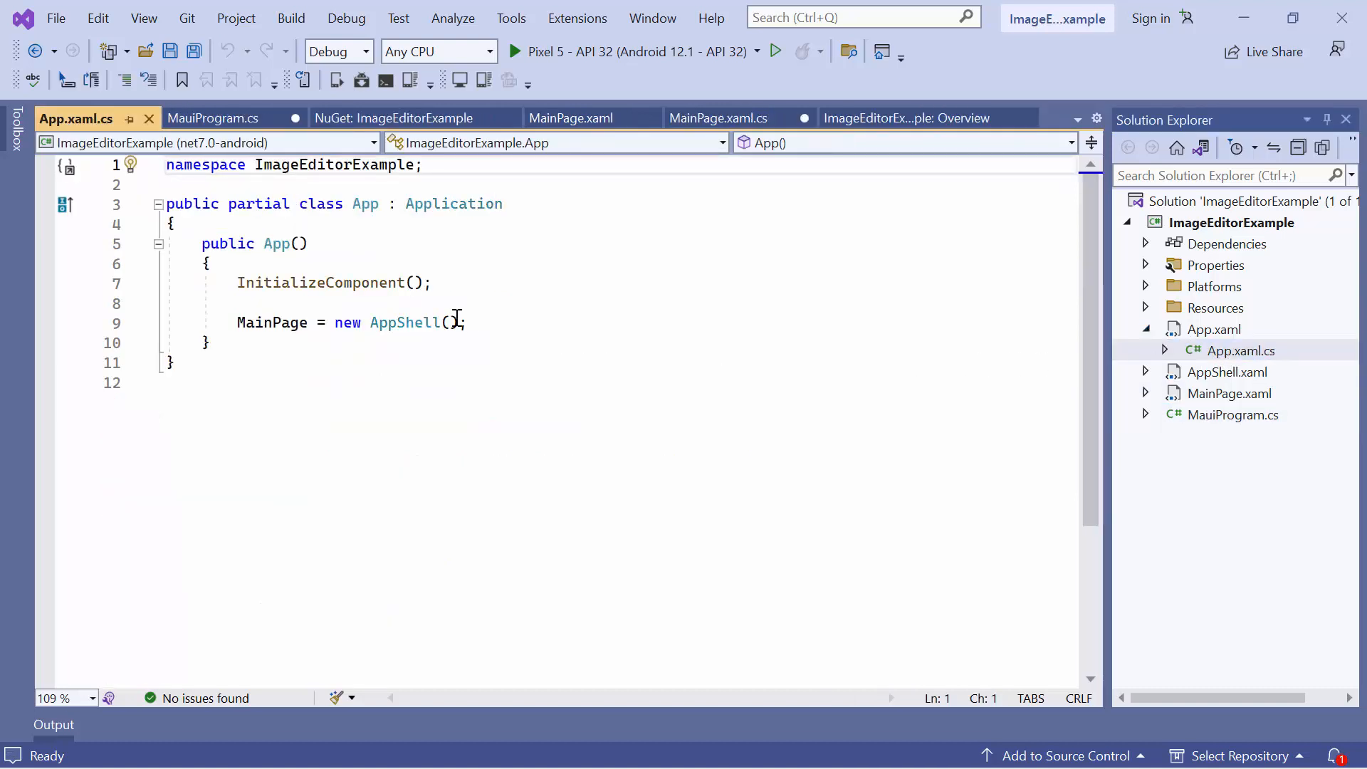
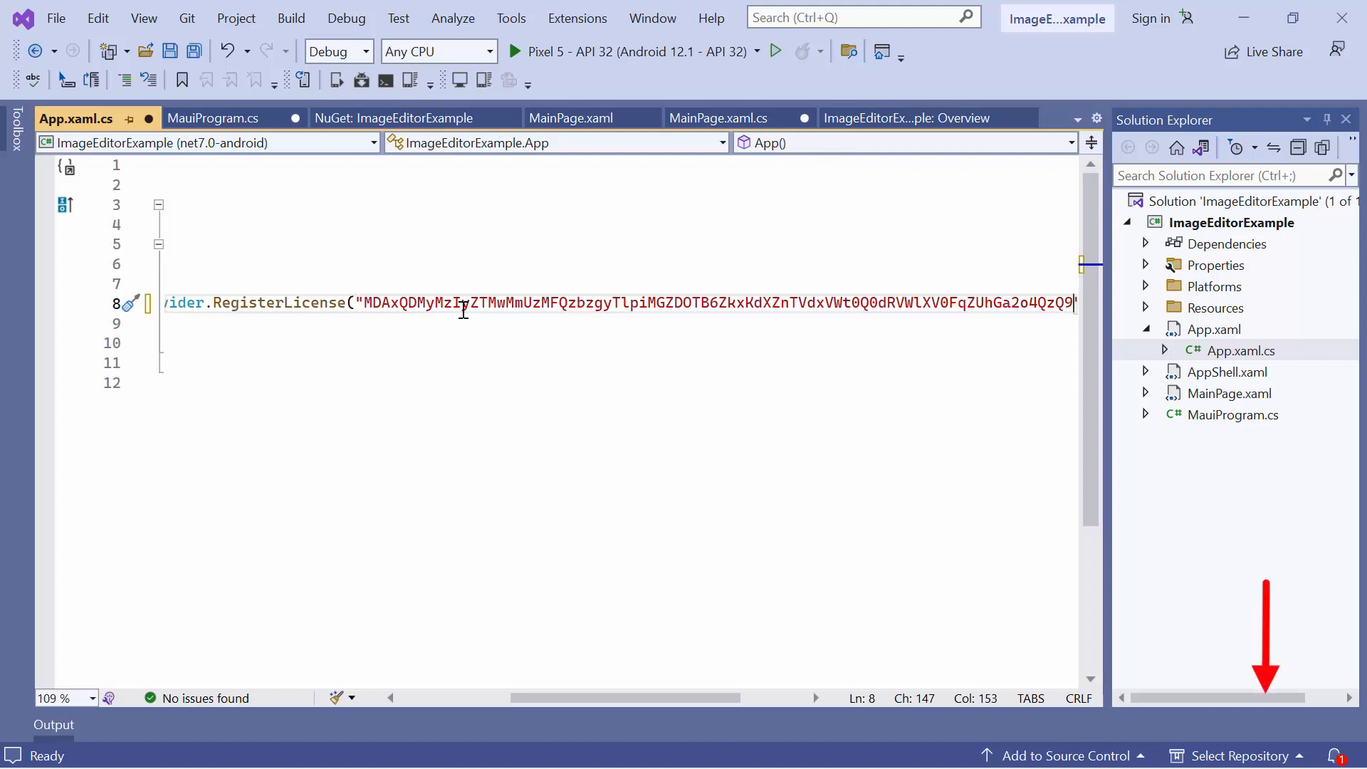
# - Register the Syncfusion license key in App.xaml.cs via SyncfusionLicenseProvider, then go to MainPage.xaml
pyautogui.moveTo(1195, 411)
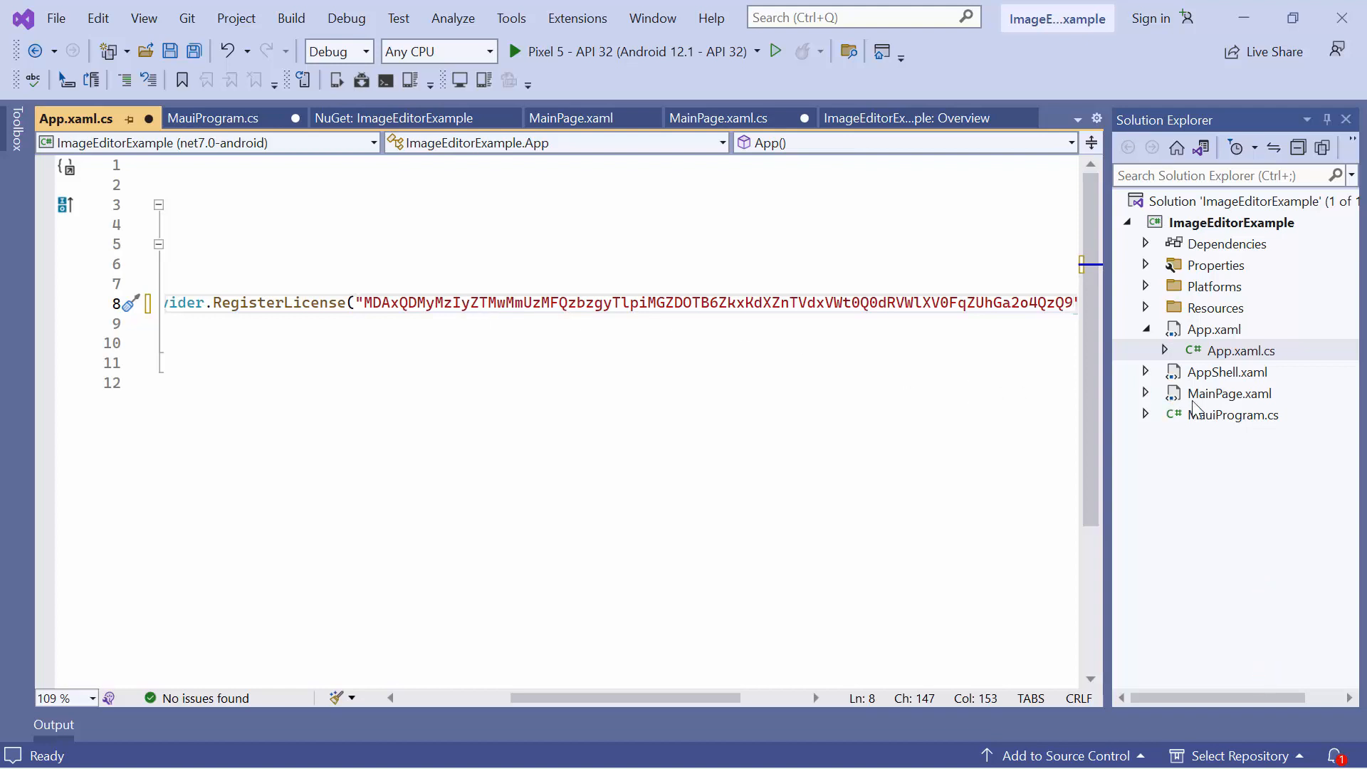
pyautogui.click(571, 117)
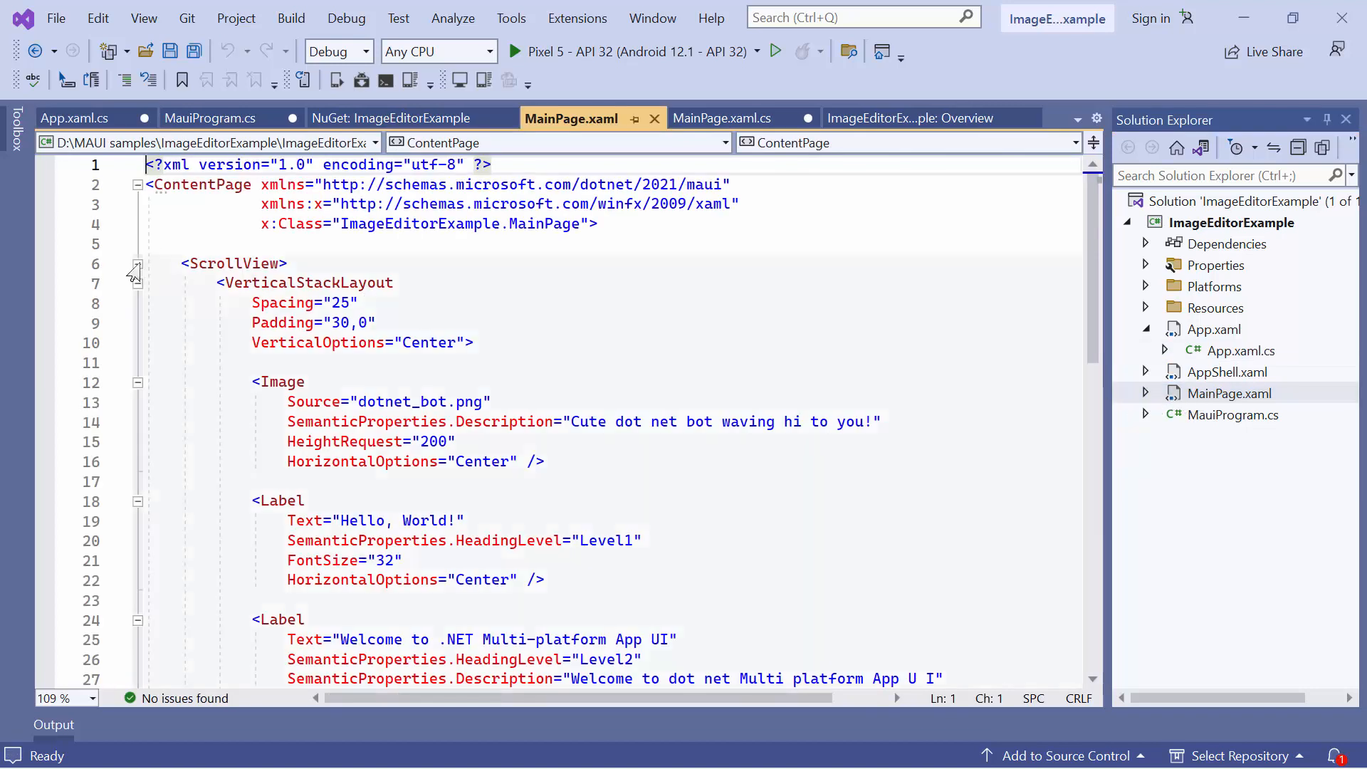
# - Replace MainPage.xaml content with an SfImageEditor named imageEditor with Source desktop.png
pyautogui.click(137, 264)
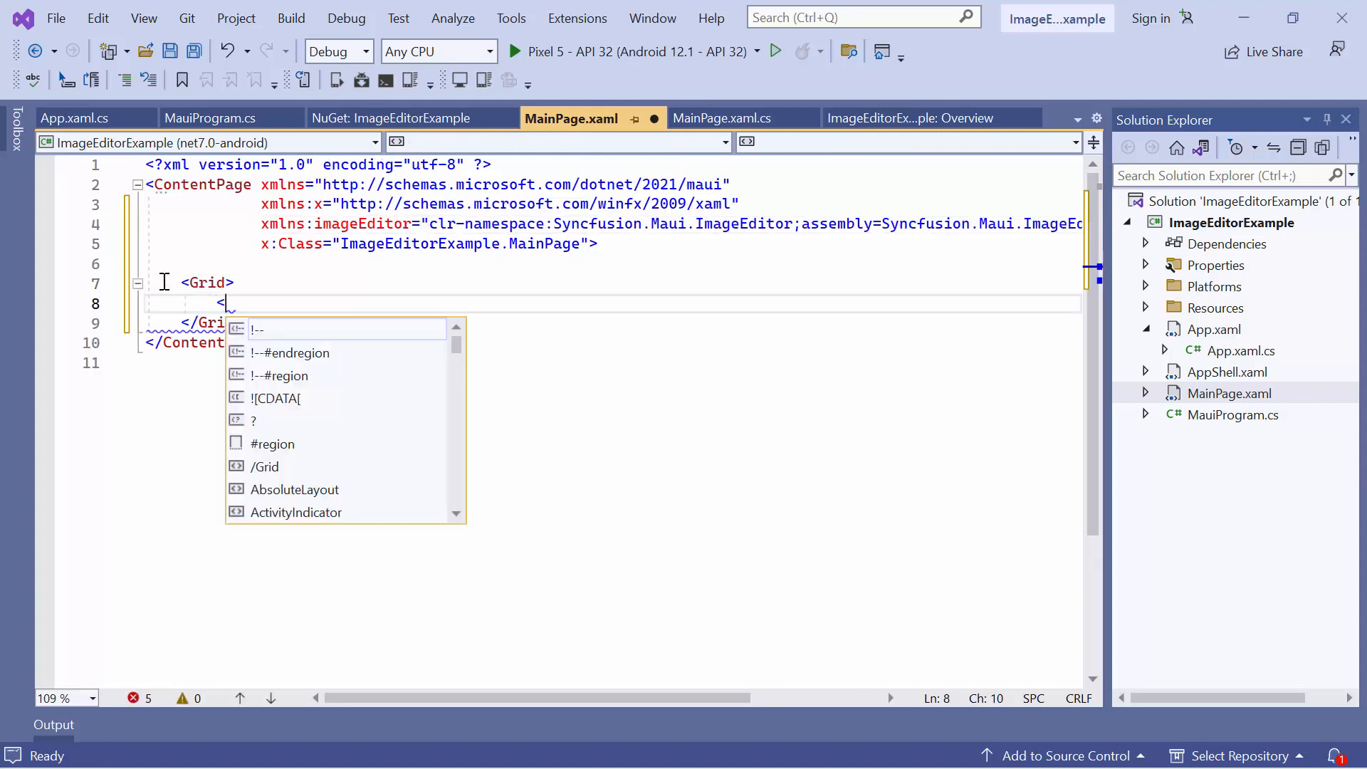
pyautogui.write('imageEditor:SfImageEditor />')
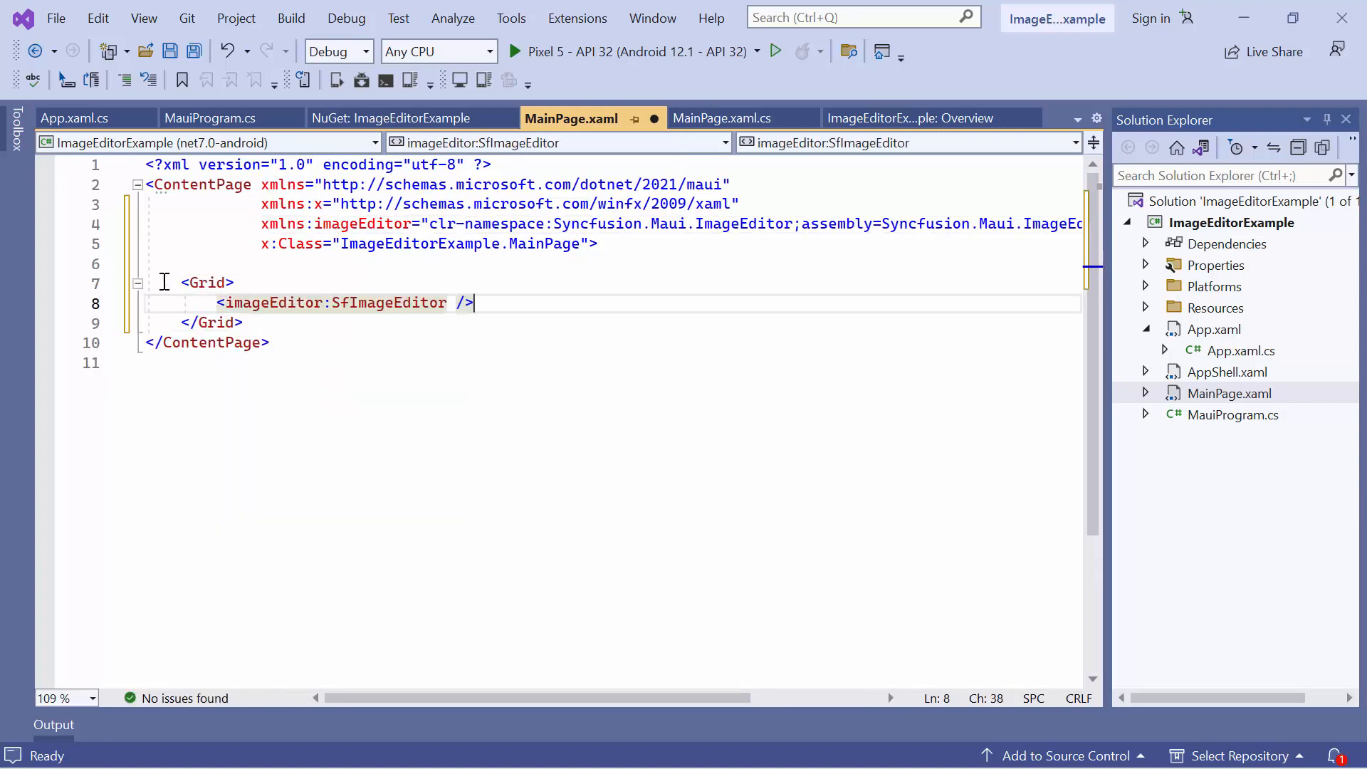
pyautogui.write('x:Name="imageEditor"')
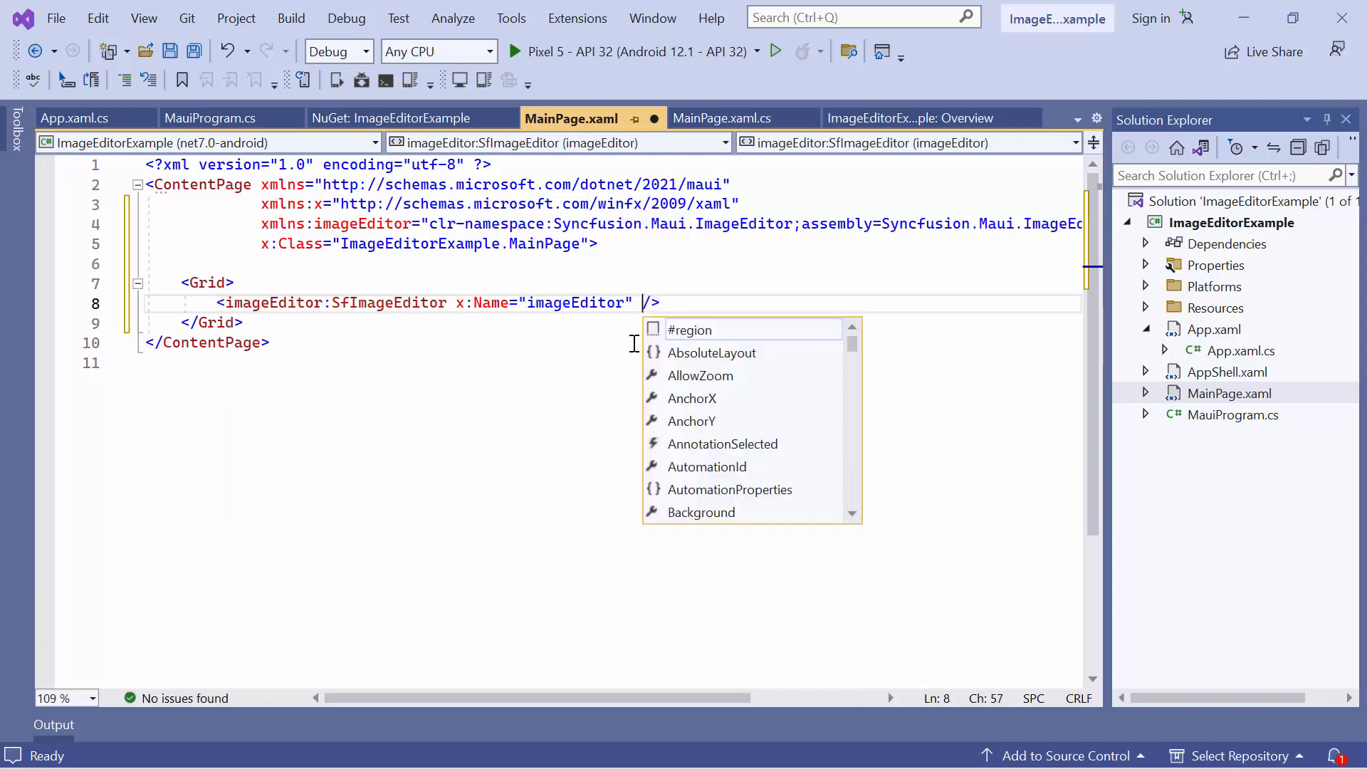
pyautogui.write('Source="d"')
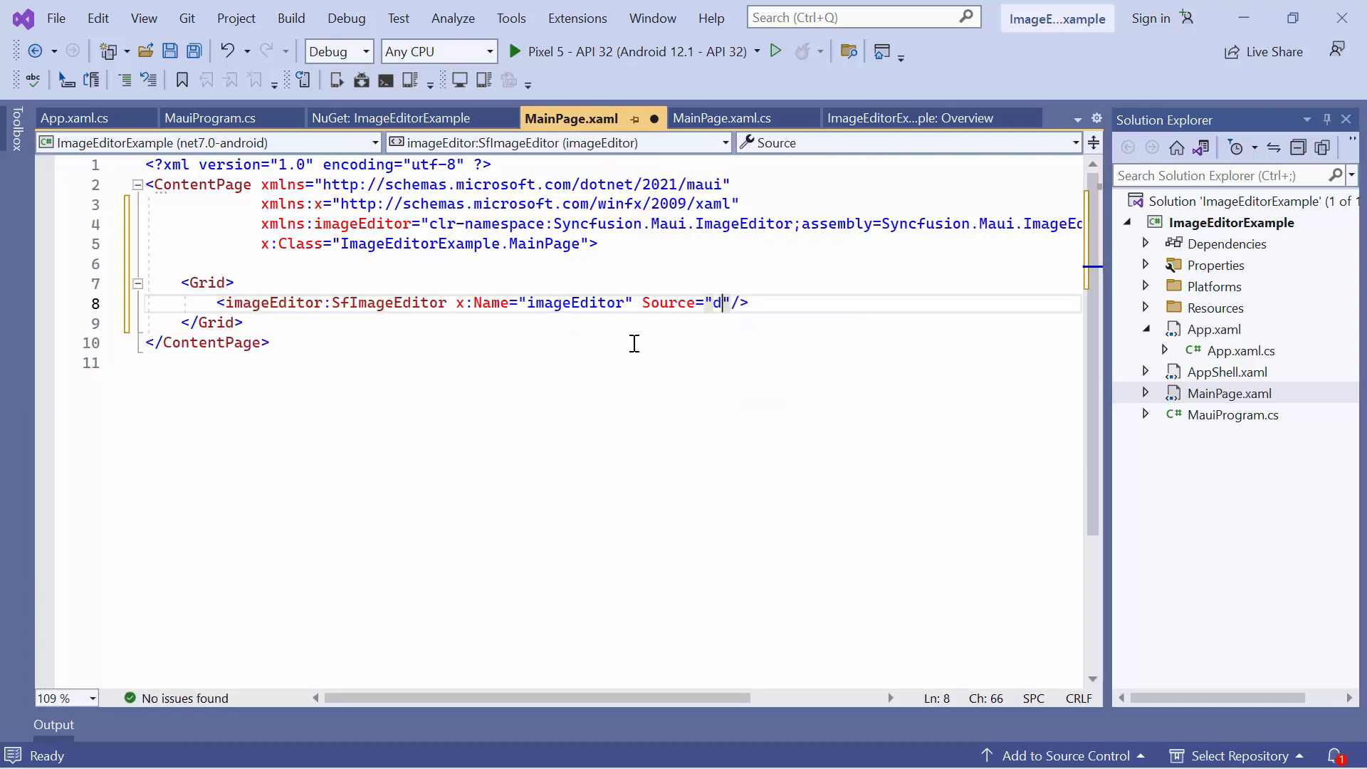
pyautogui.write('esktop.png')
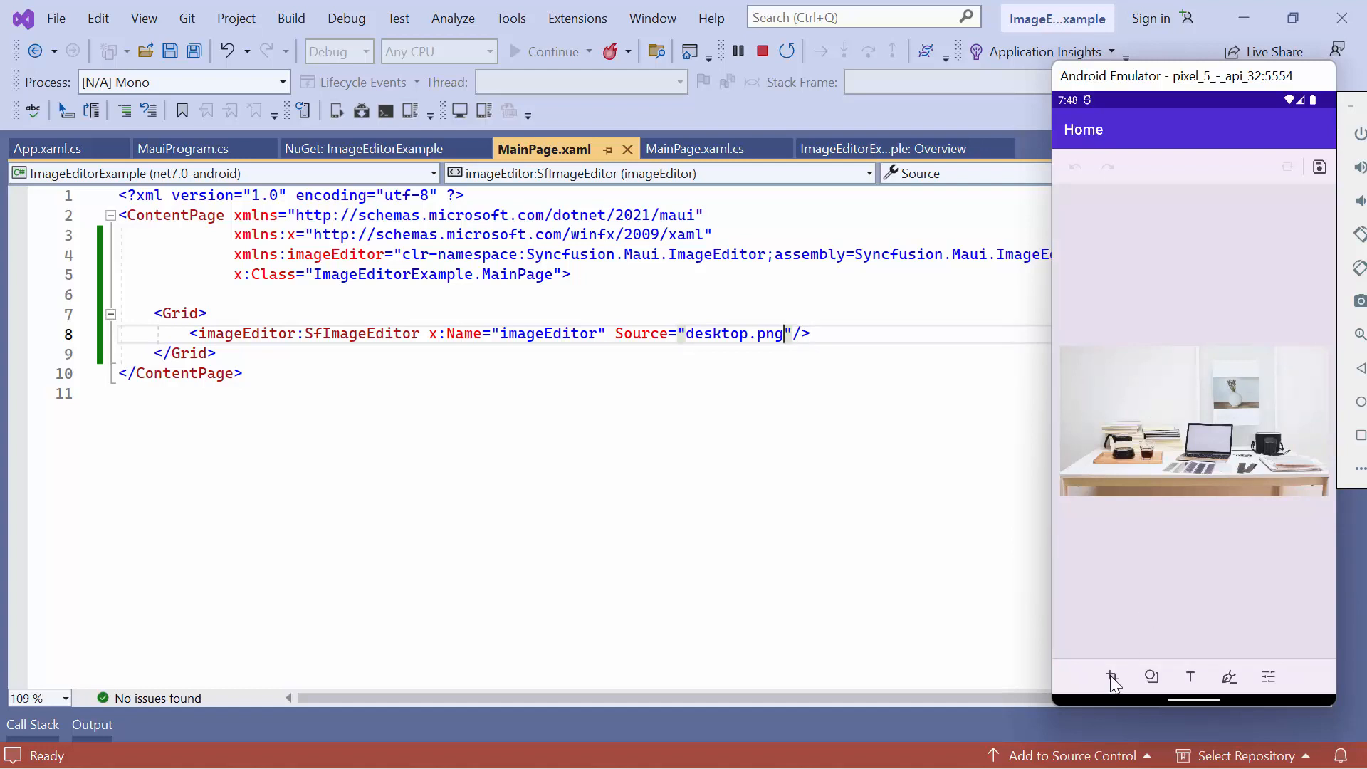
# - Crop the desk photo with the square preset after trying a wider ratio, and apply it
pyautogui.click(1113, 677)
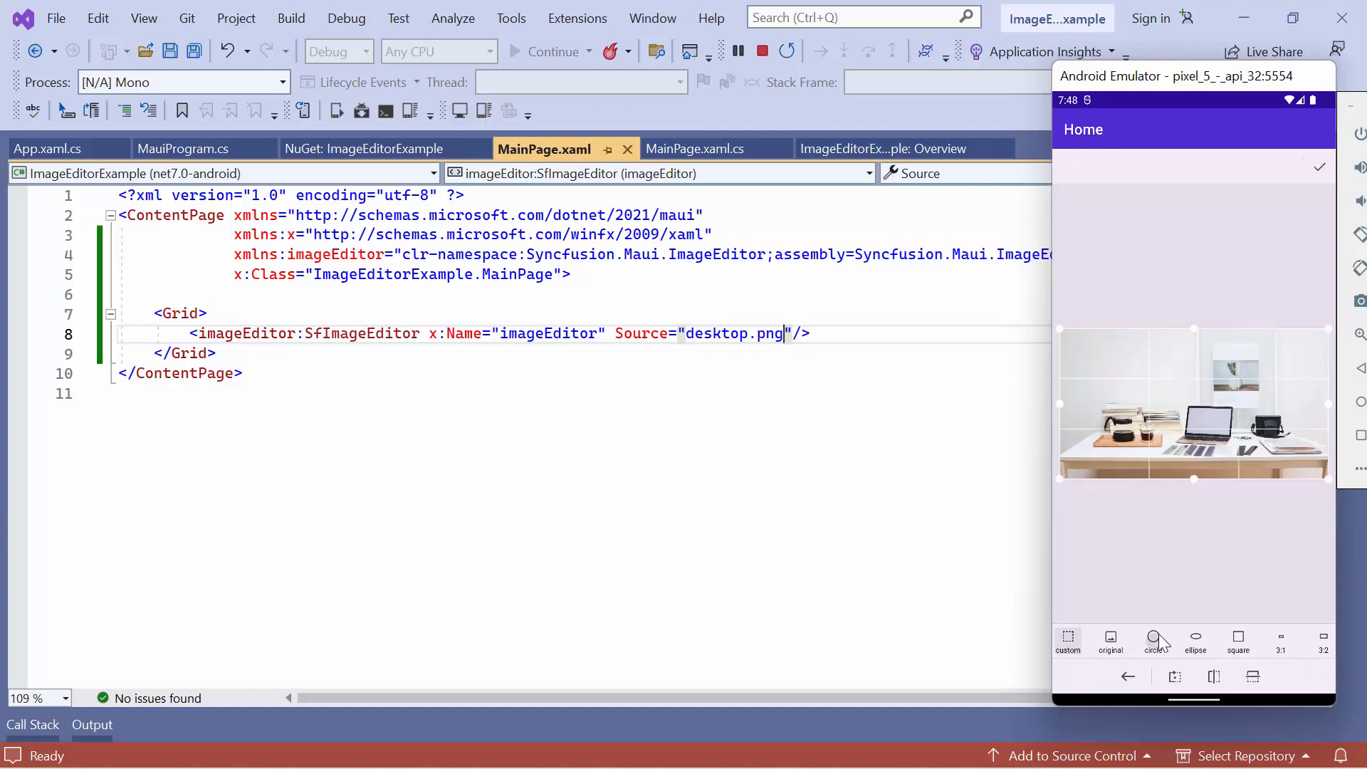
pyautogui.click(1238, 641)
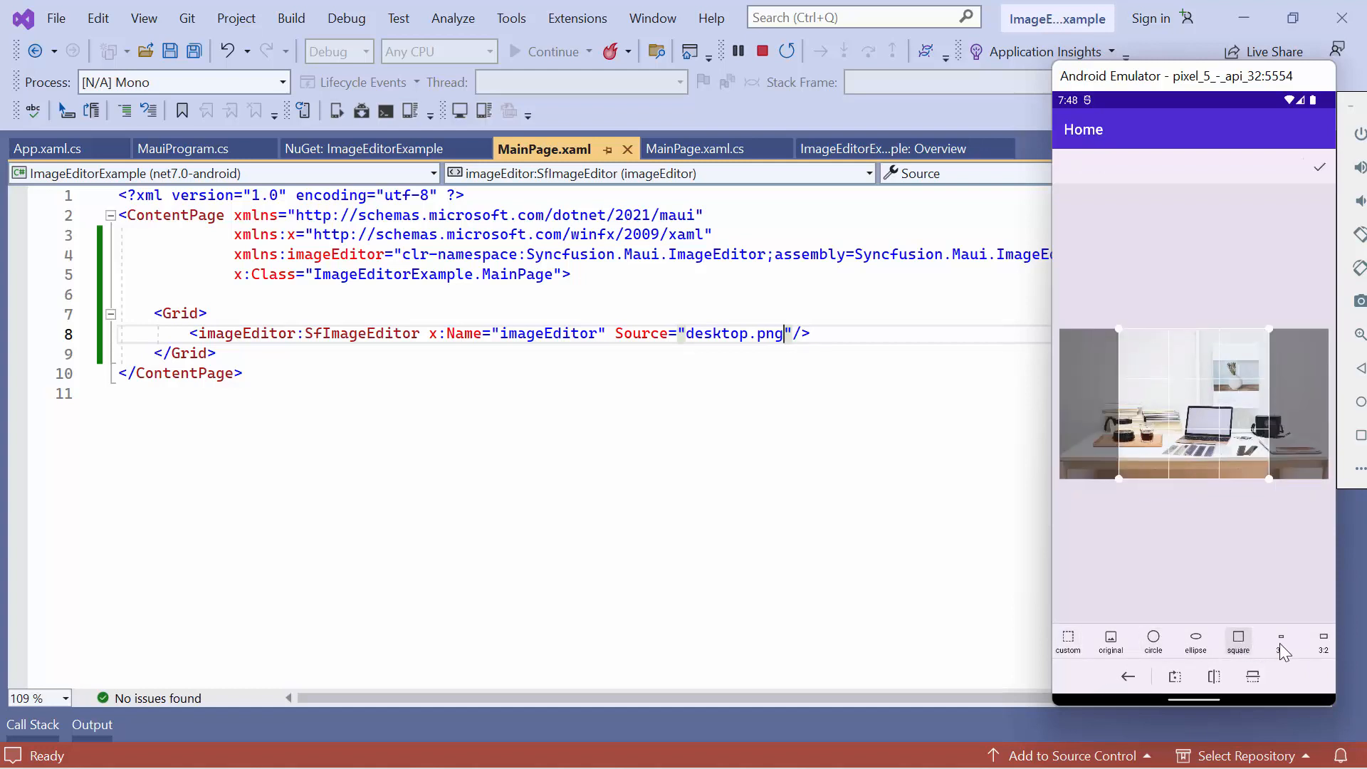
pyautogui.click(1323, 641)
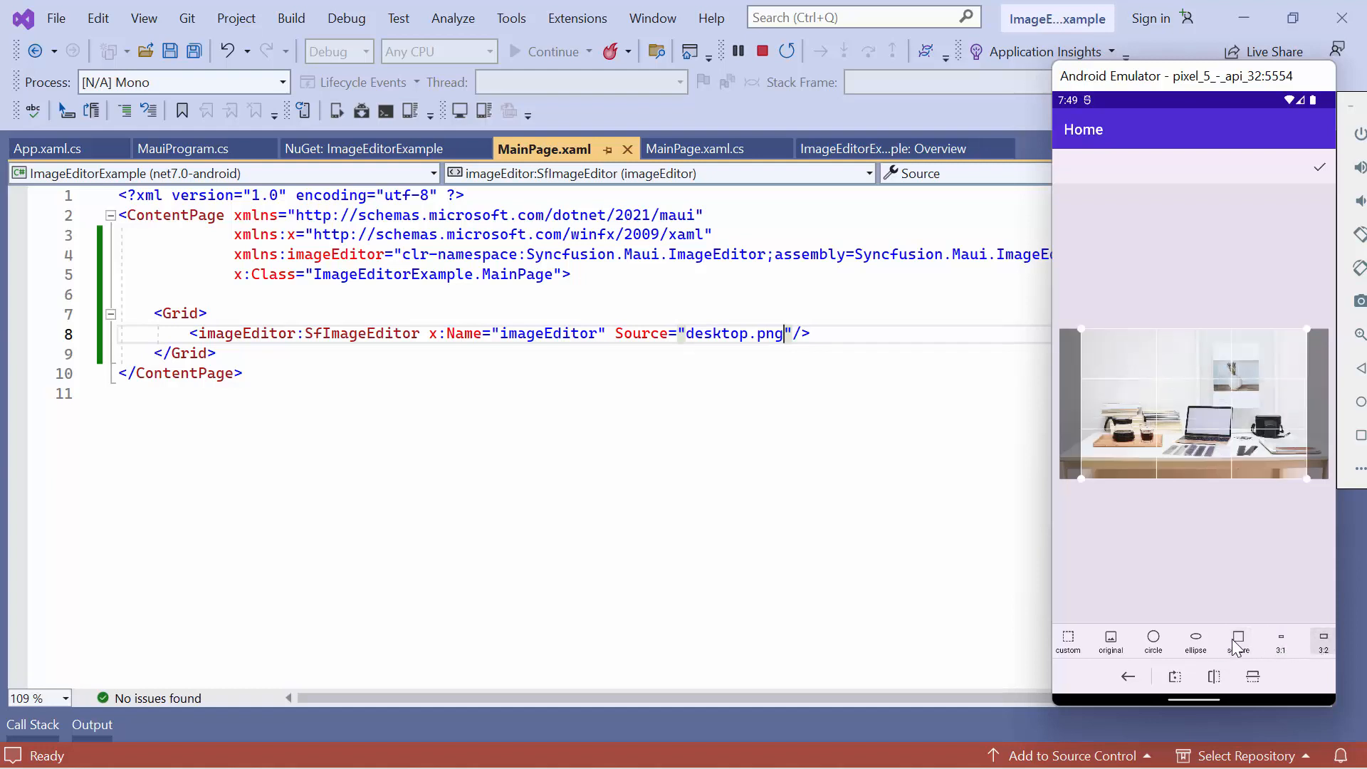
pyautogui.click(1238, 641)
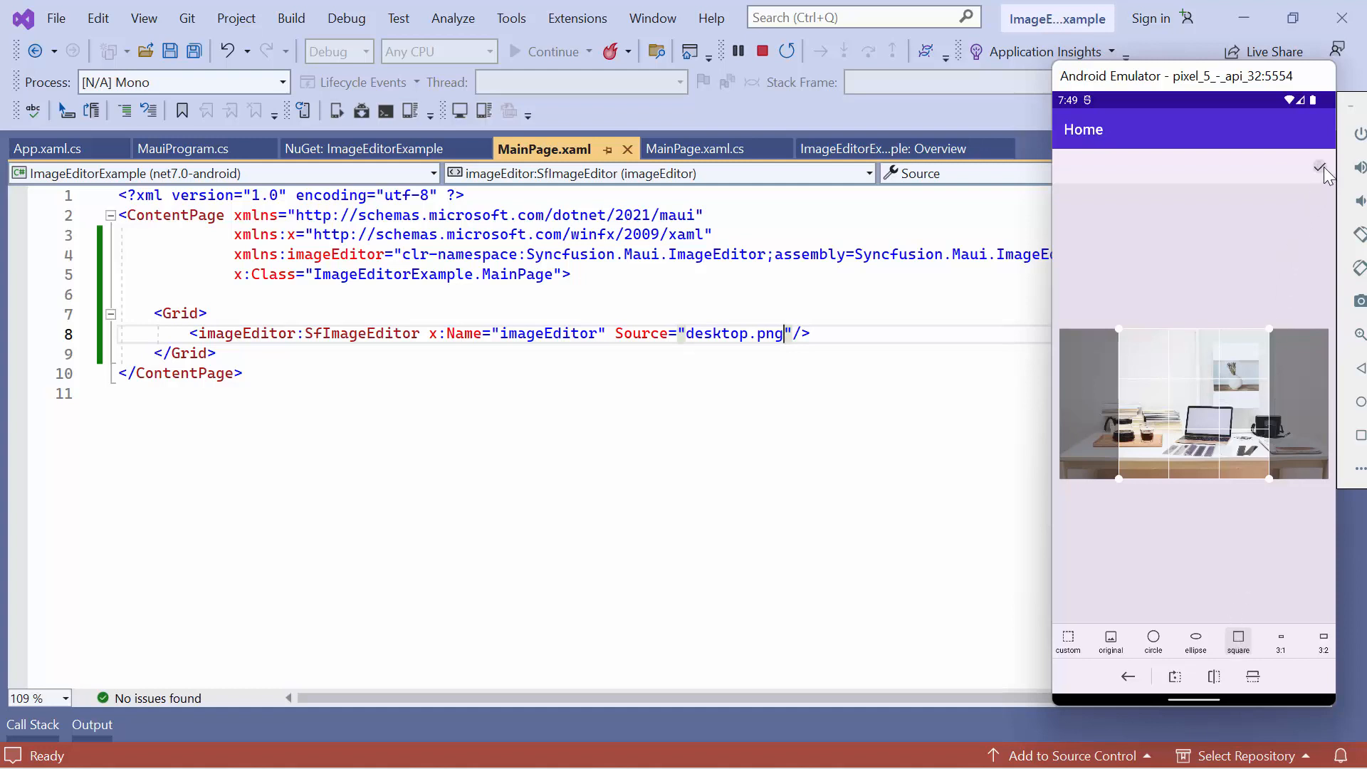
pyautogui.click(1320, 167)
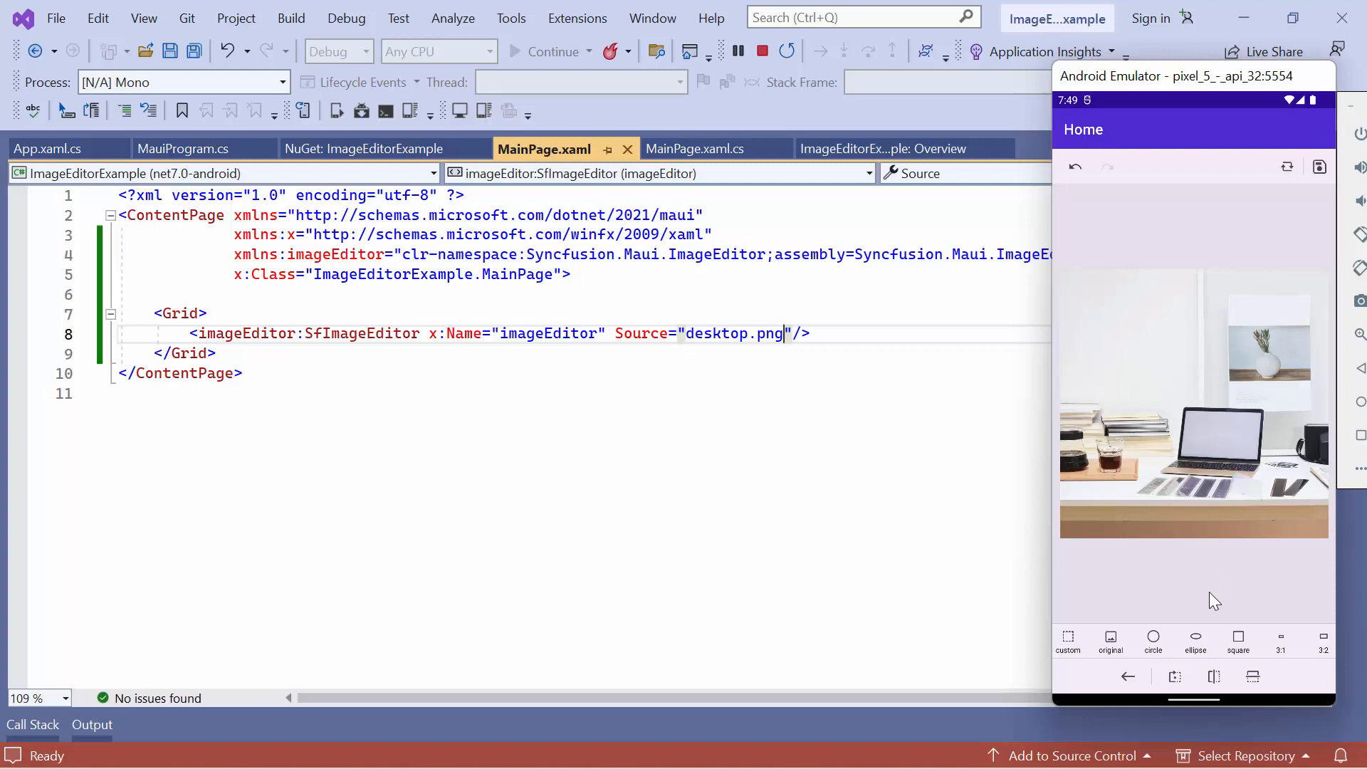
# - Tap the rotate/flip tool in crop mode on the cropped desk photo
pyautogui.click(1173, 676)
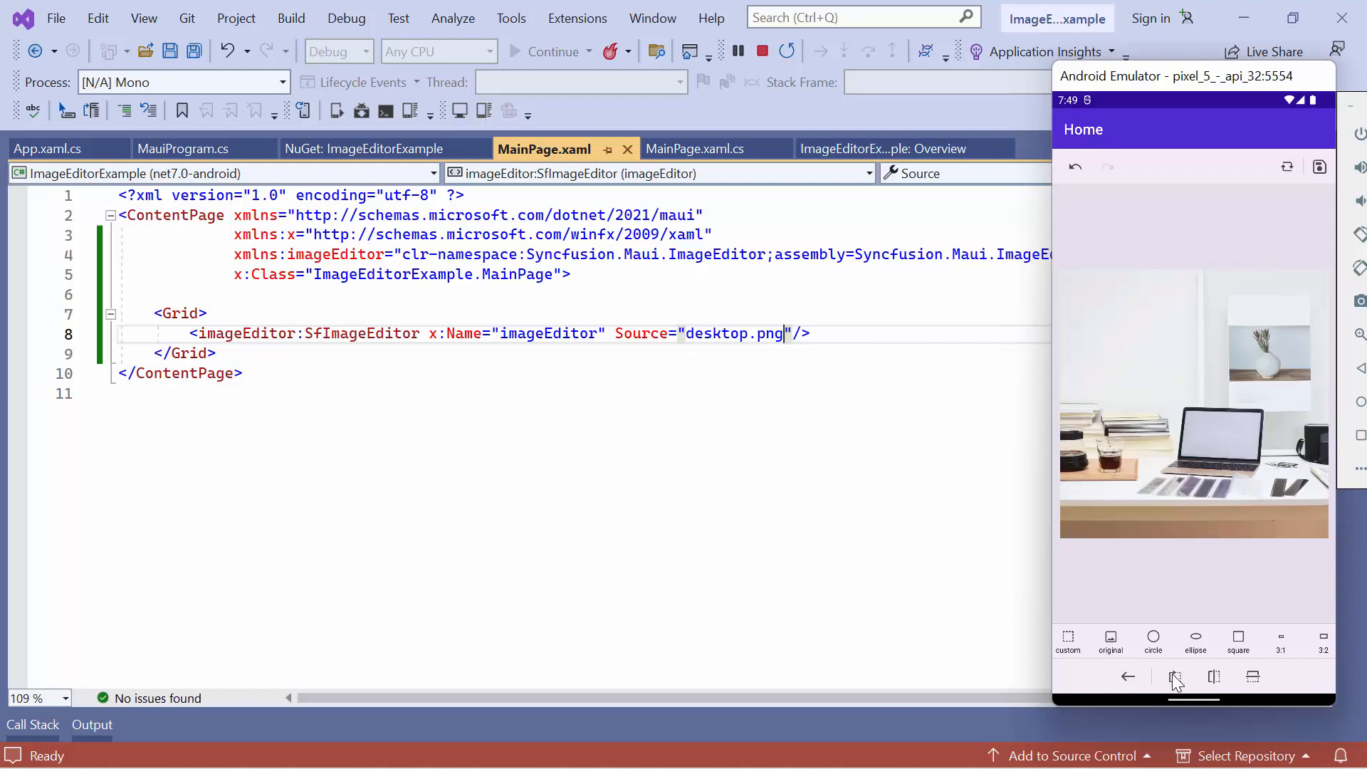
pyautogui.moveTo(1215, 680)
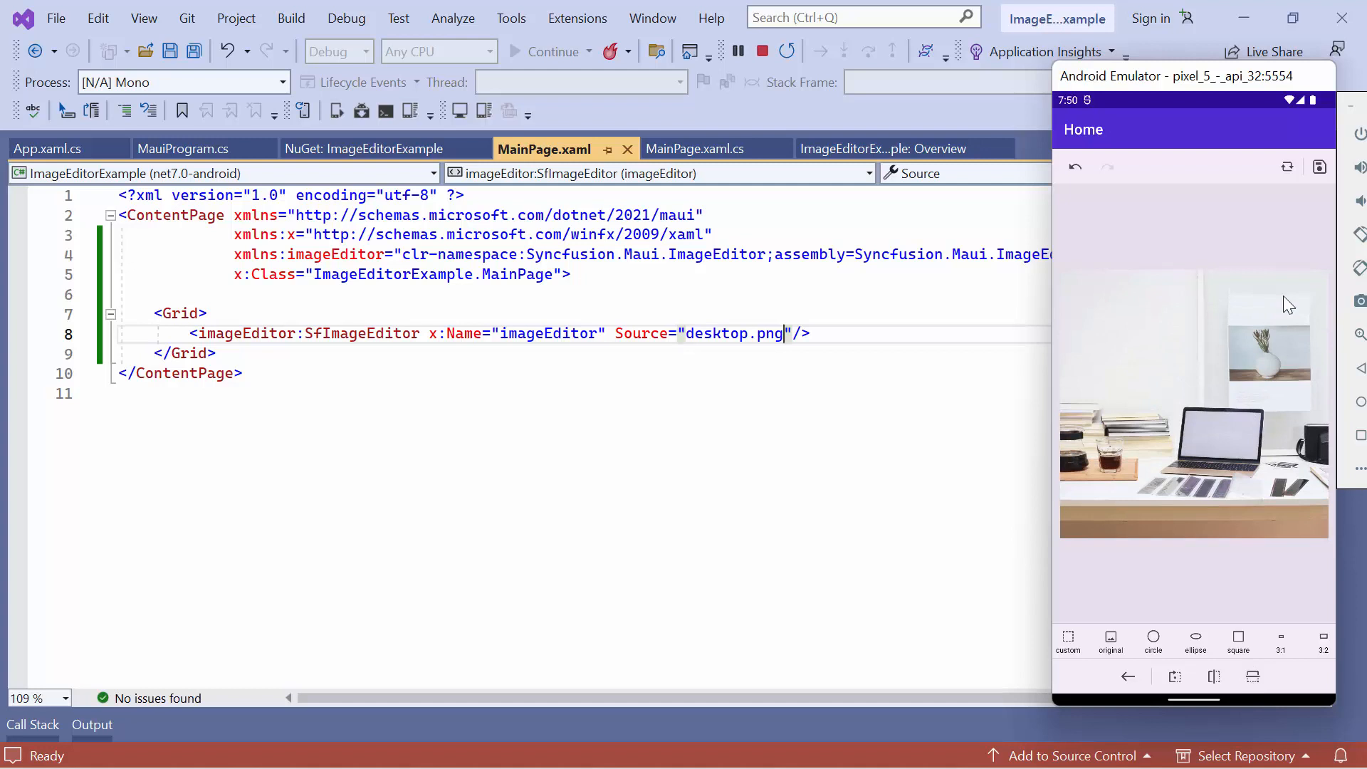
pyautogui.moveTo(1293, 173)
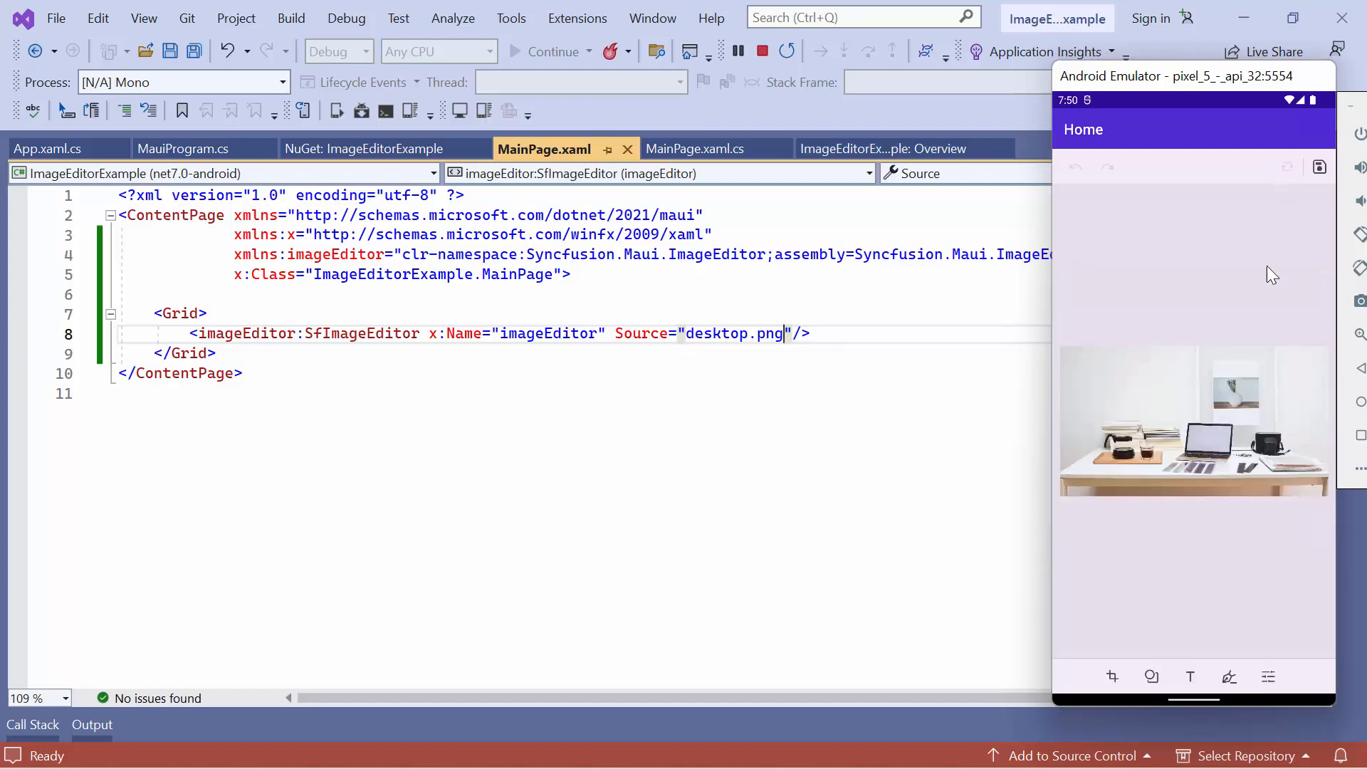
pyautogui.moveTo(1197, 538)
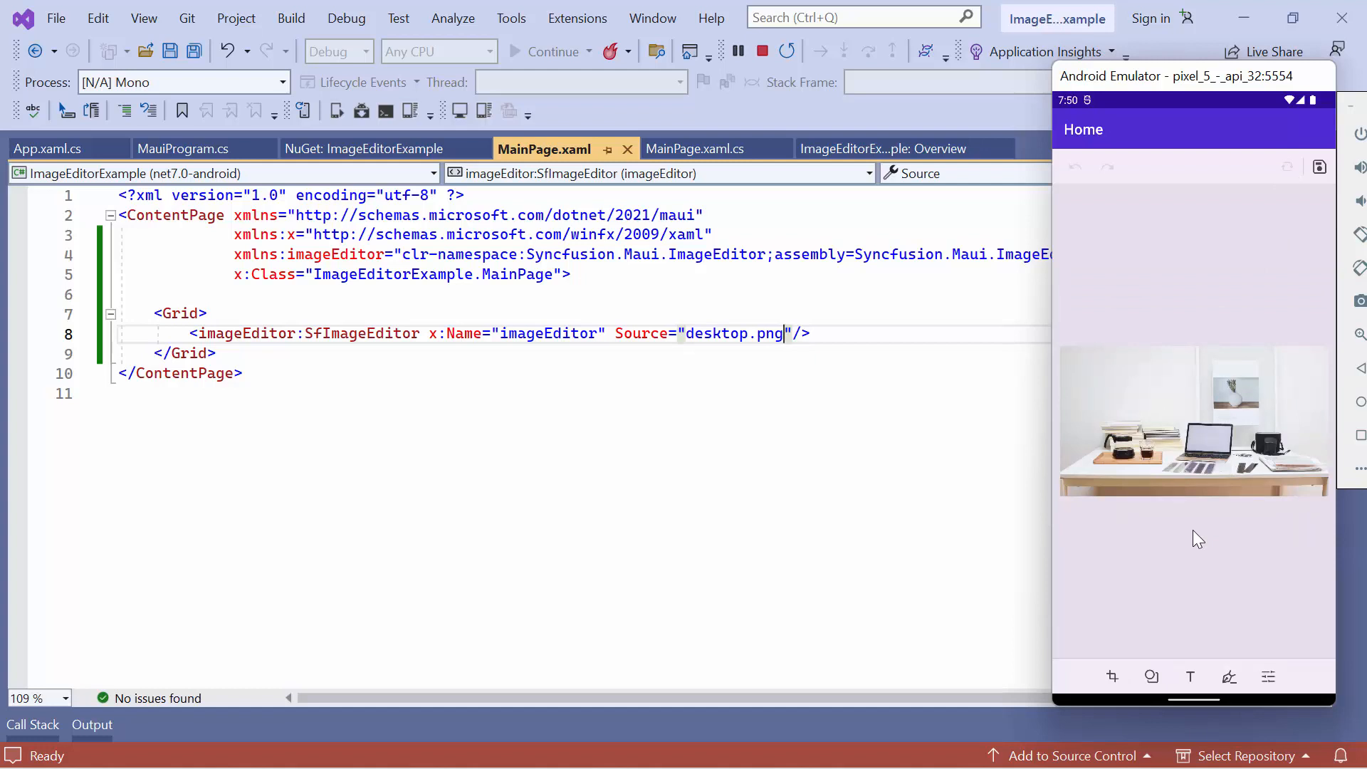
# - Add a red rectangle annotation and a 'Good morning' text annotation to the photo
pyautogui.click(1150, 676)
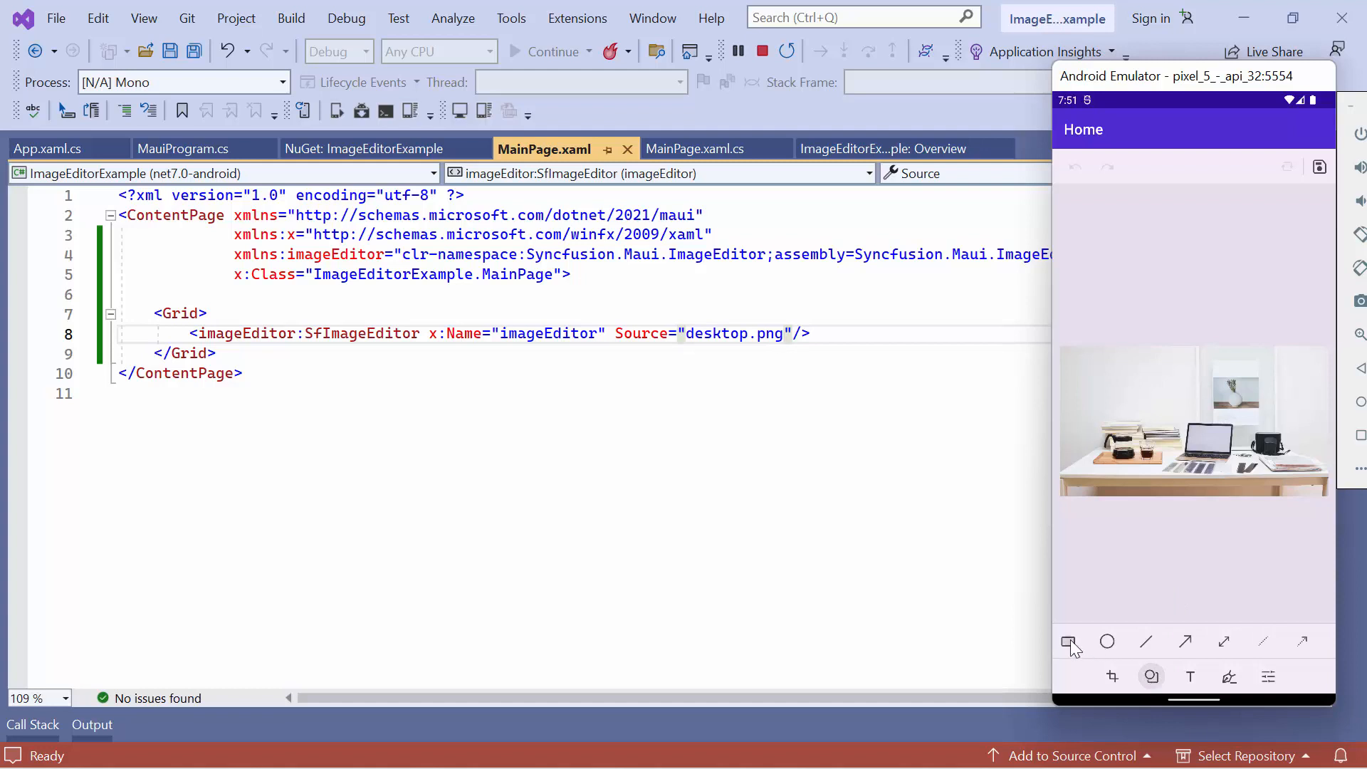
pyautogui.click(1071, 642)
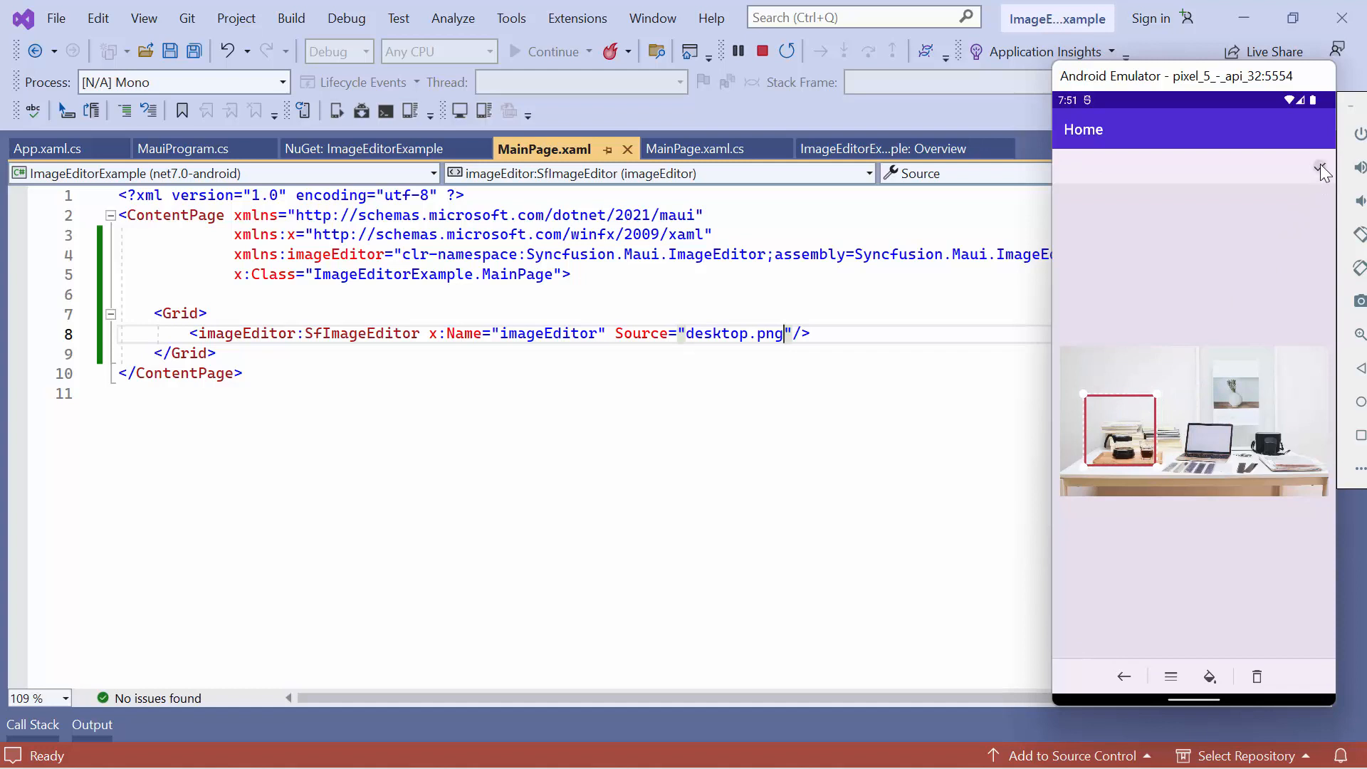
pyautogui.click(1321, 170)
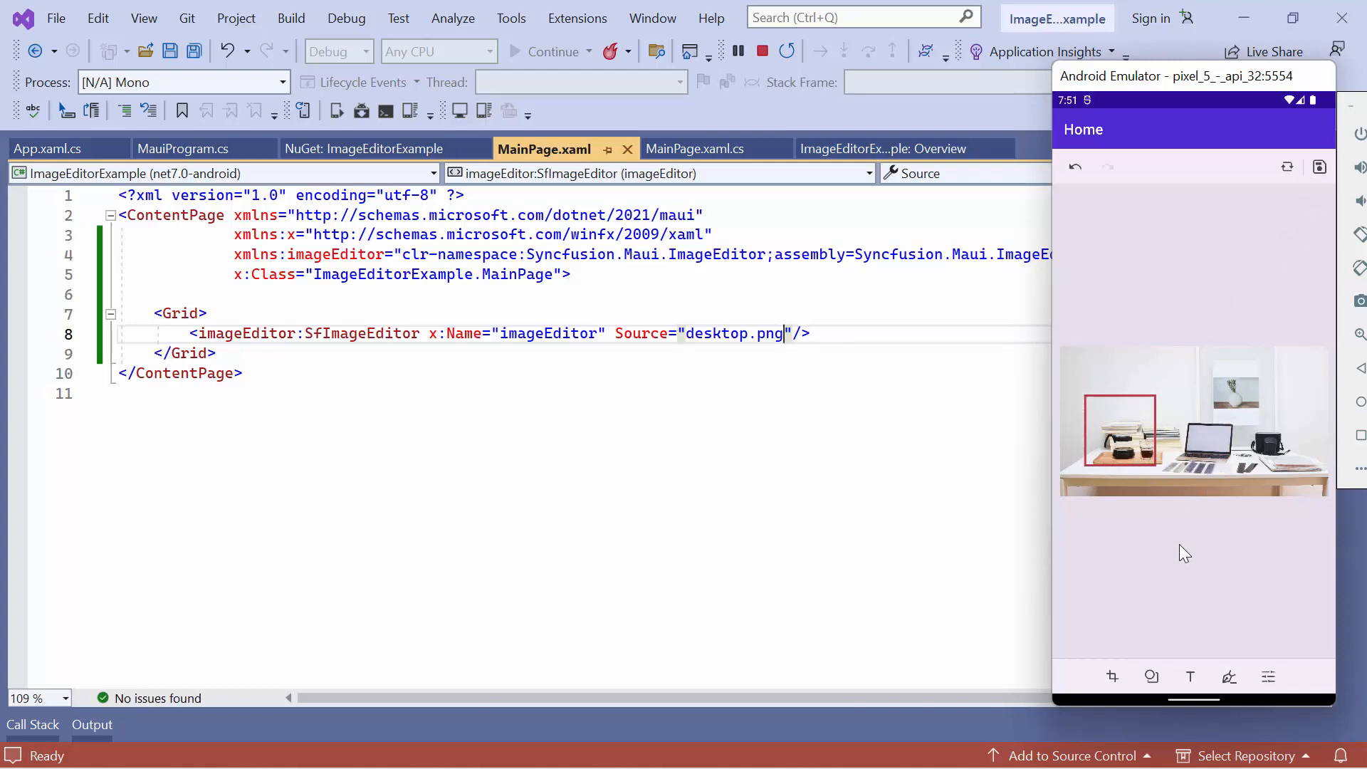
pyautogui.click(1189, 676)
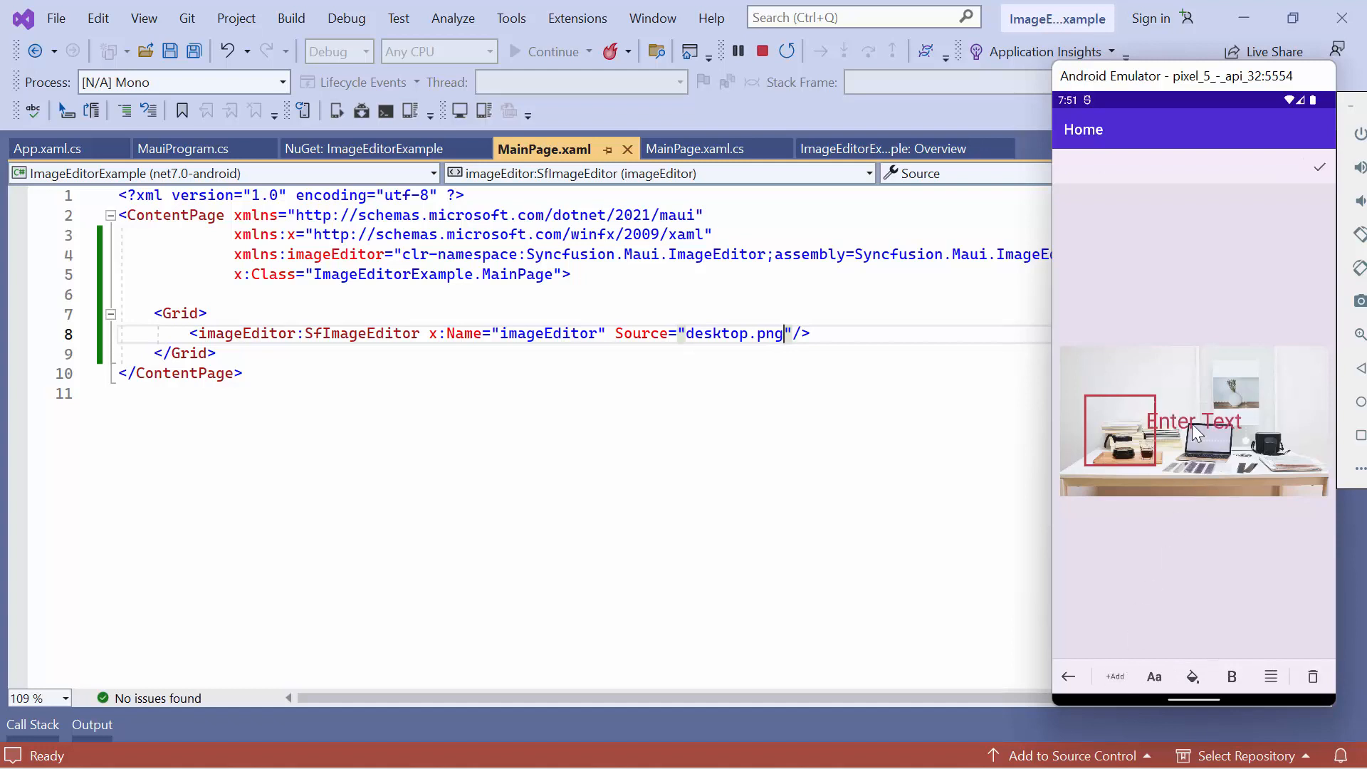
pyautogui.write('Good morning')
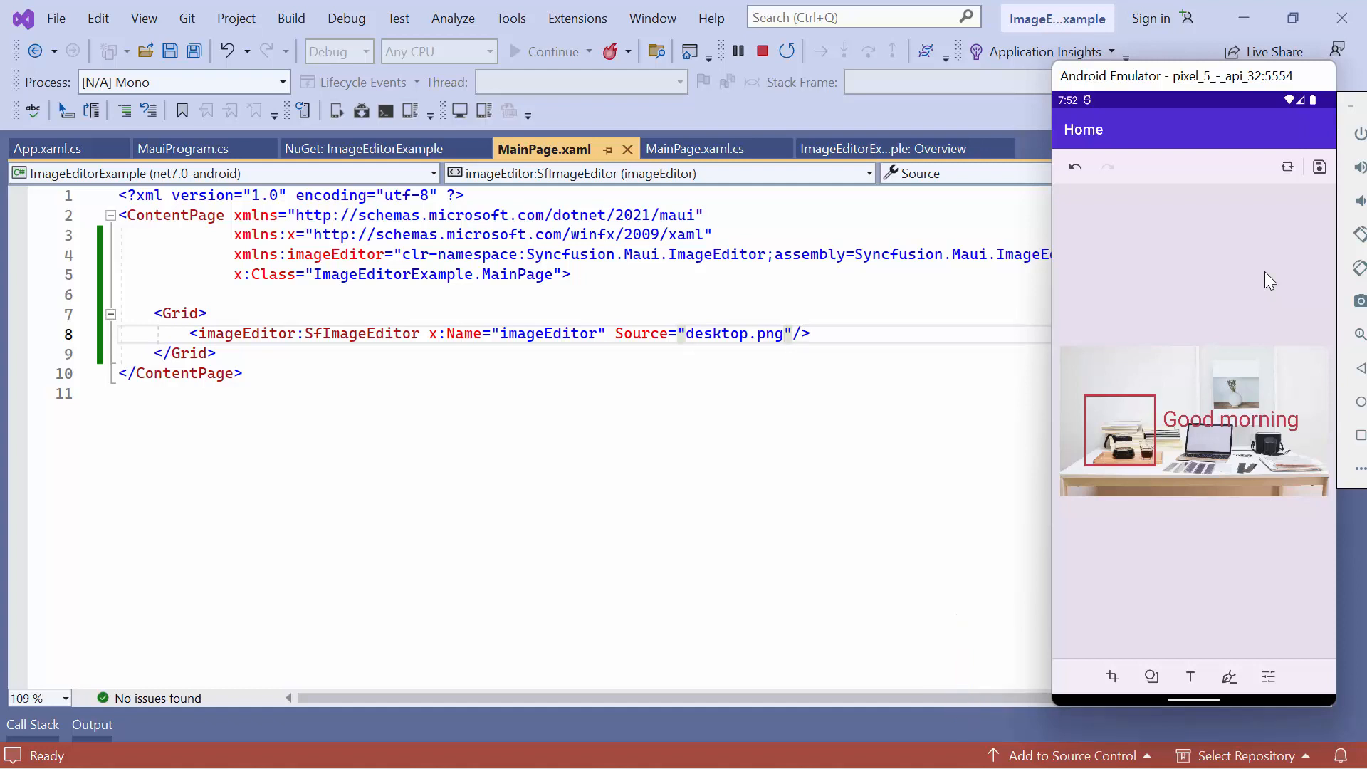
pyautogui.moveTo(1192, 560)
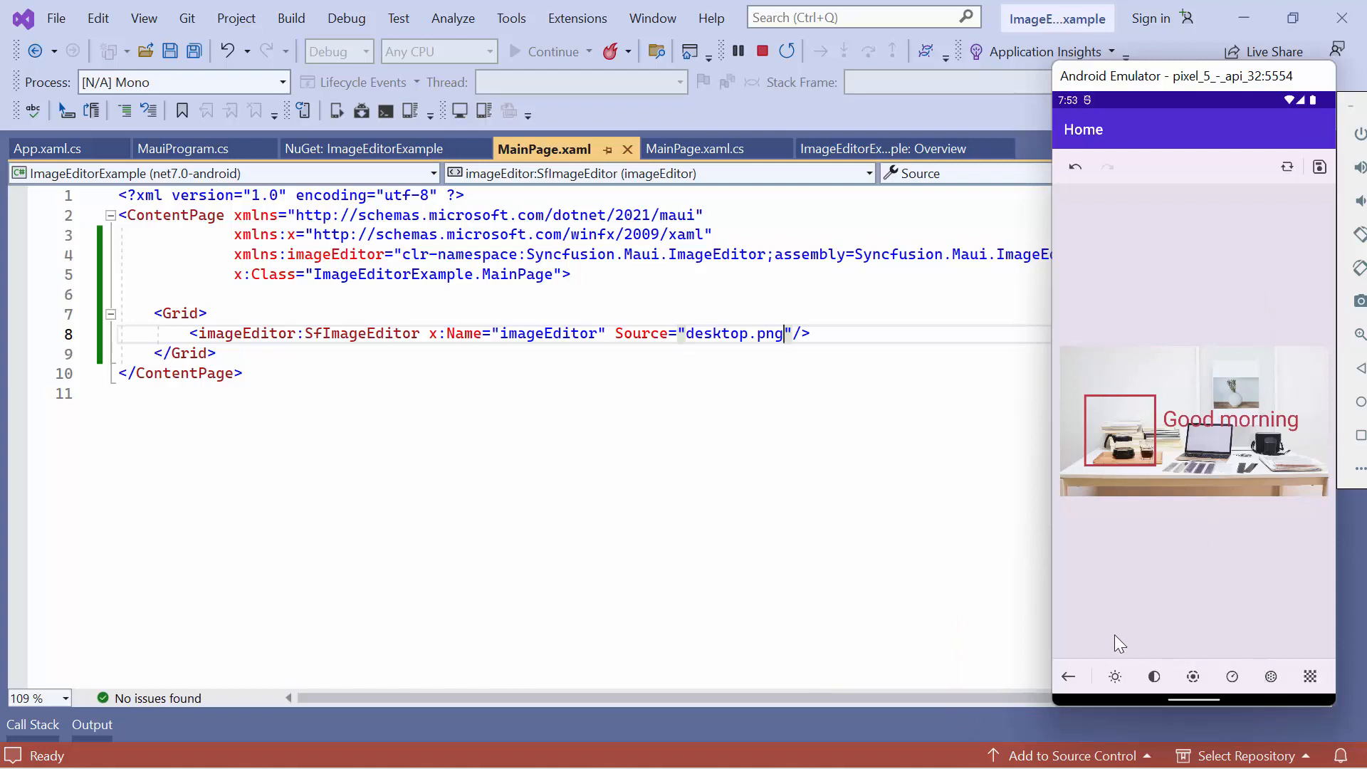
# - Cycle through Hue, Saturation and Opacity filters, then slightly raise Brightness with the slider
pyautogui.click(1115, 677)
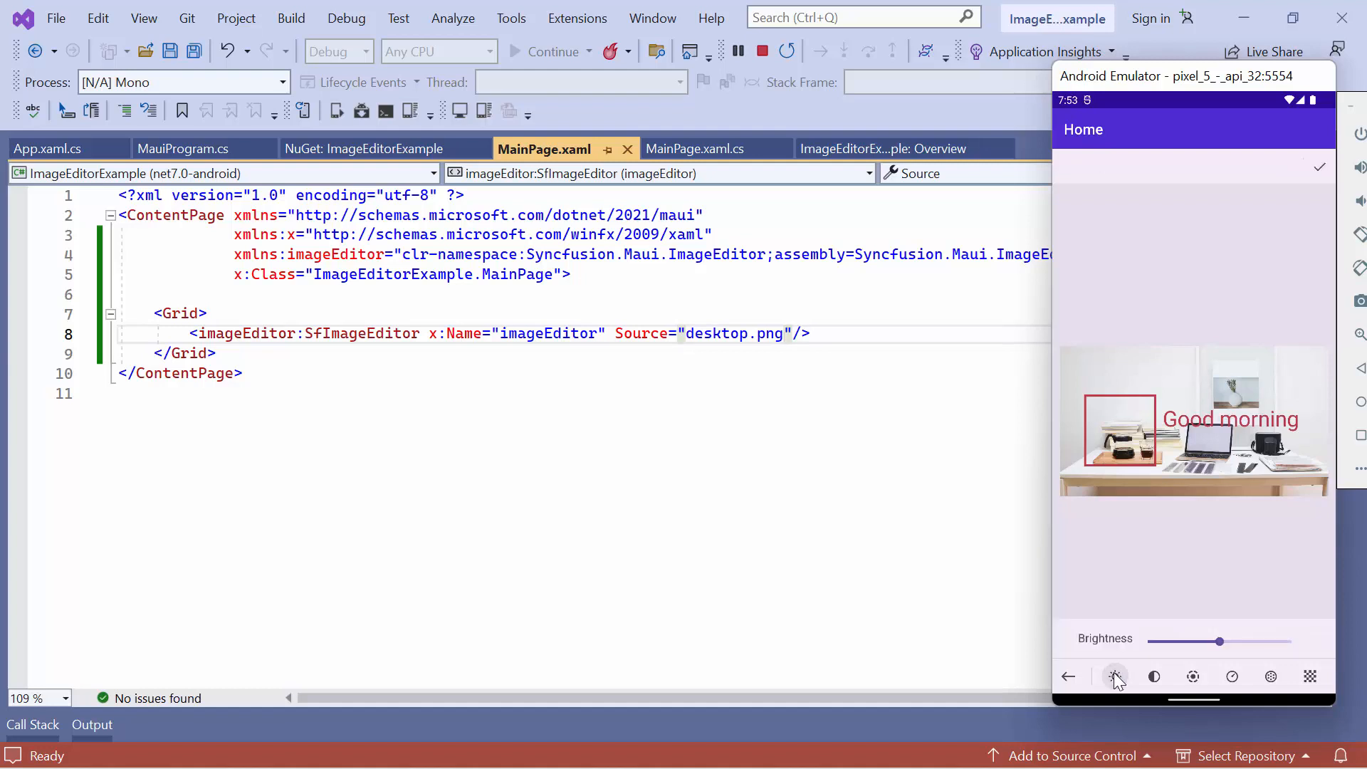
pyautogui.click(1192, 676)
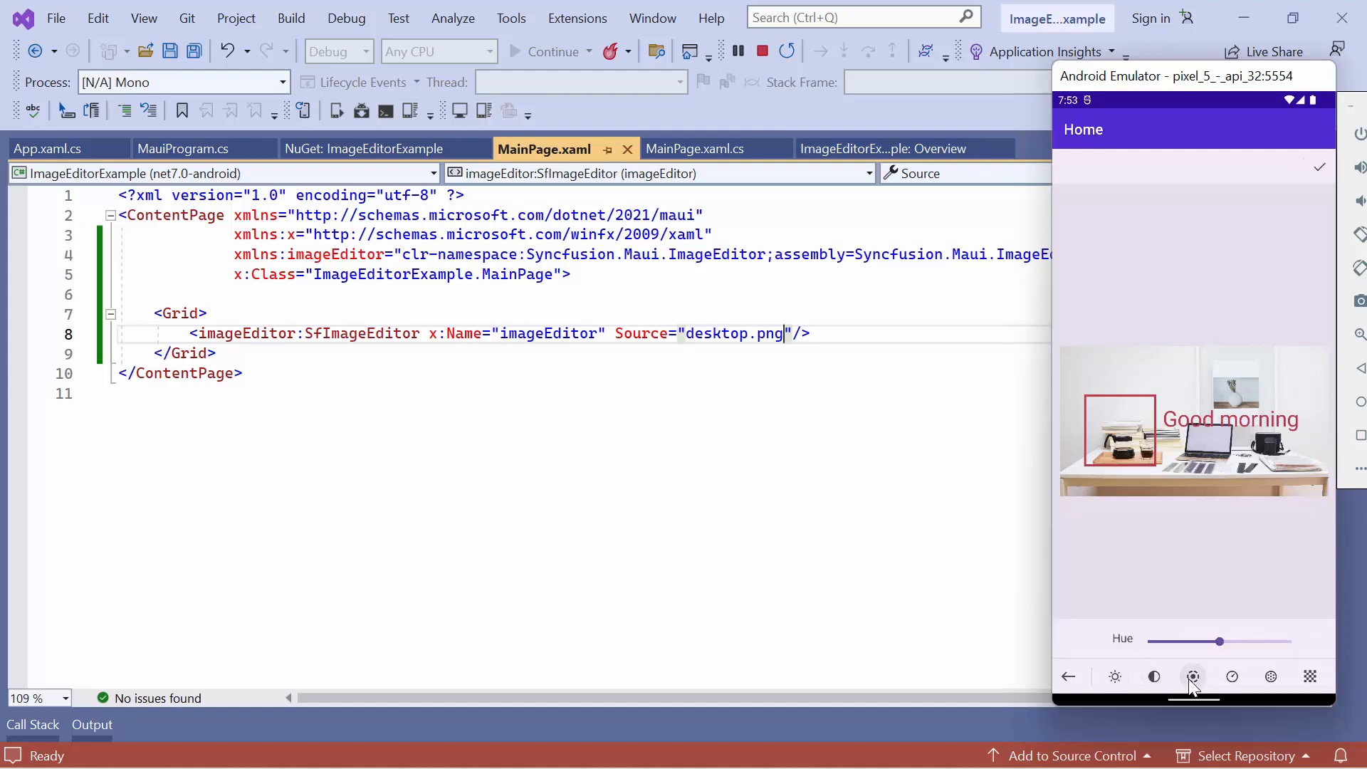
pyautogui.click(1232, 677)
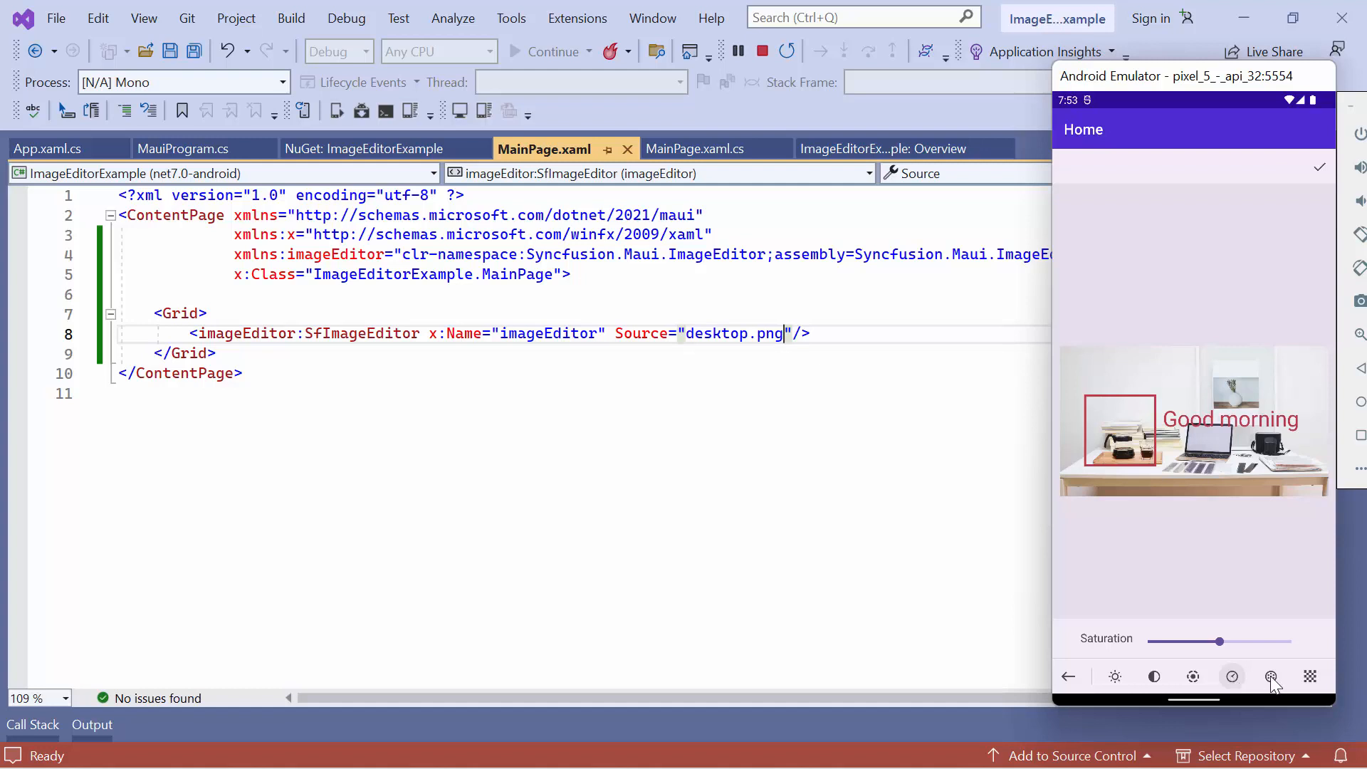
pyautogui.click(1310, 676)
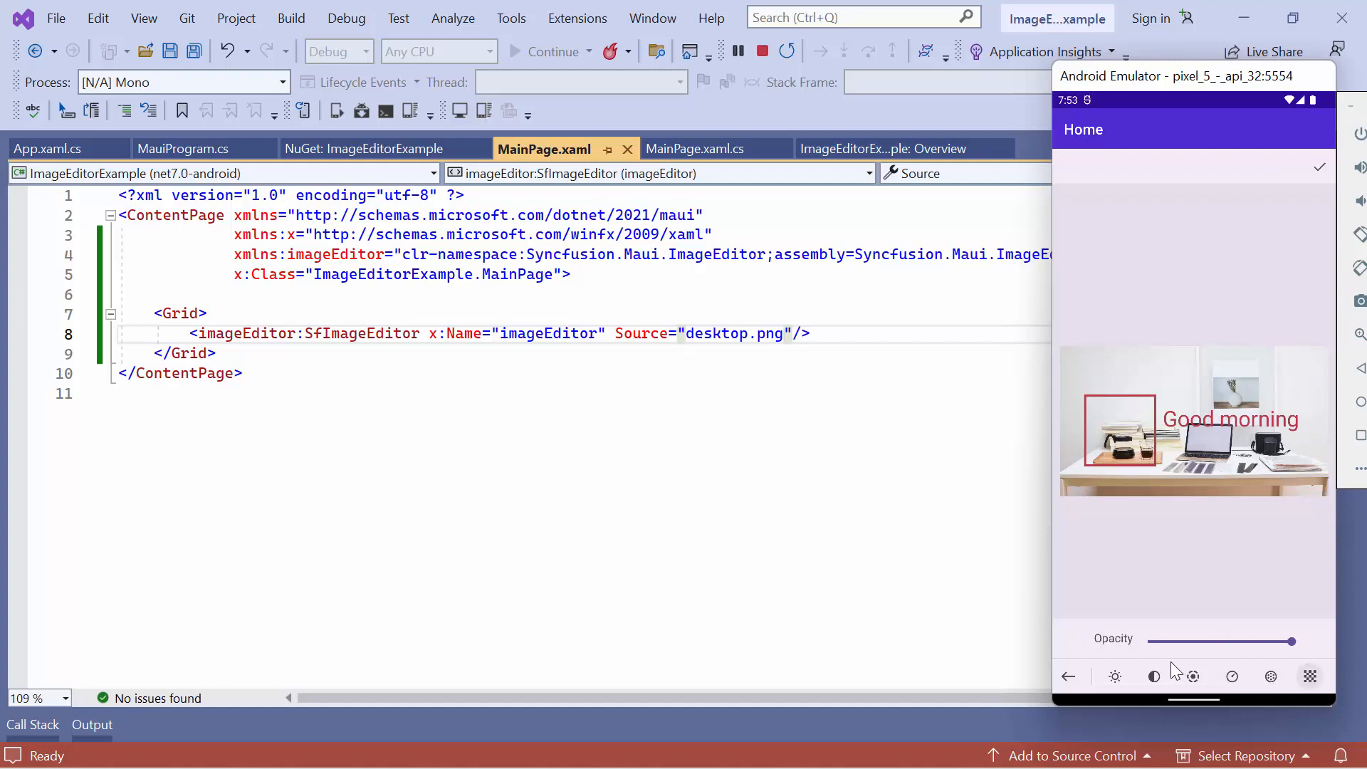
pyautogui.click(1115, 675)
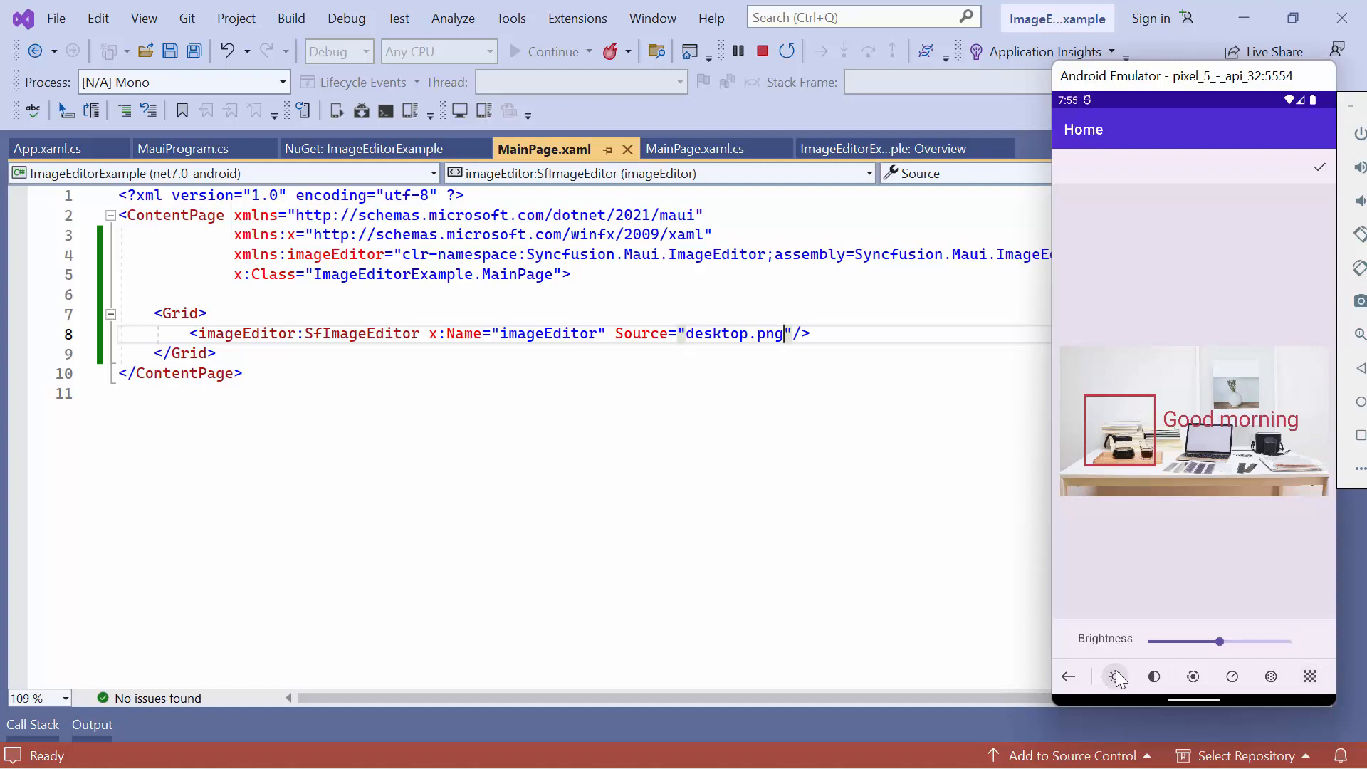
pyautogui.moveTo(1217, 642); pyautogui.dragTo(1226, 641)
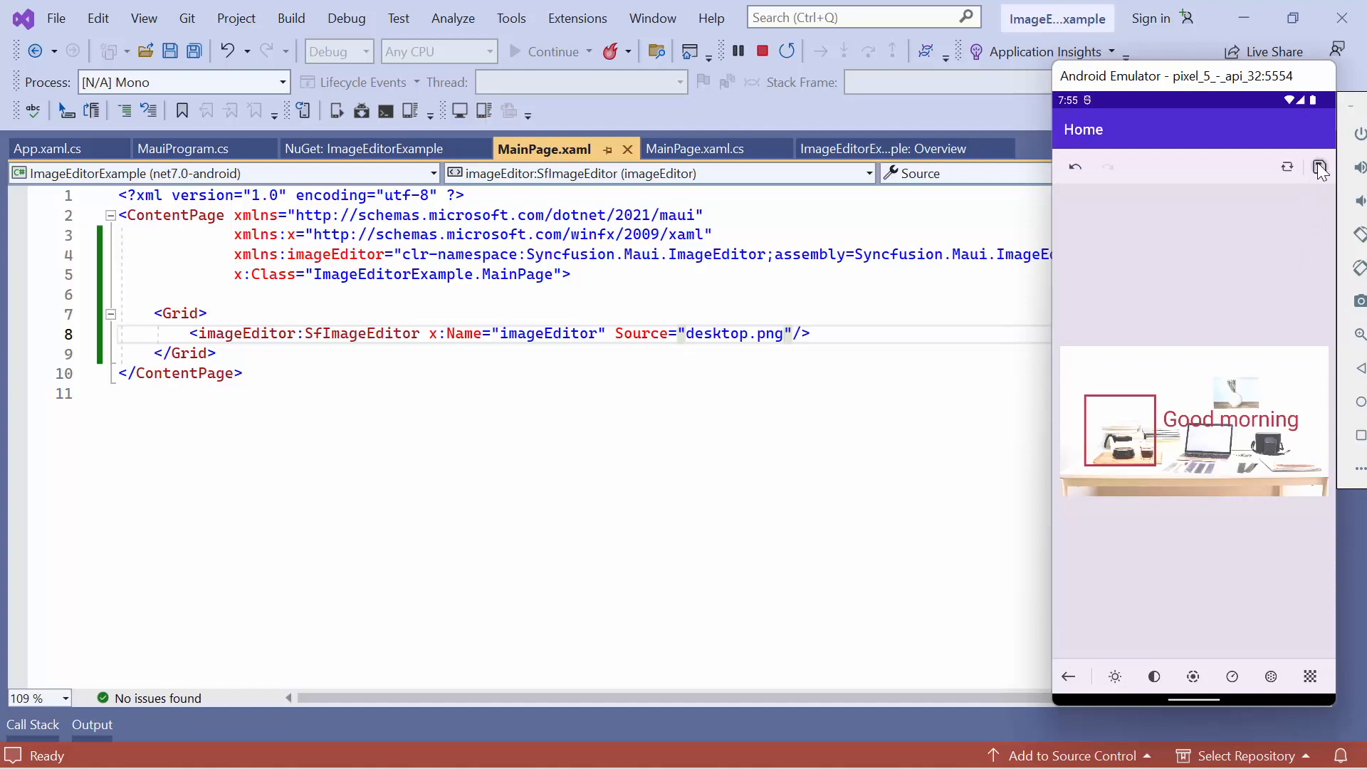
# - Stop the app and add ShowToolbar="False" to the SfImageEditor
pyautogui.click(1319, 166)
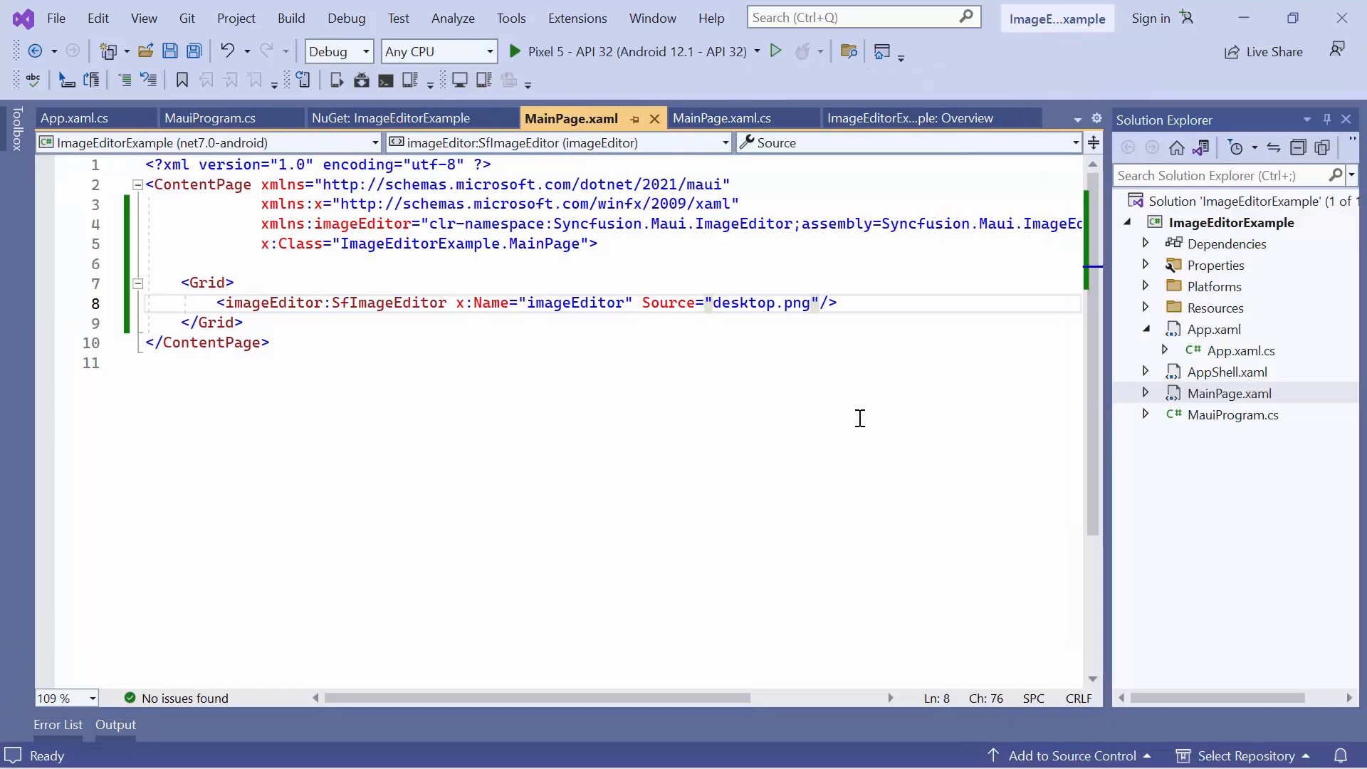
pyautogui.write('sho/>')
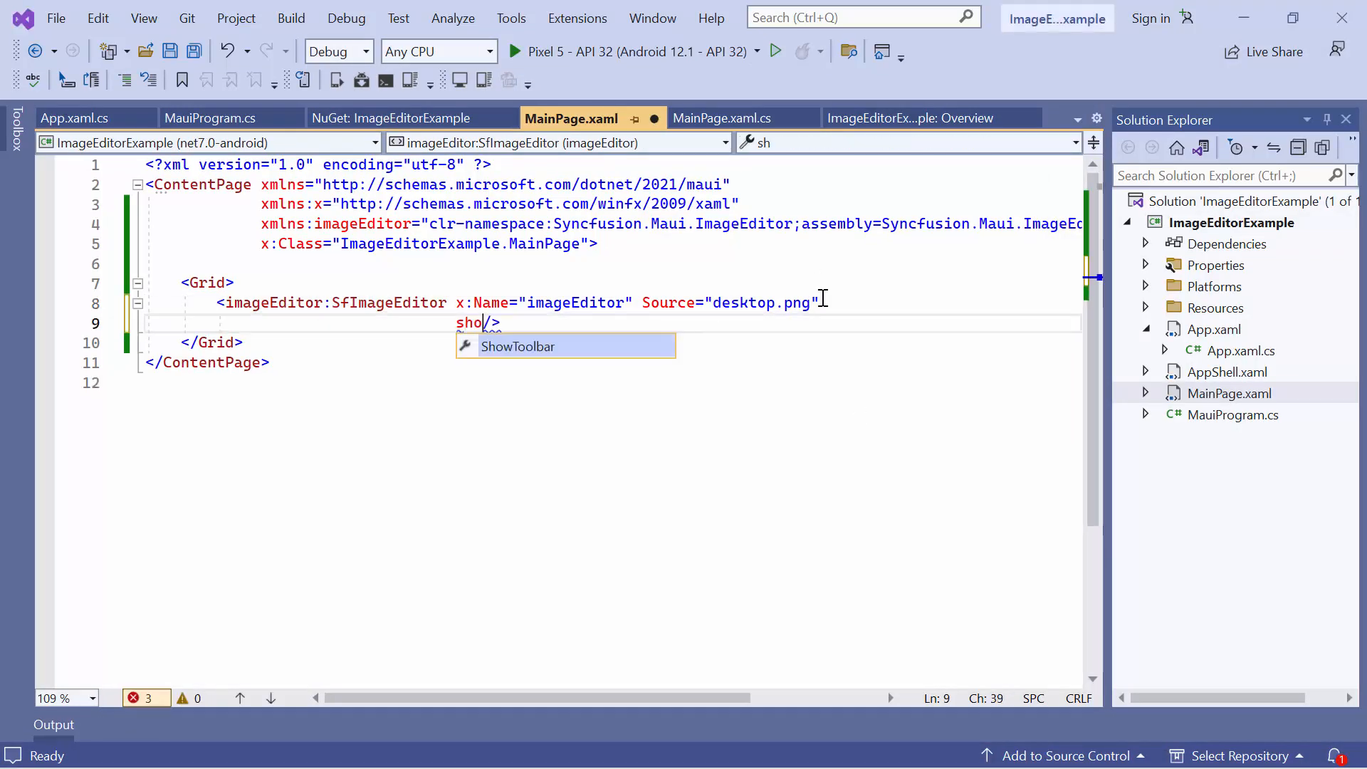
pyautogui.write('ShowToolbar="false')
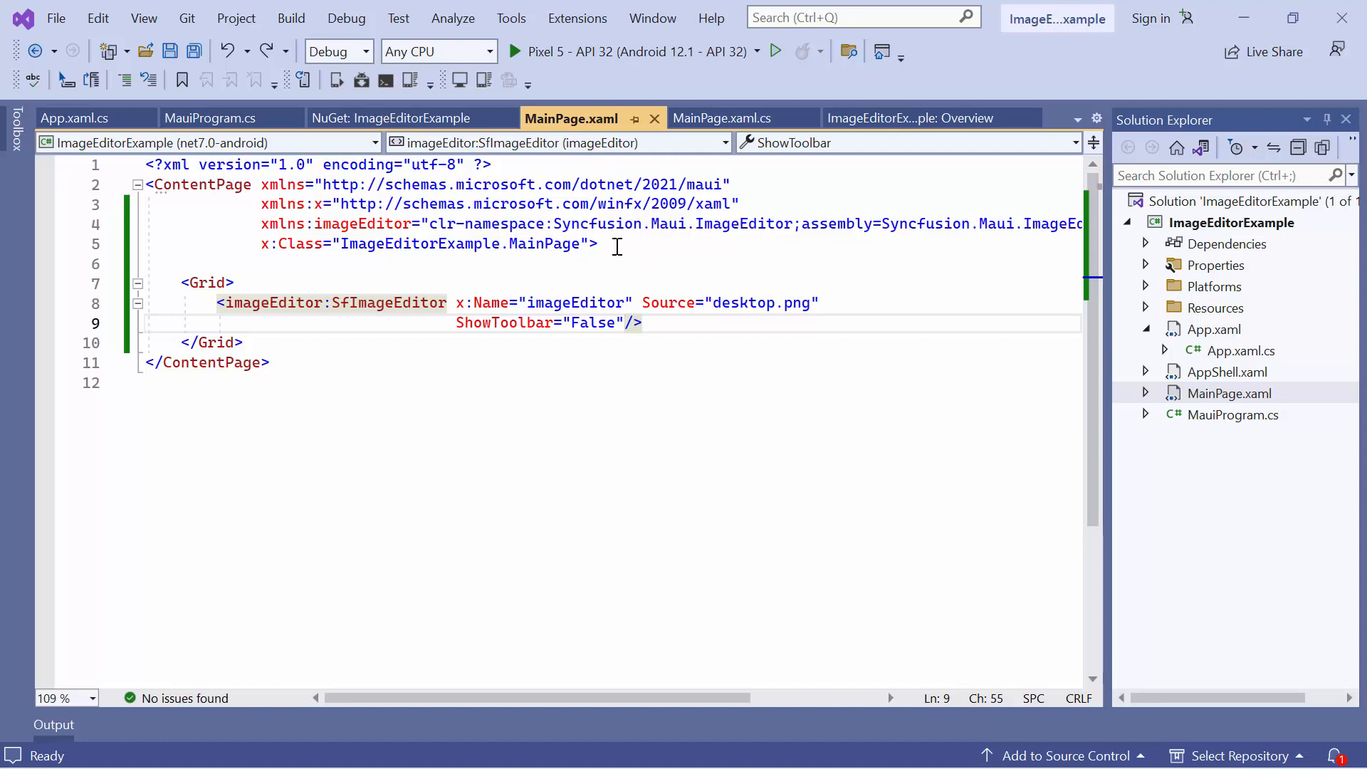
# - Add an Edit button in Grid.Row 1 wired to Button_Clicked, WidthRequest 120, HeightRequest 35, Margin 5
pyautogui.click(235, 283)
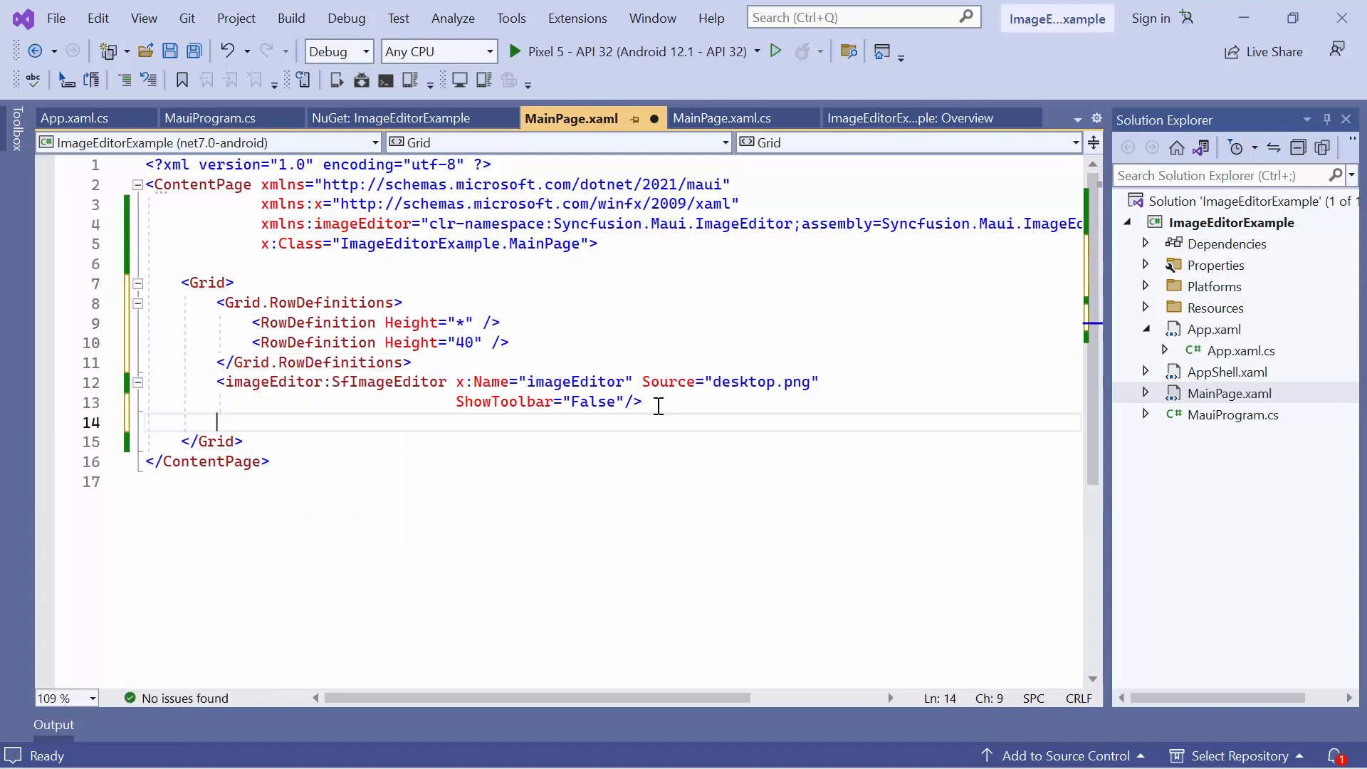
pyautogui.write('<Button Grid.Row="1"')
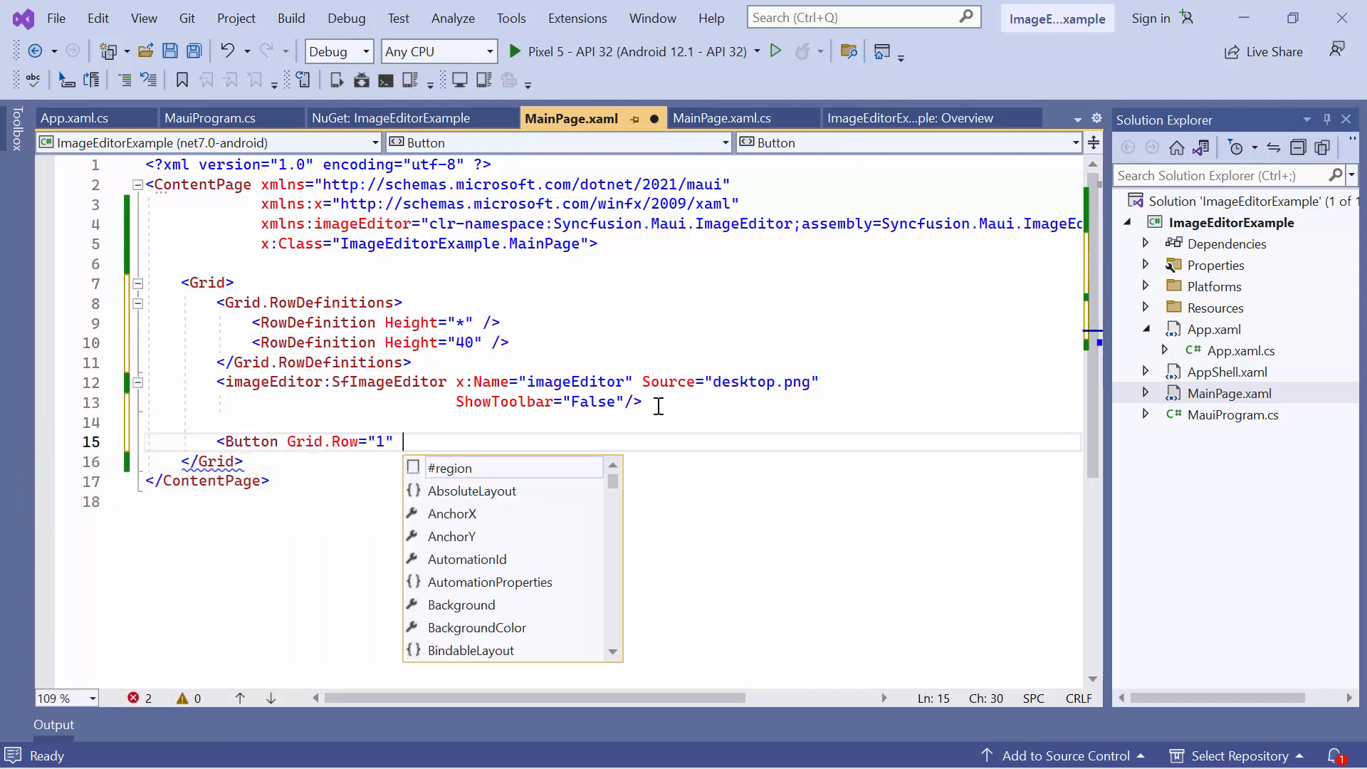
pyautogui.write('Text="Edit" clicked="Button_Clicked')
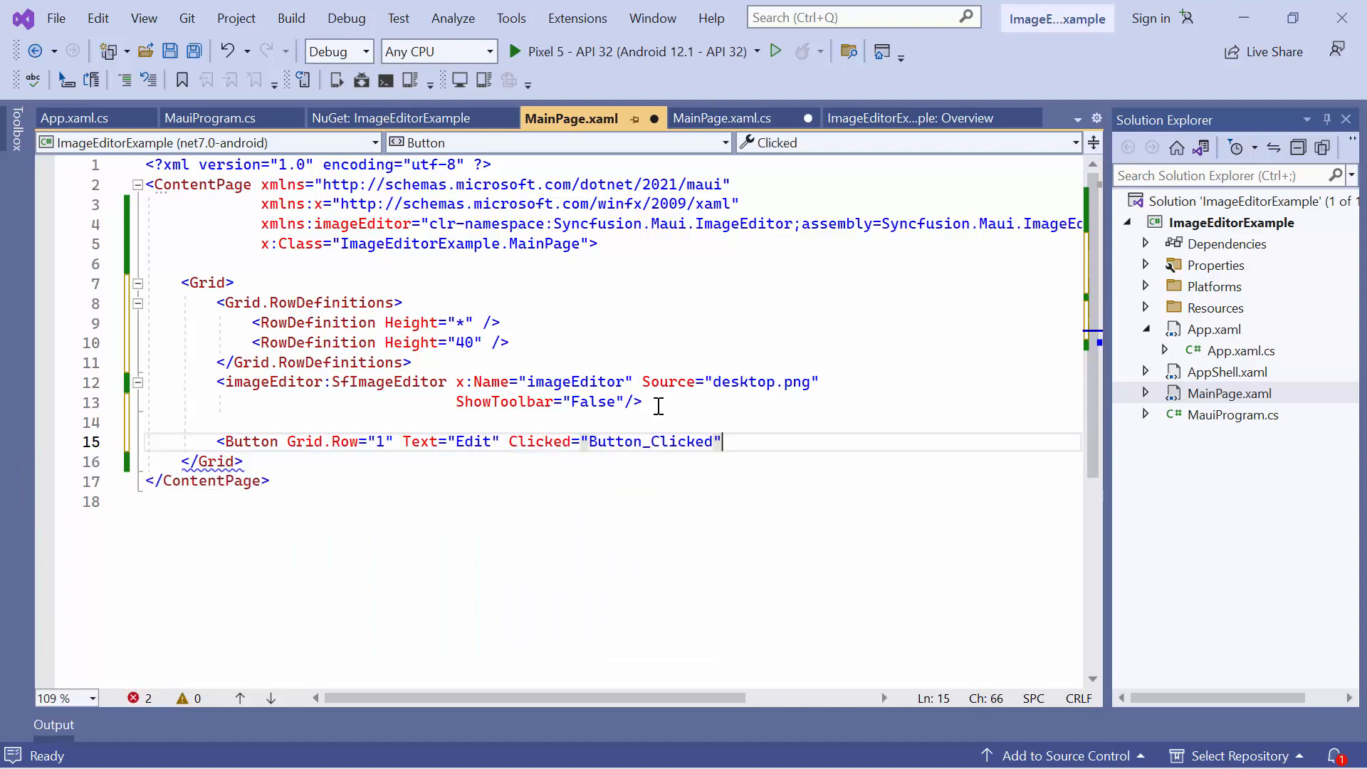
pyautogui.write('WidthRequest="120" HeightRequest="35" Margin="5" />')
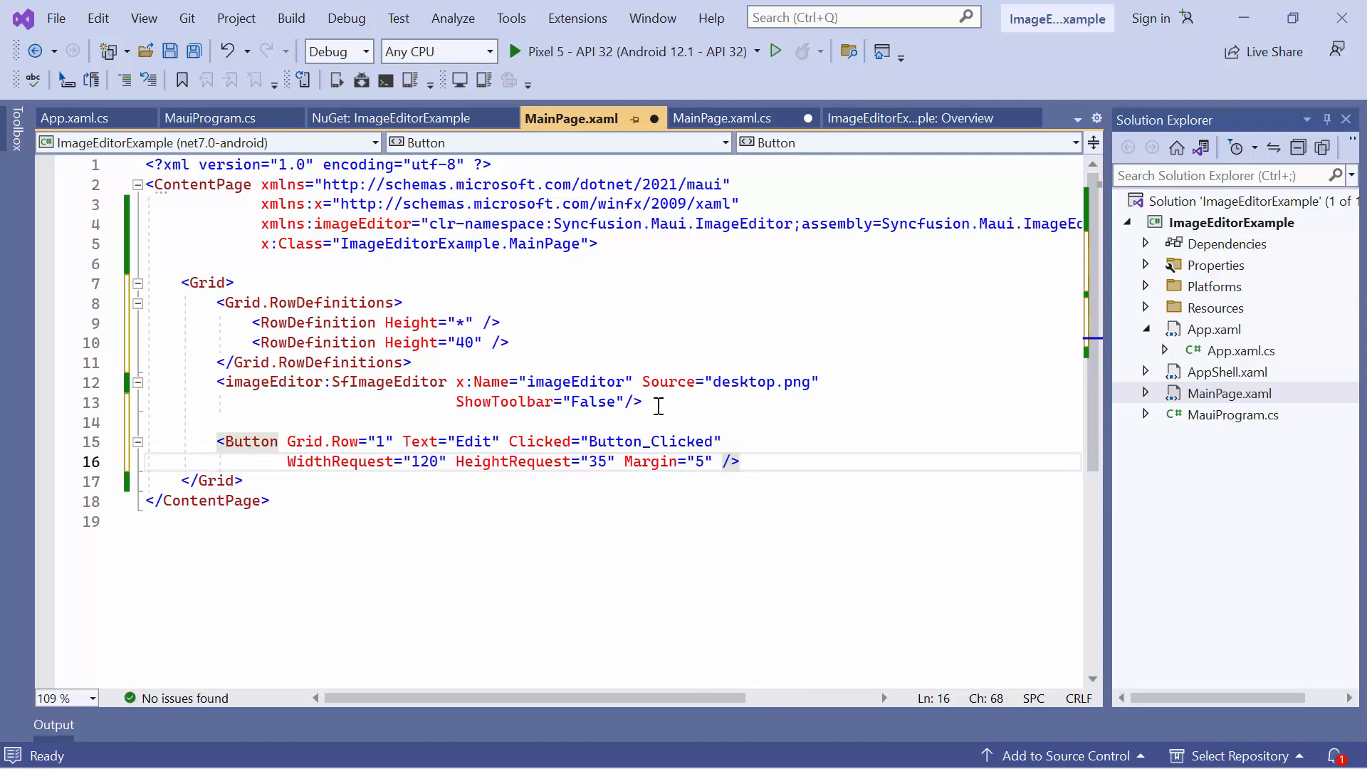
pyautogui.click(720, 117)
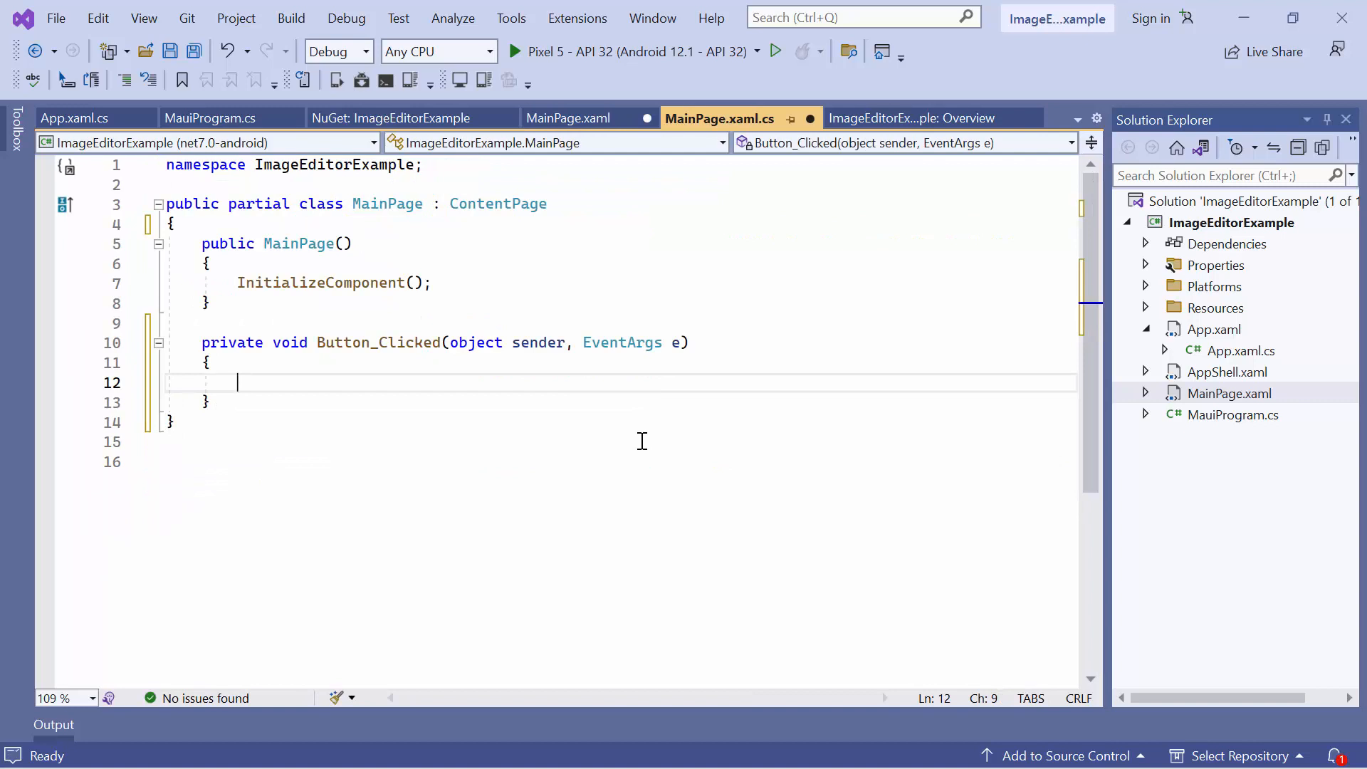
# - Make Button_Clicked call this.imageEditor.Rotate() and try it on the emulator
pyautogui.write('this.imageeditor.Rotate(')
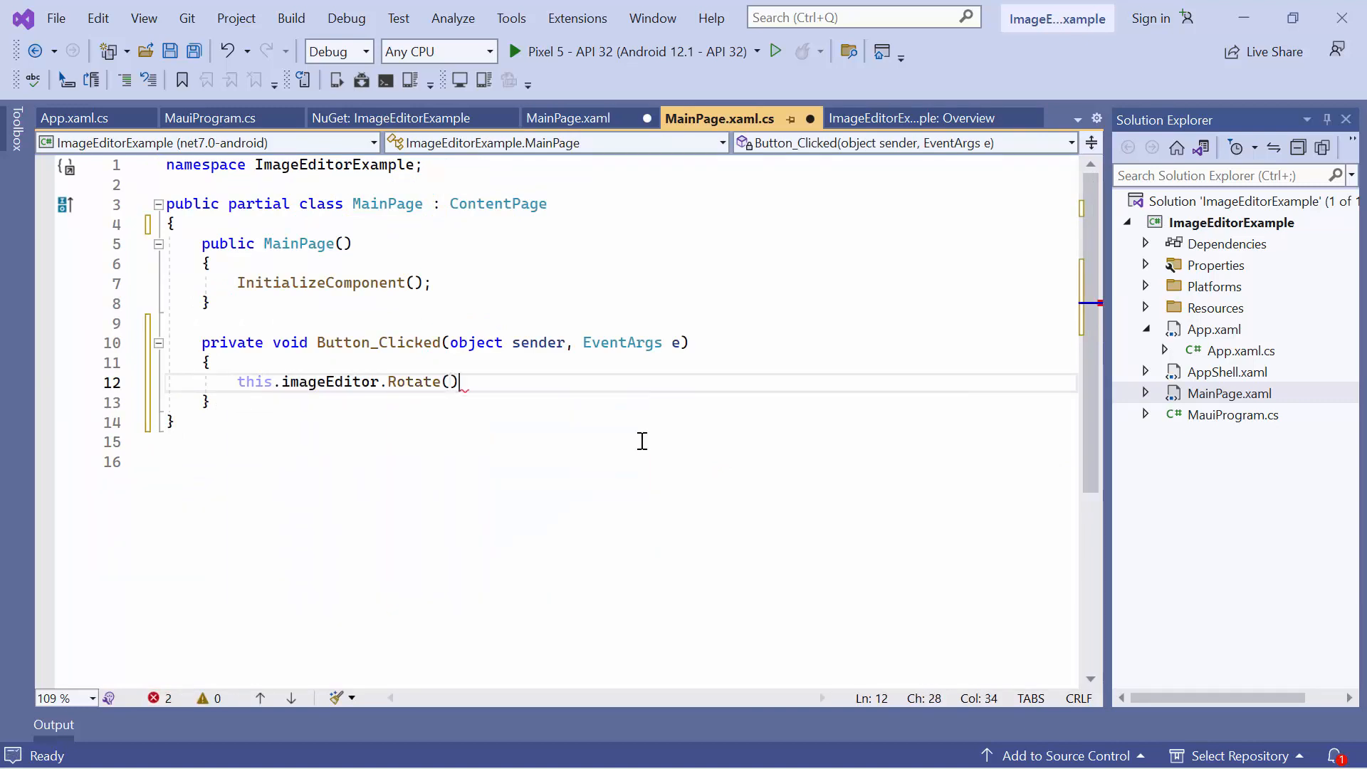
pyautogui.write(';')
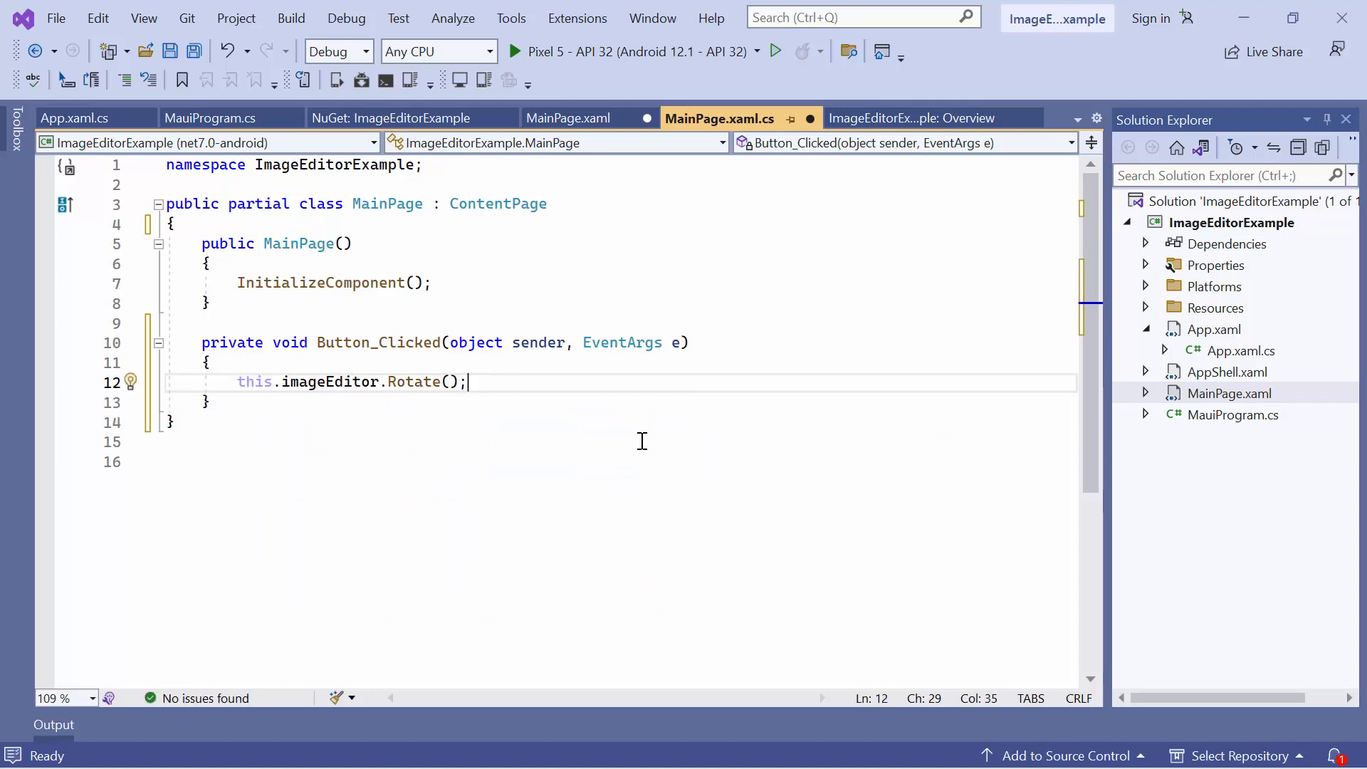
pyautogui.click(774, 51)
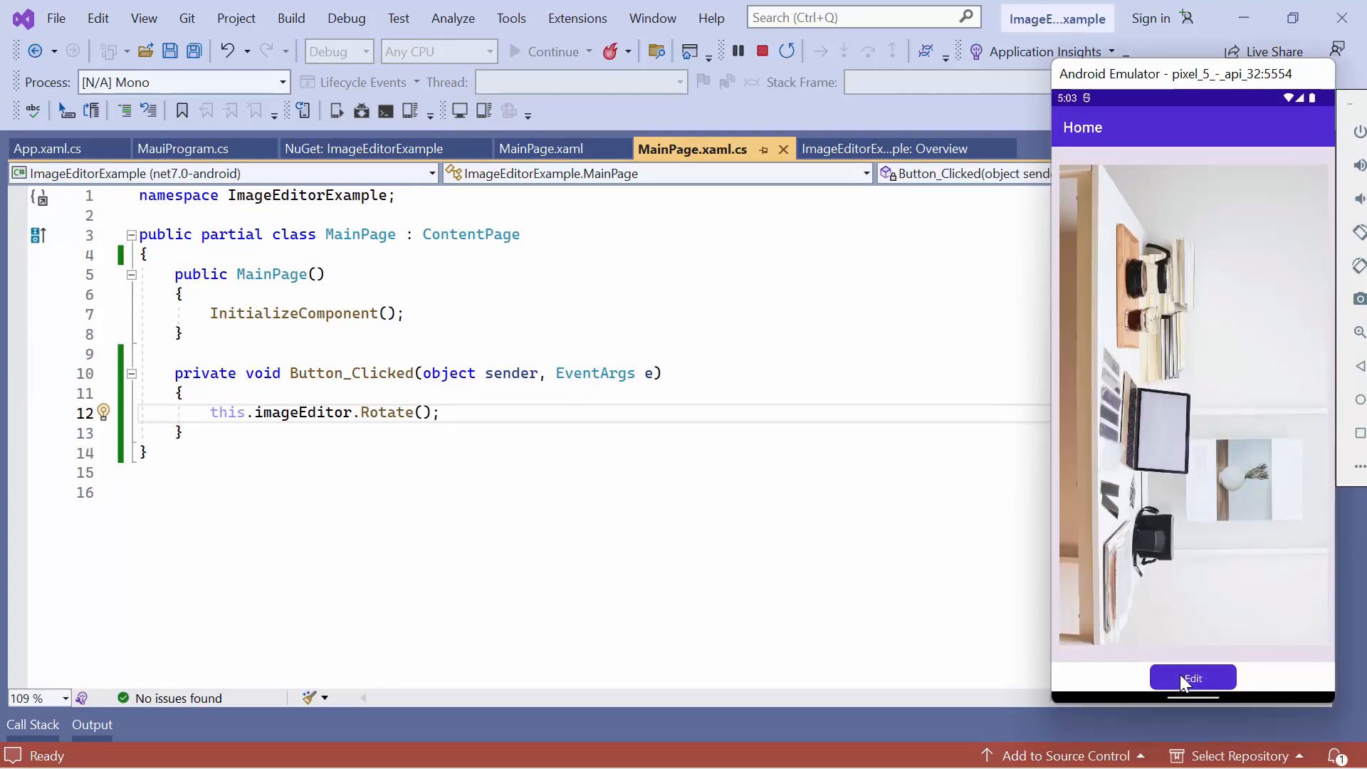
pyautogui.click(1192, 677)
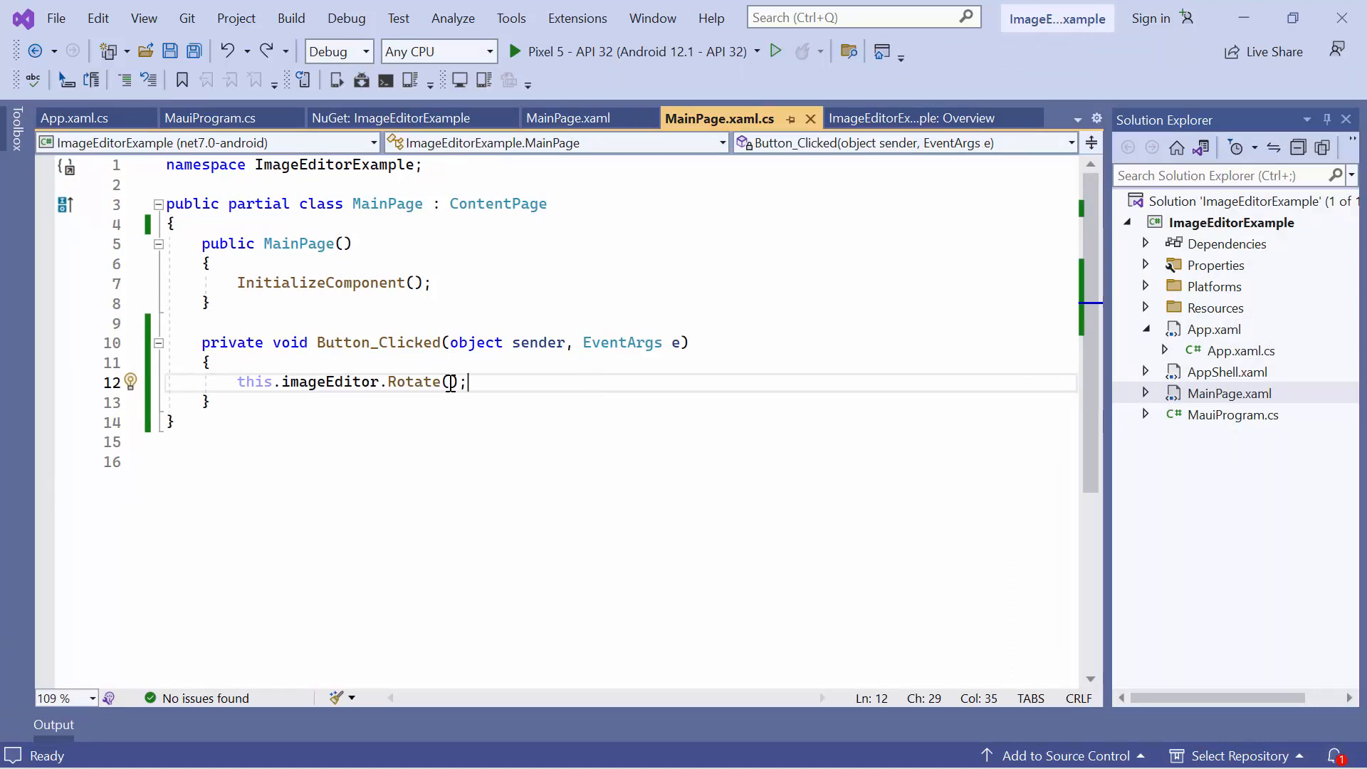
# - Replace Rotate() with Flip(ImageFlipDirection.Horizontal) in Button_Clicked
pyautogui.write('Fli')
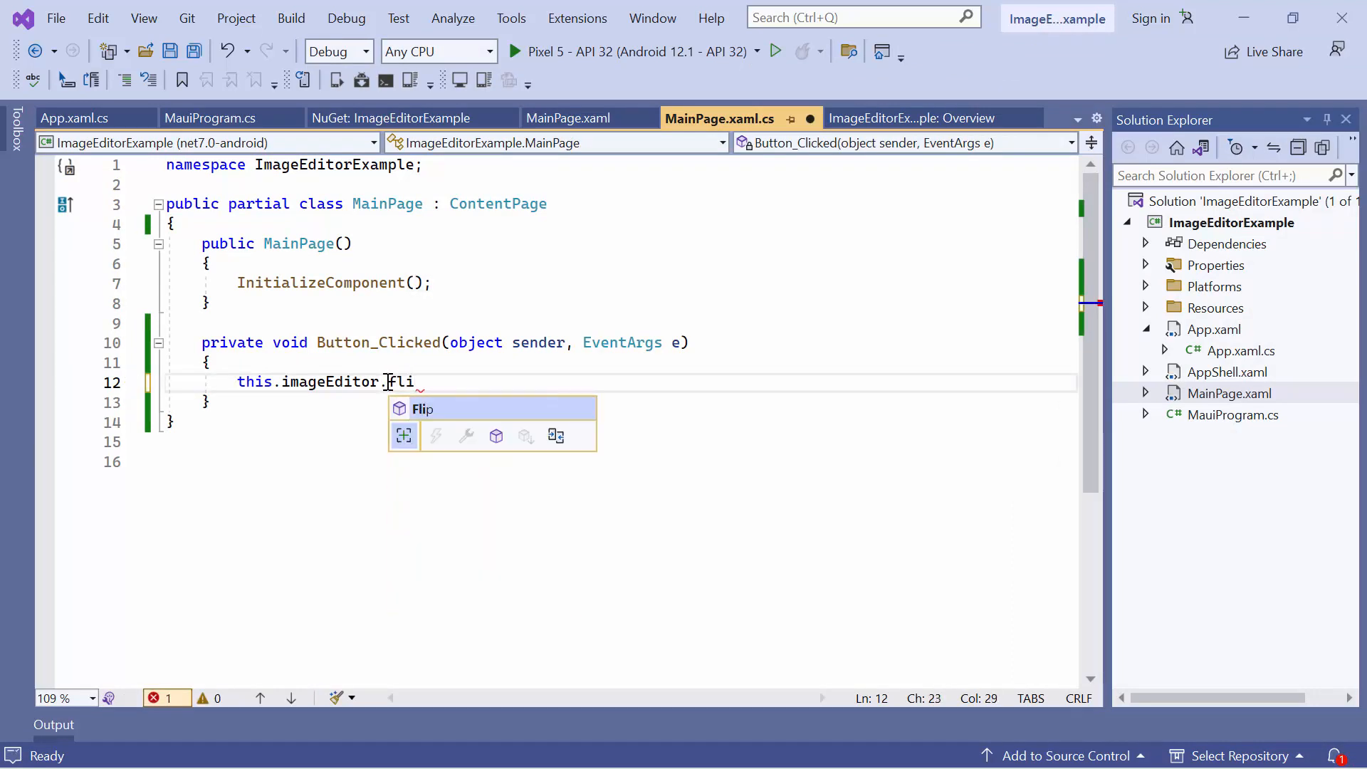
pyautogui.write('ip(imageflipdirec')
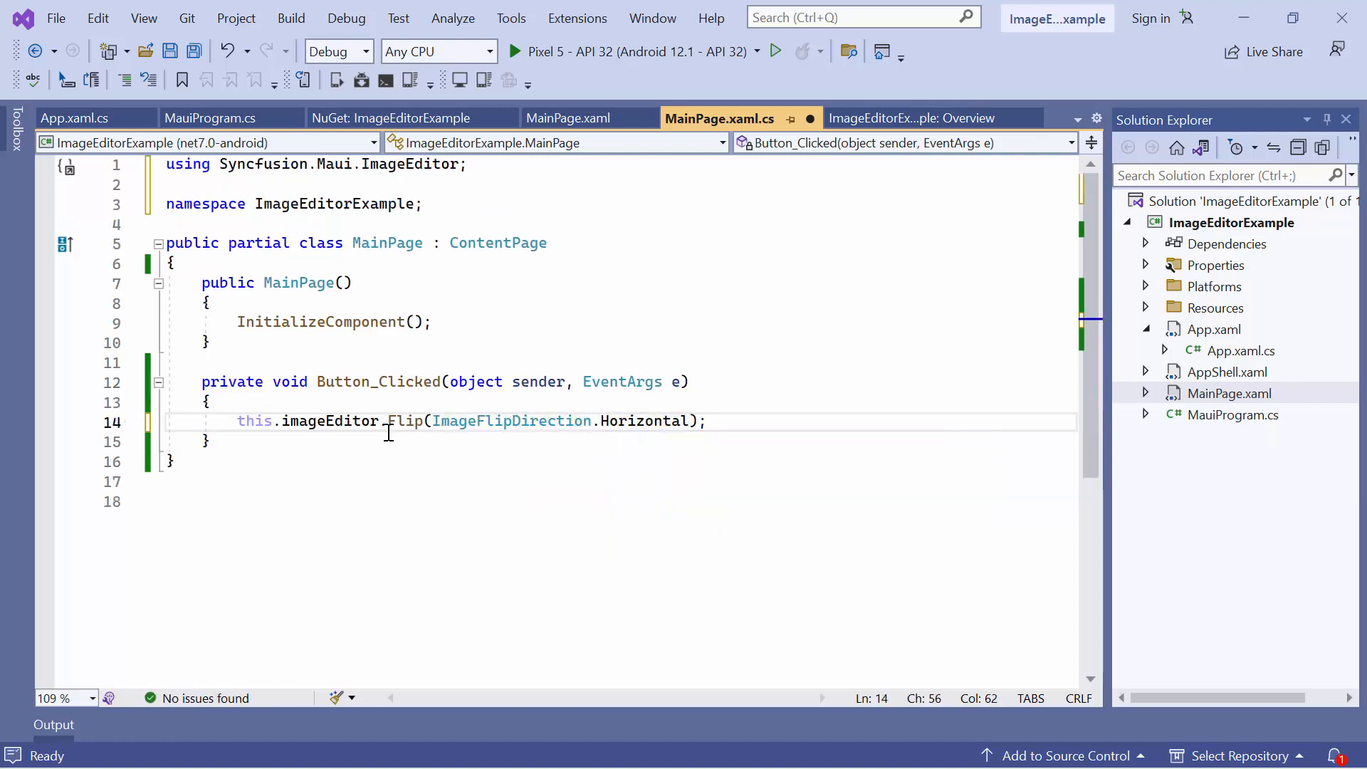
# - Run the app, flip the photo horizontally and back with Edit, then stop debugging
pyautogui.click(774, 51)
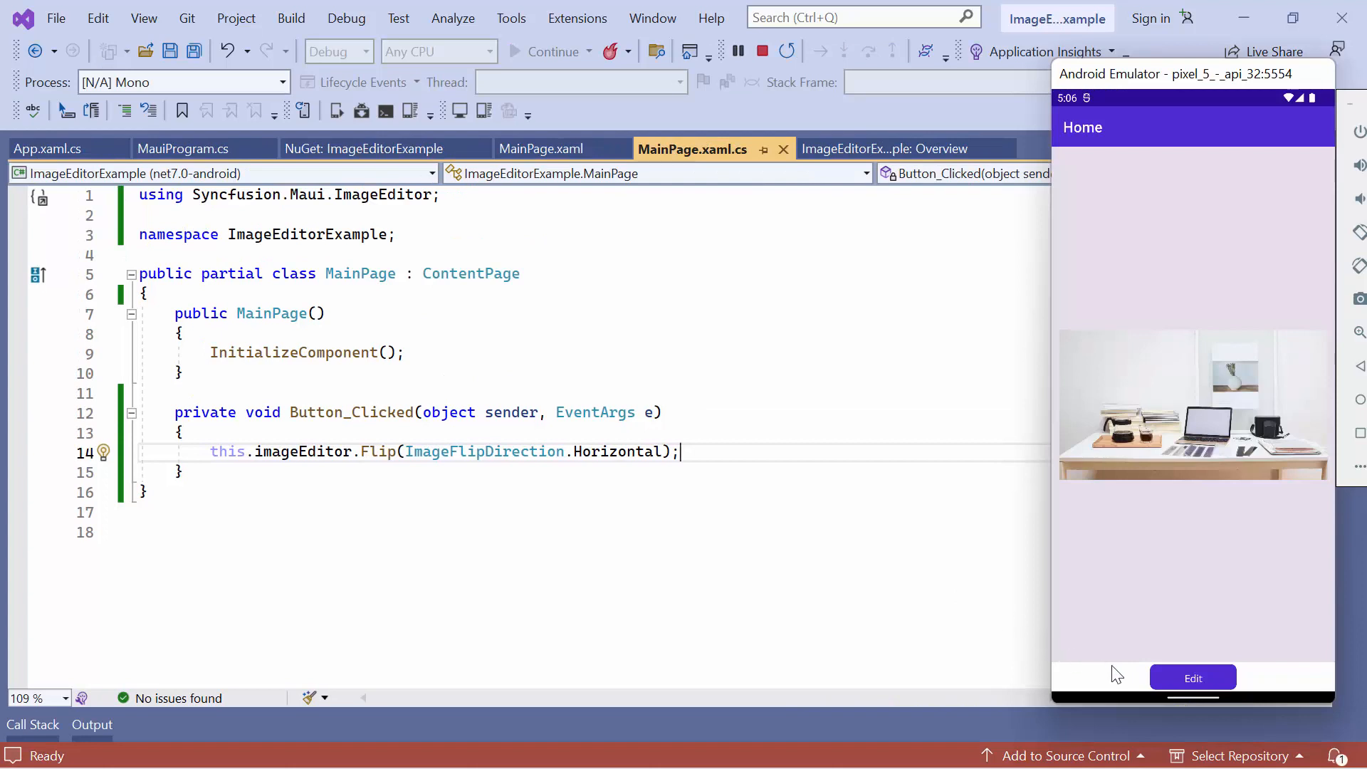
pyautogui.click(1192, 677)
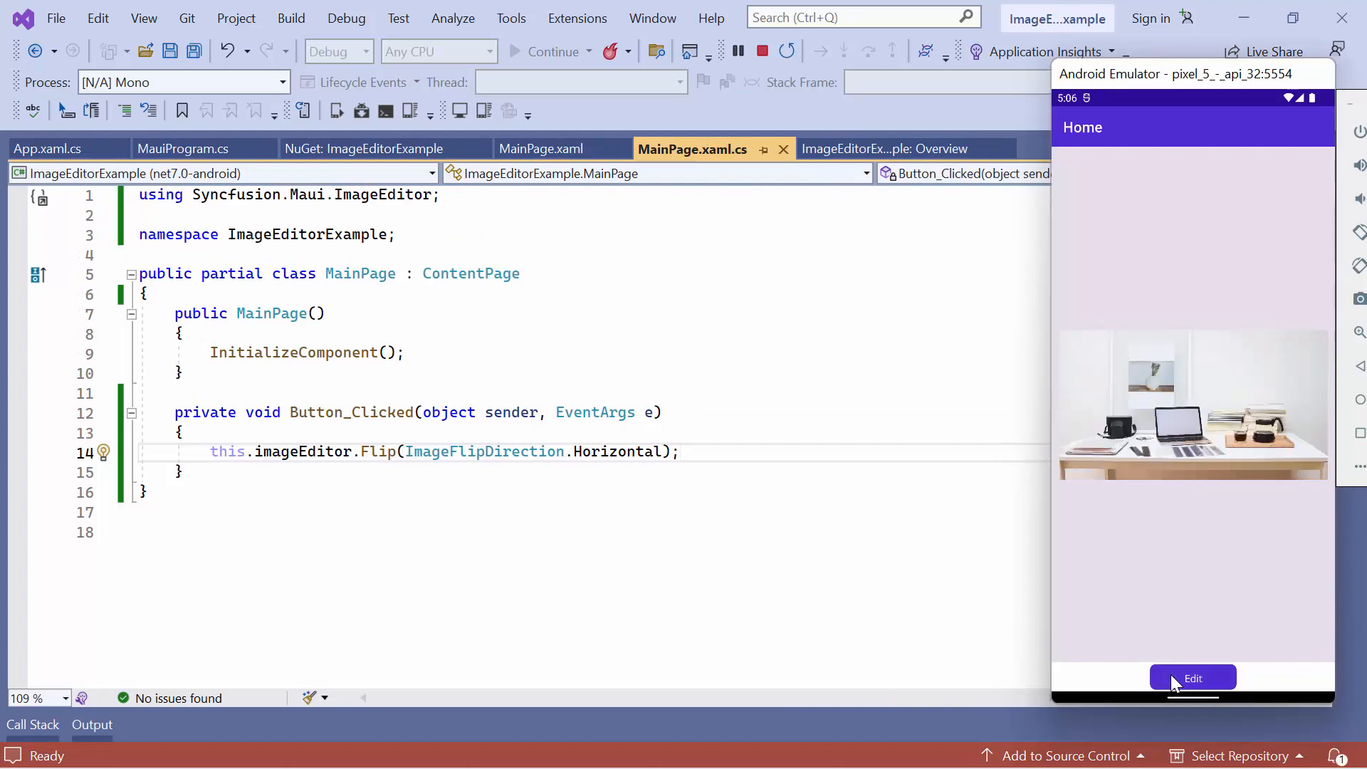
pyautogui.click(1192, 678)
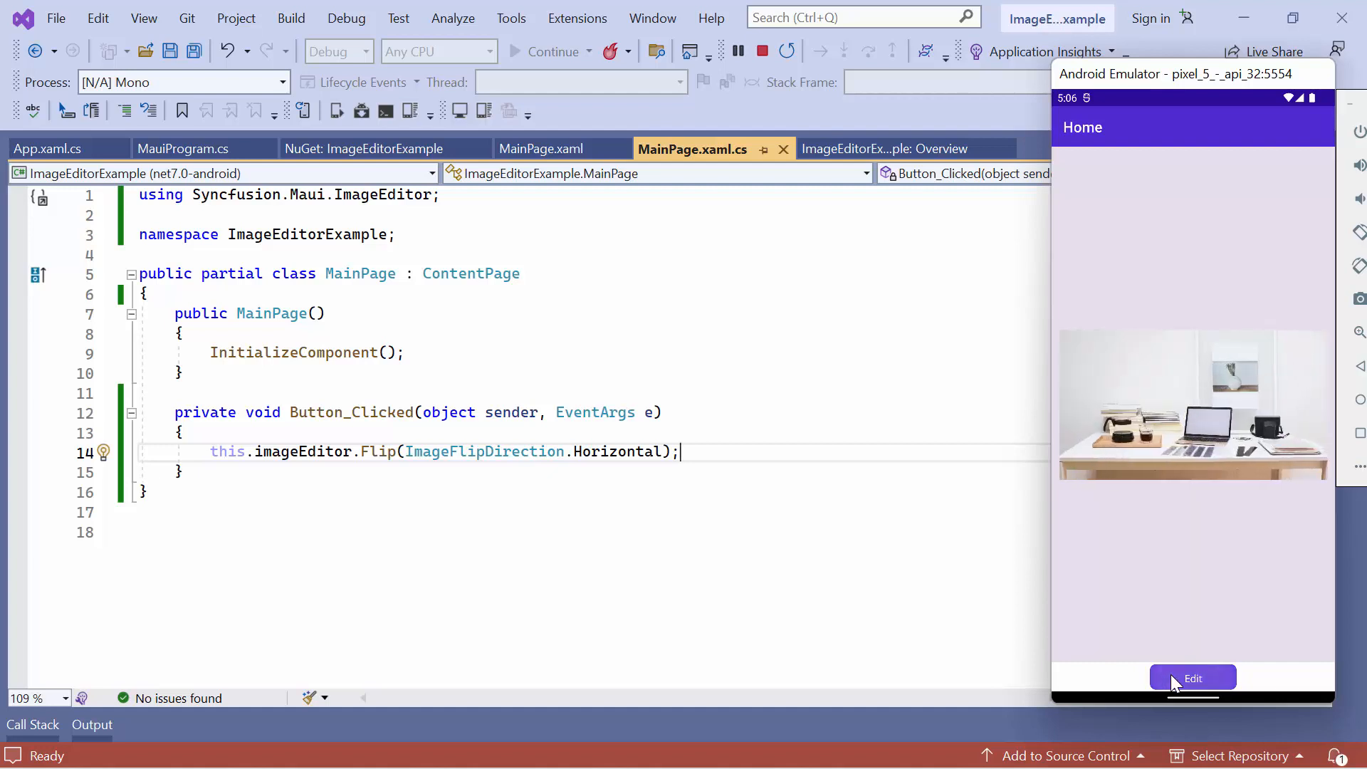
pyautogui.click(762, 51)
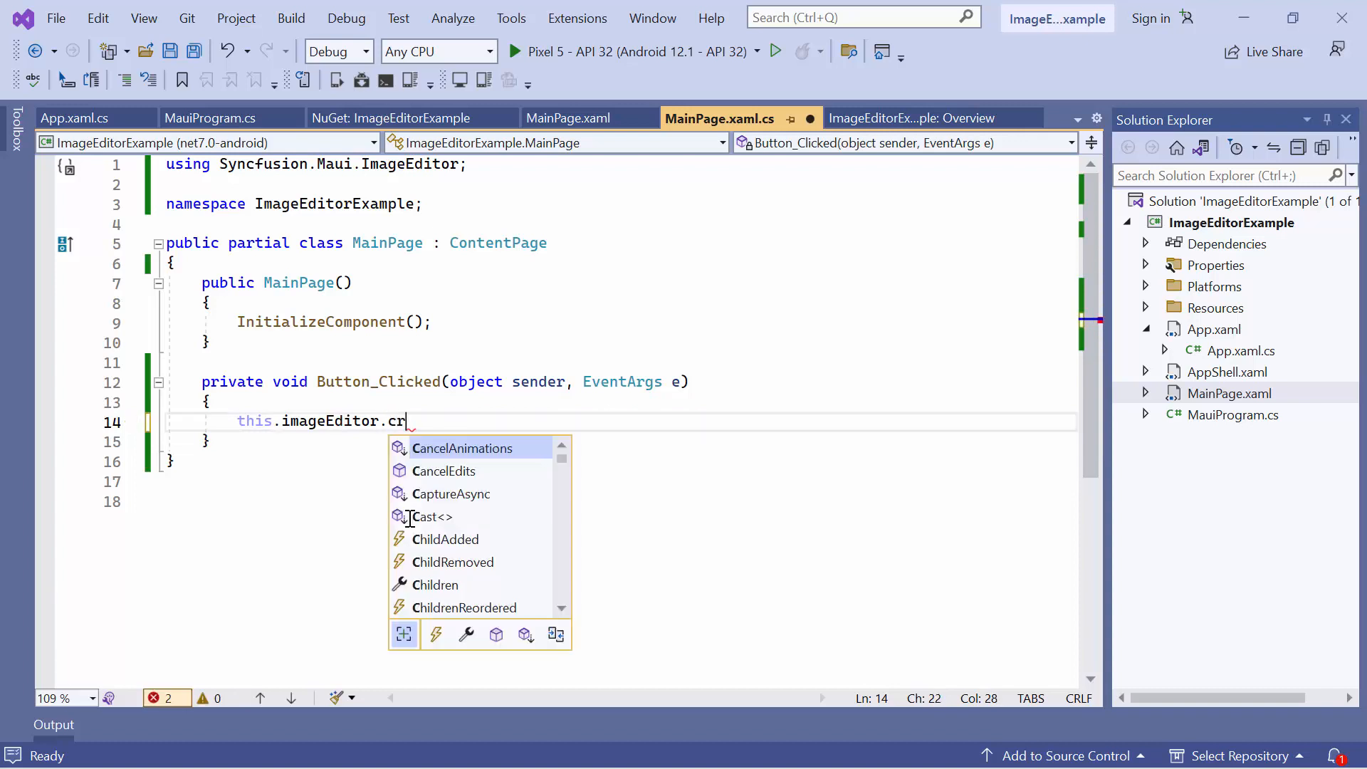
# - Change the Edit handler to this.imageEditor.Crop(ImageCropType.Free) and return to MainPage.xaml
pyautogui.write('Crop(imagecropType.Free);')
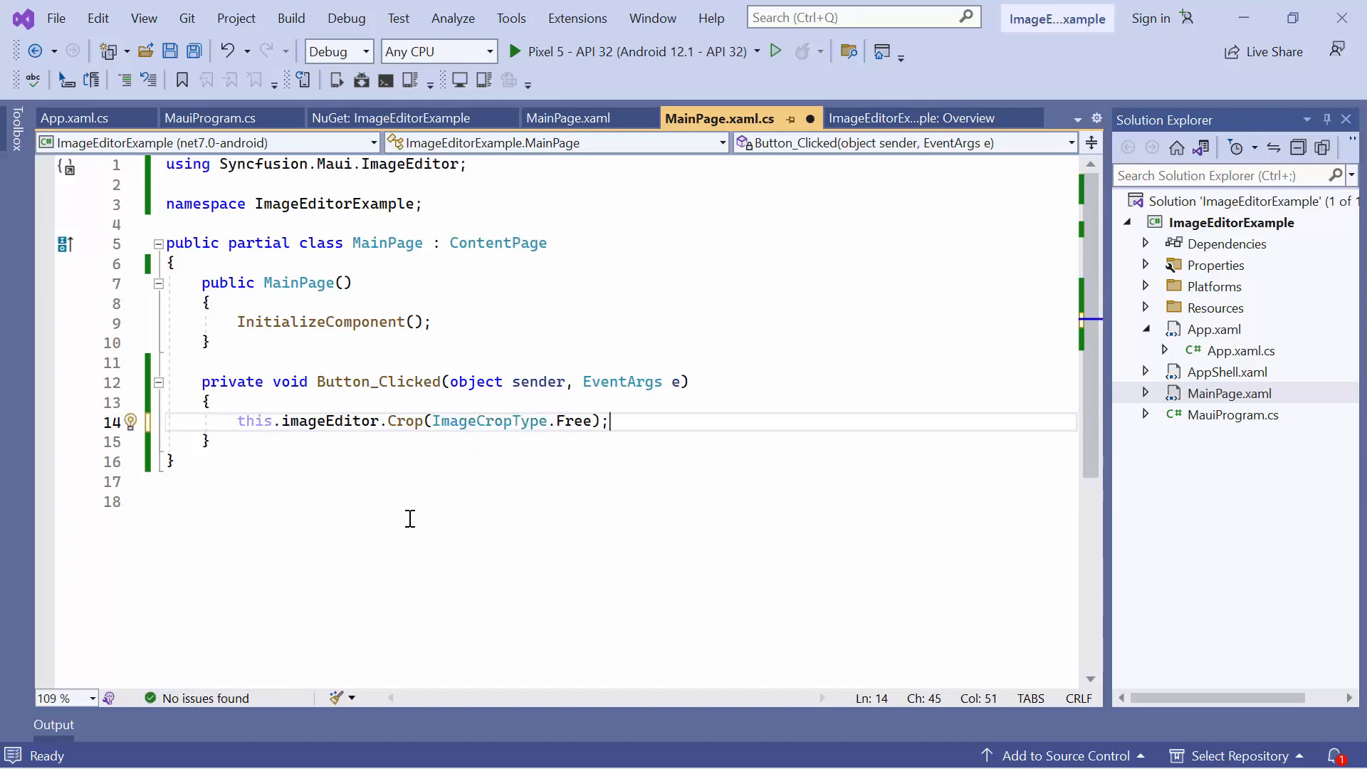
pyautogui.click(569, 117)
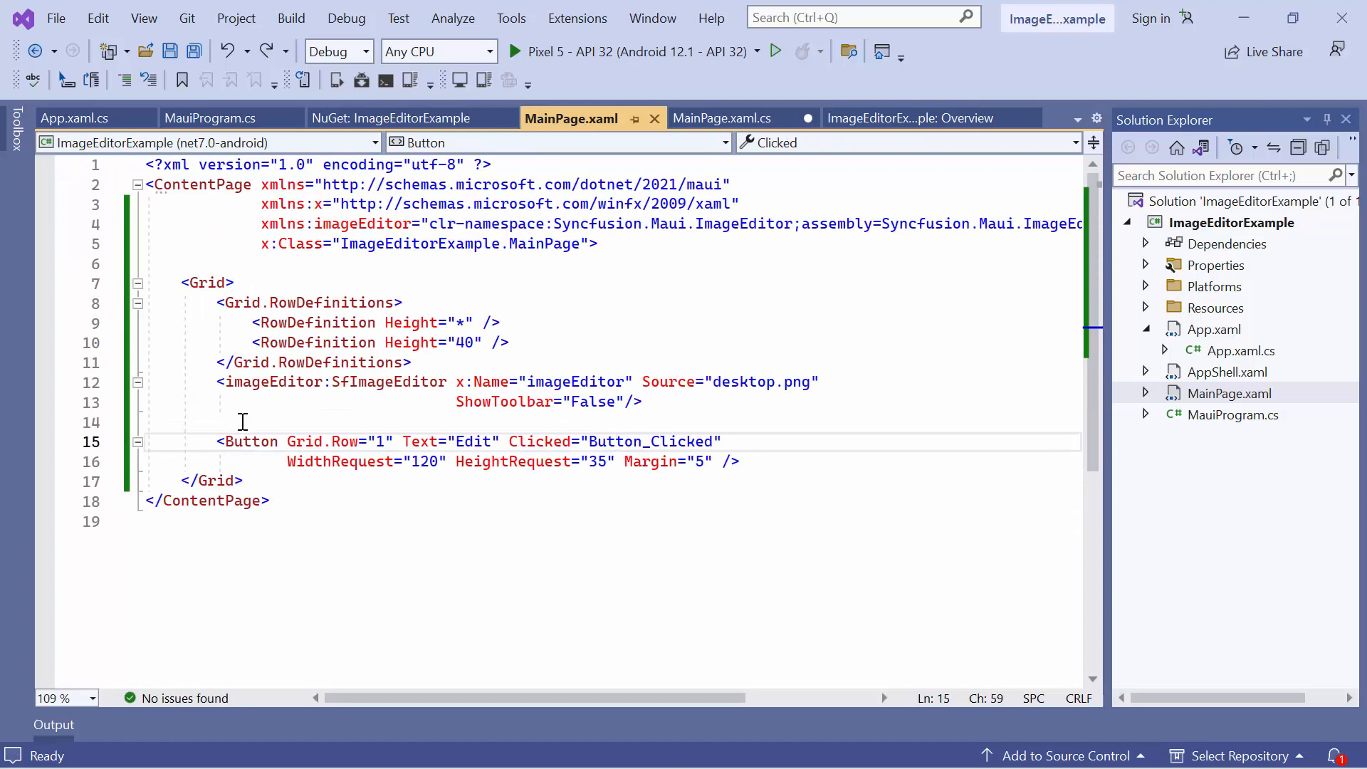
# - Wrap the buttons in a HorizontalStackLayout and add Save and Cancel buttons wired to Save_Clicked and Cancel_Clicked
pyautogui.write('ho')
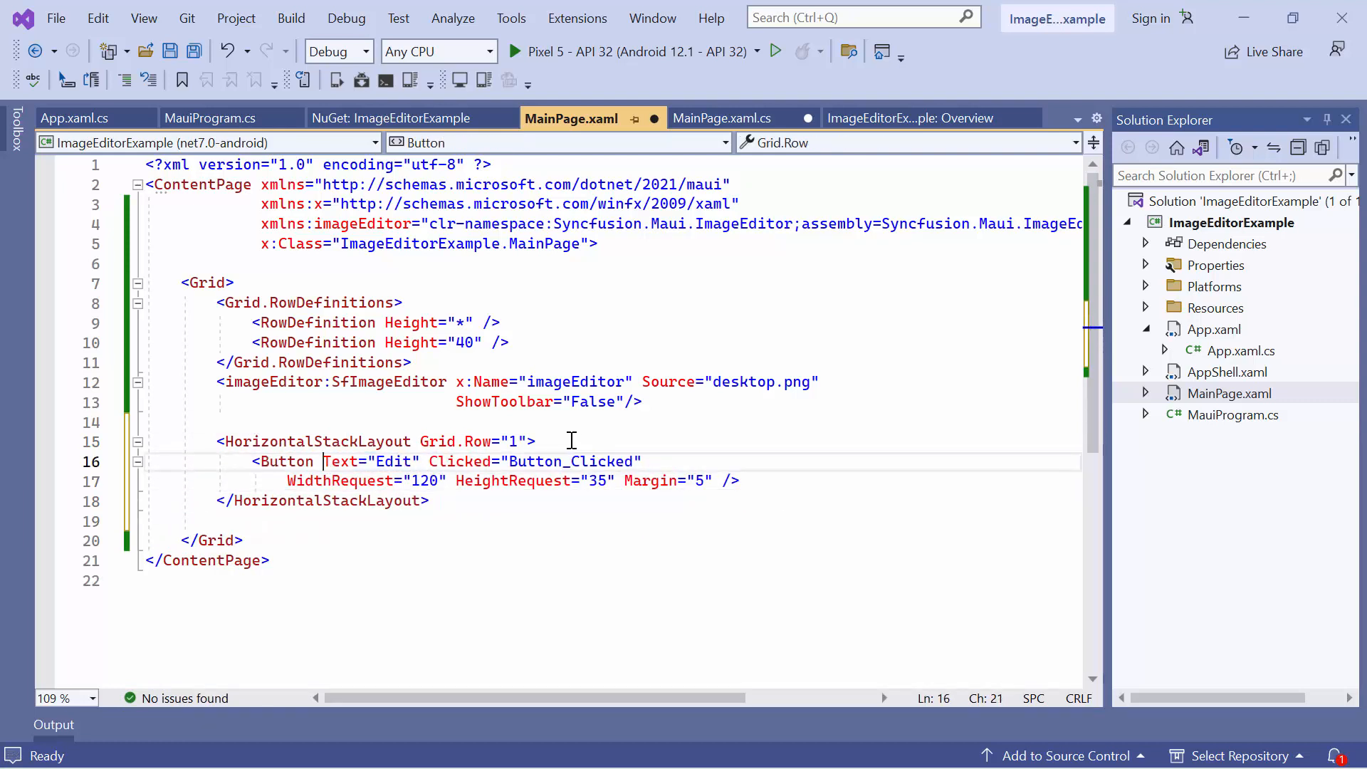
pyautogui.write('<Button Text="Save" Clicked="Save_Clicked"')
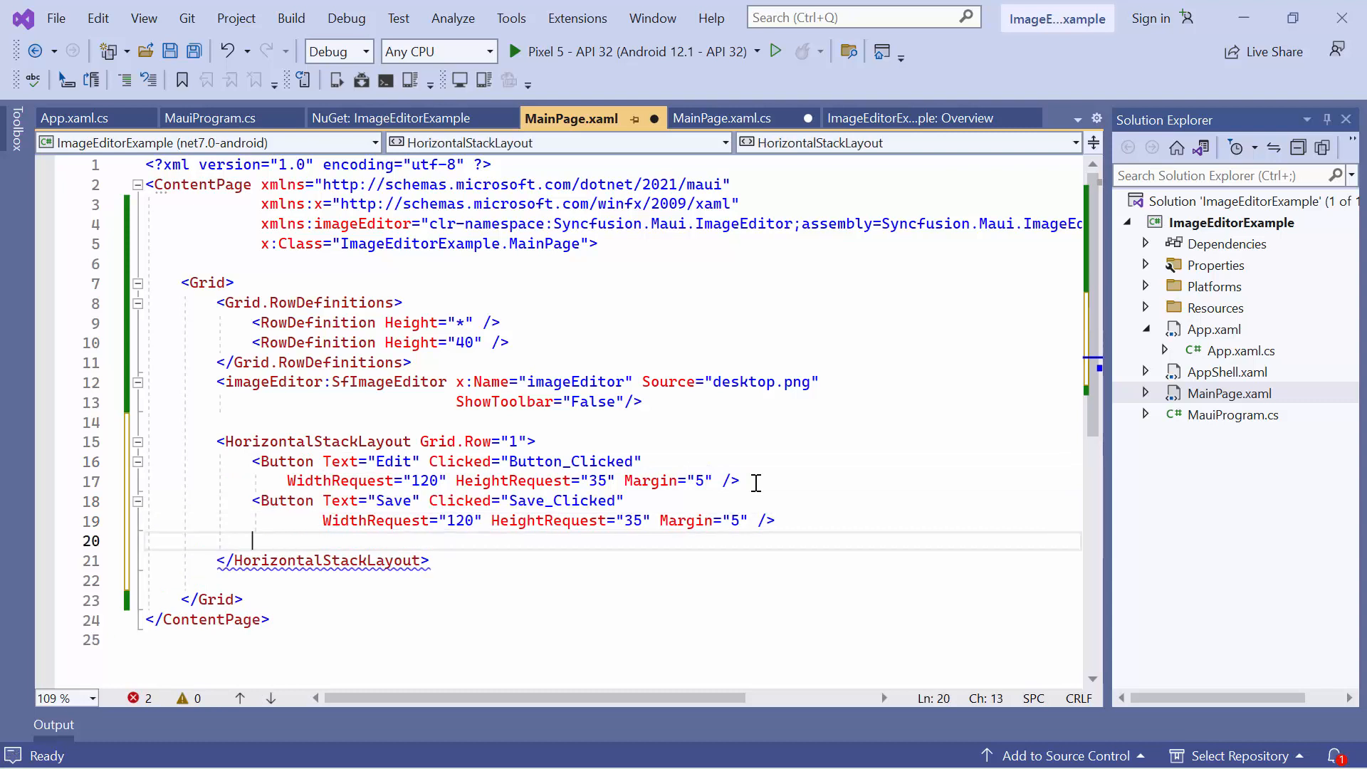
pyautogui.write('<Button Text="Cancel" Clicked="Cancel_Clicked"')
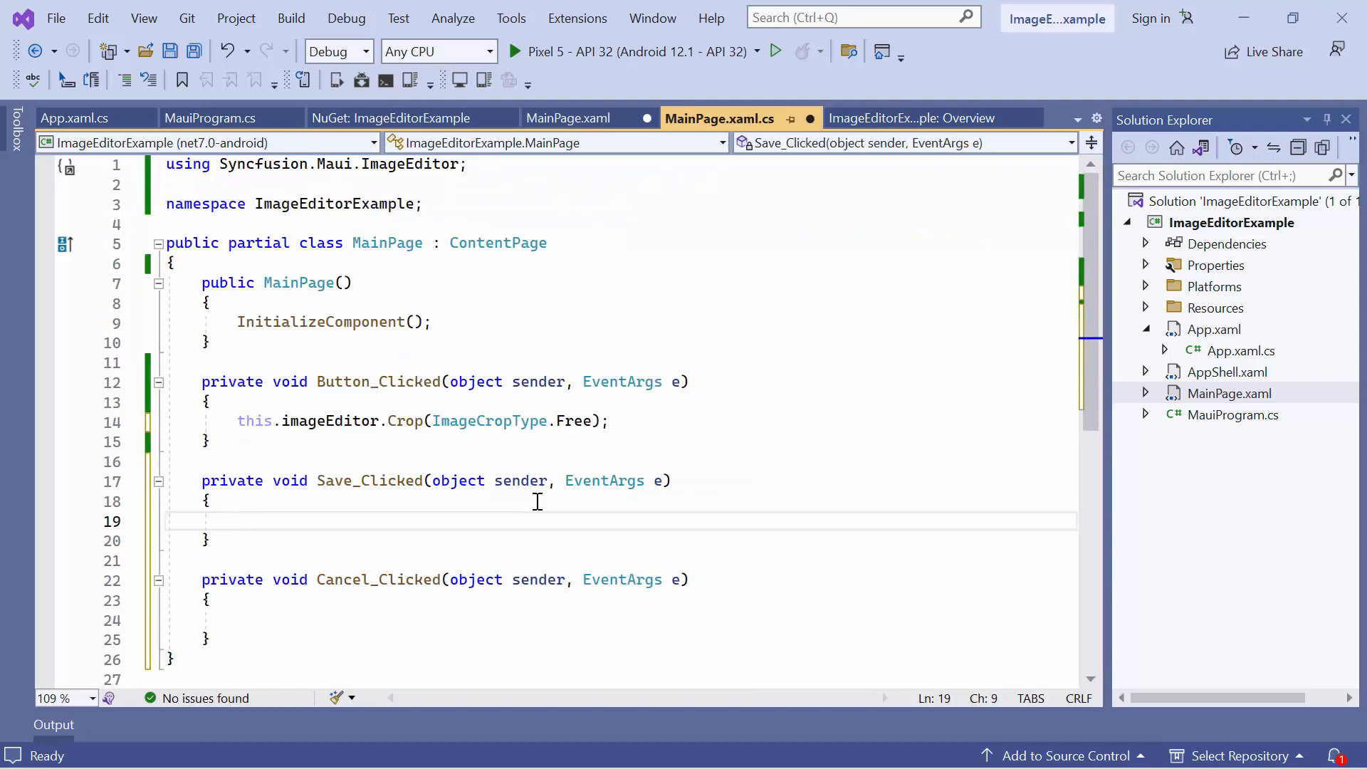
# - Make Save_Clicked call this.imageEditor.SaveEdits() and Cancel_Clicked call this.imageEditor.CancelEdits()
pyautogui.write('this.image')
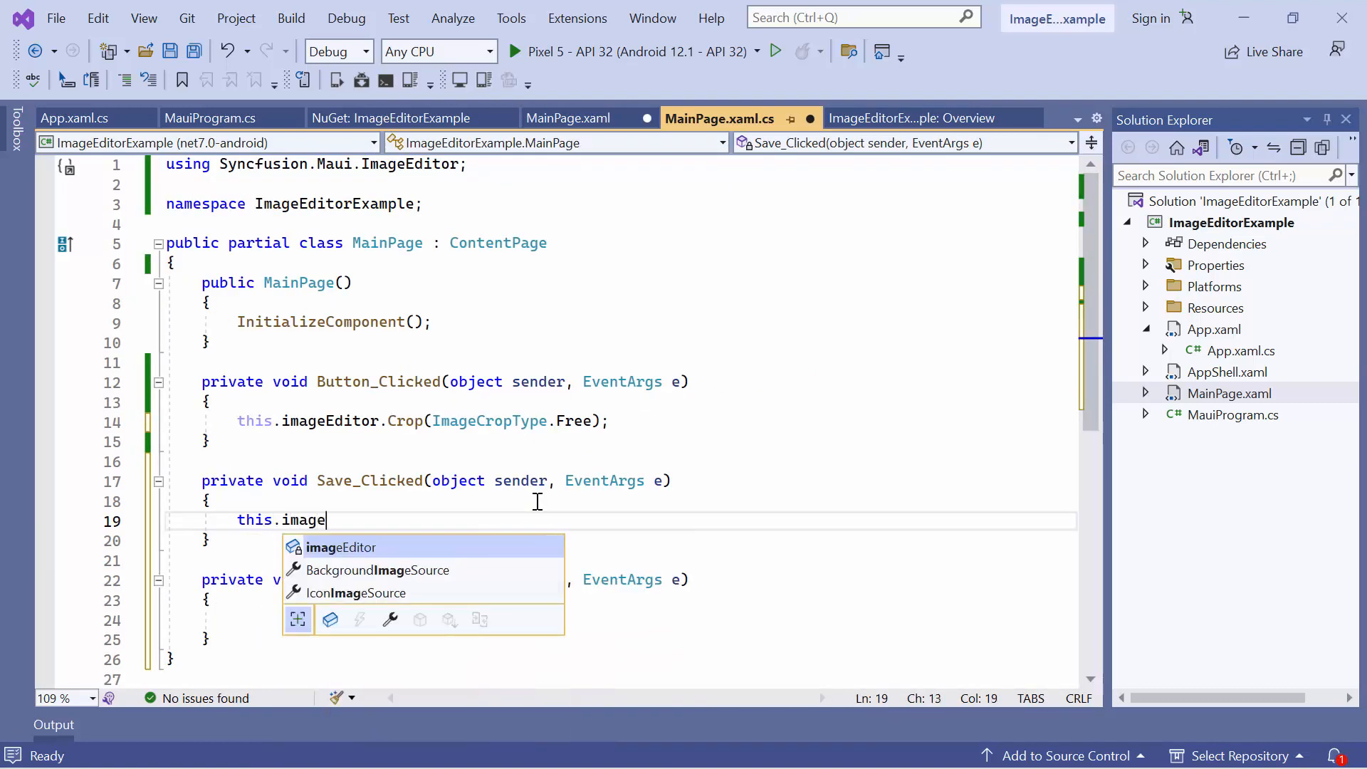
pyautogui.write('Editor.SaveEdits();')
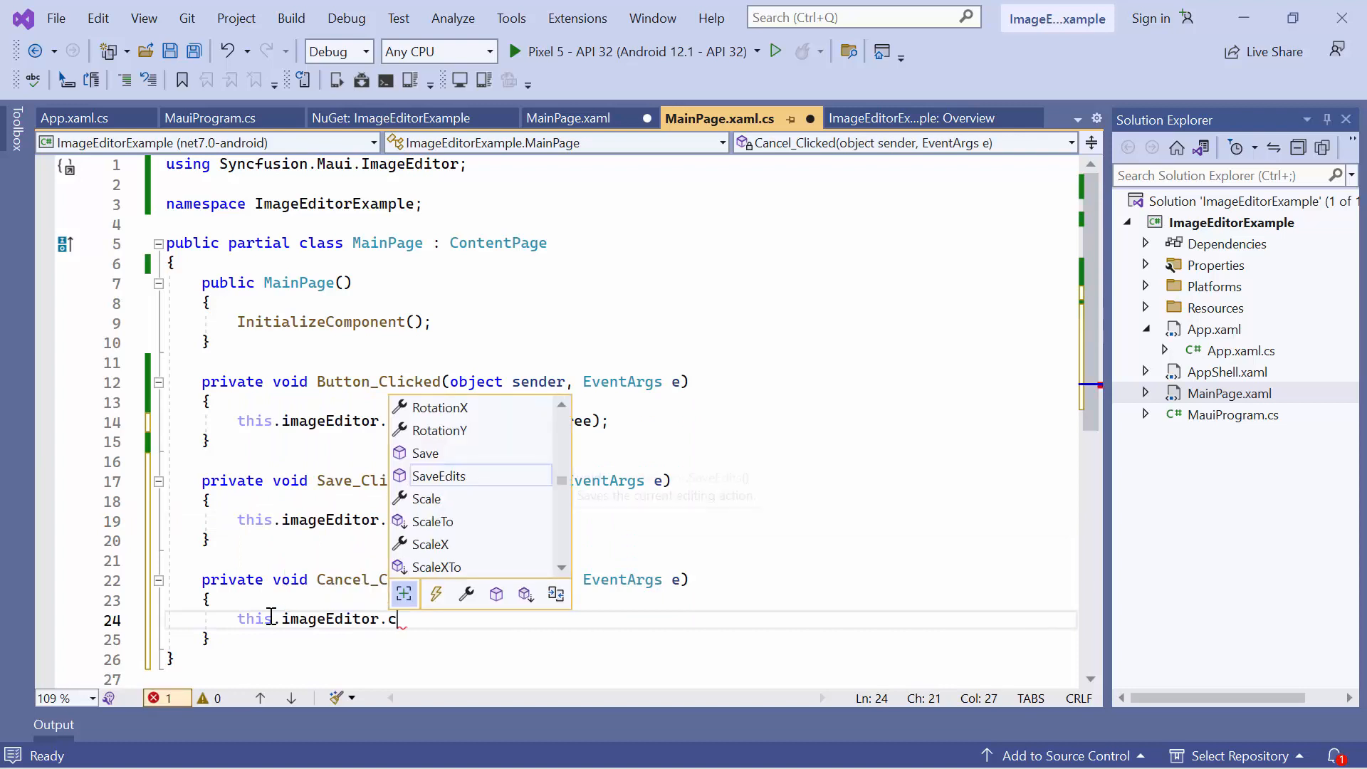
pyautogui.write('ancelEdits();')
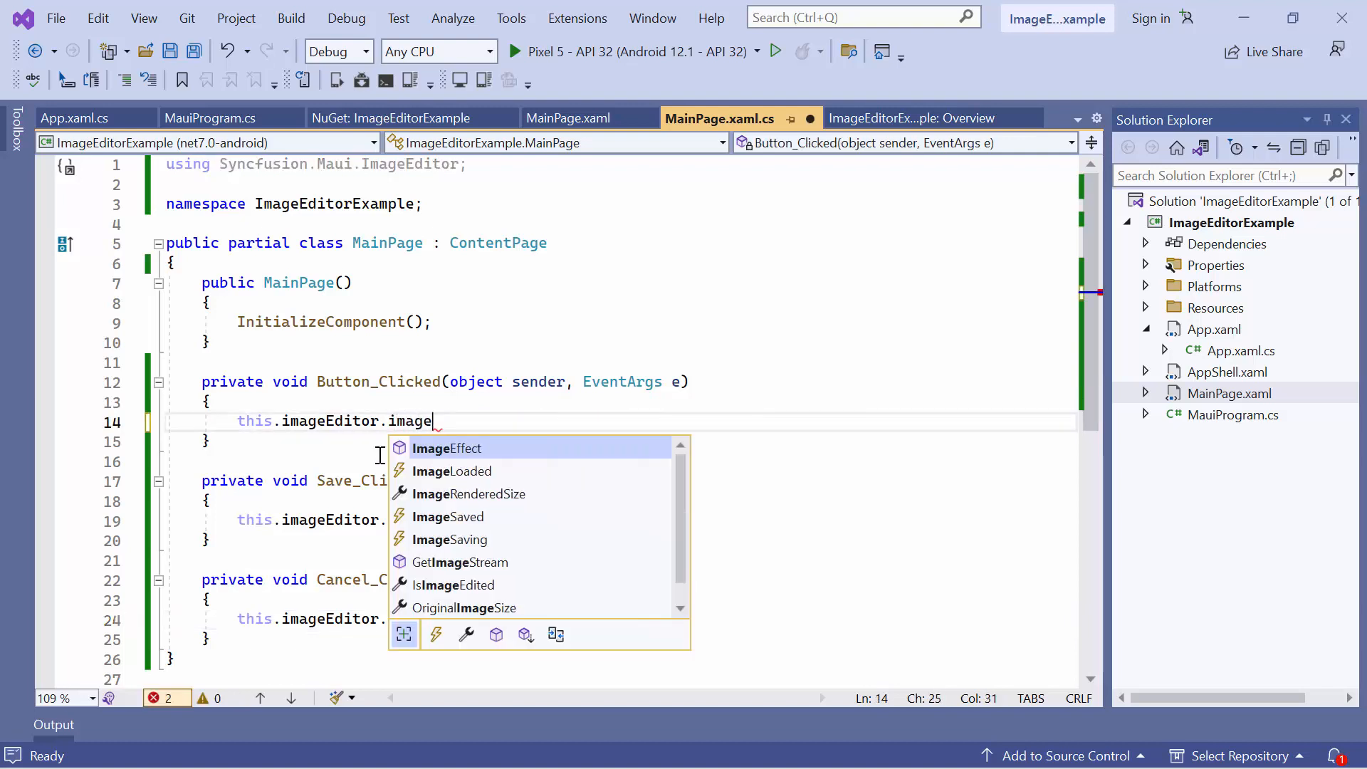
# - Change the Edit handler to ImageEffect(ImageEffect.Brightness, 0.2) and run on the emulator
pyautogui.write('Effect(imageeffect.Brightness,')
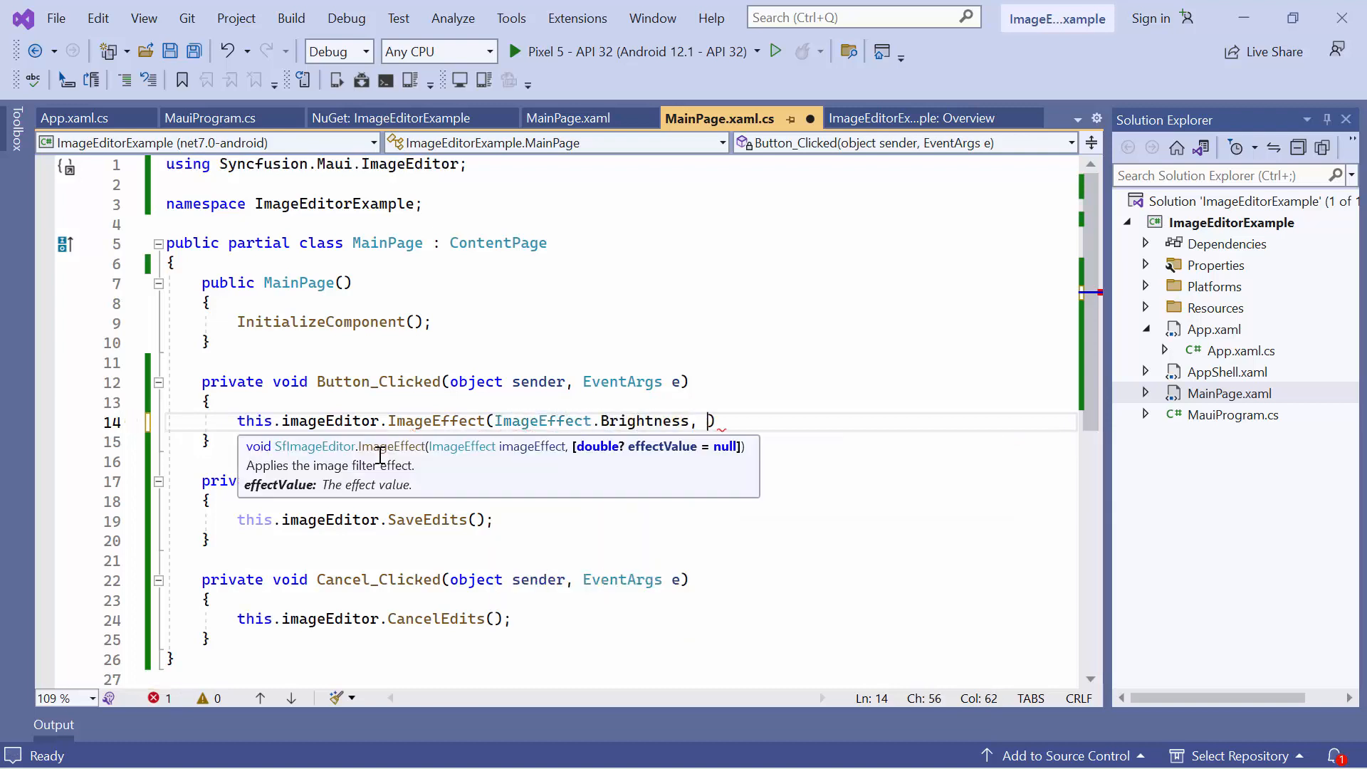
pyautogui.write('0.2);')
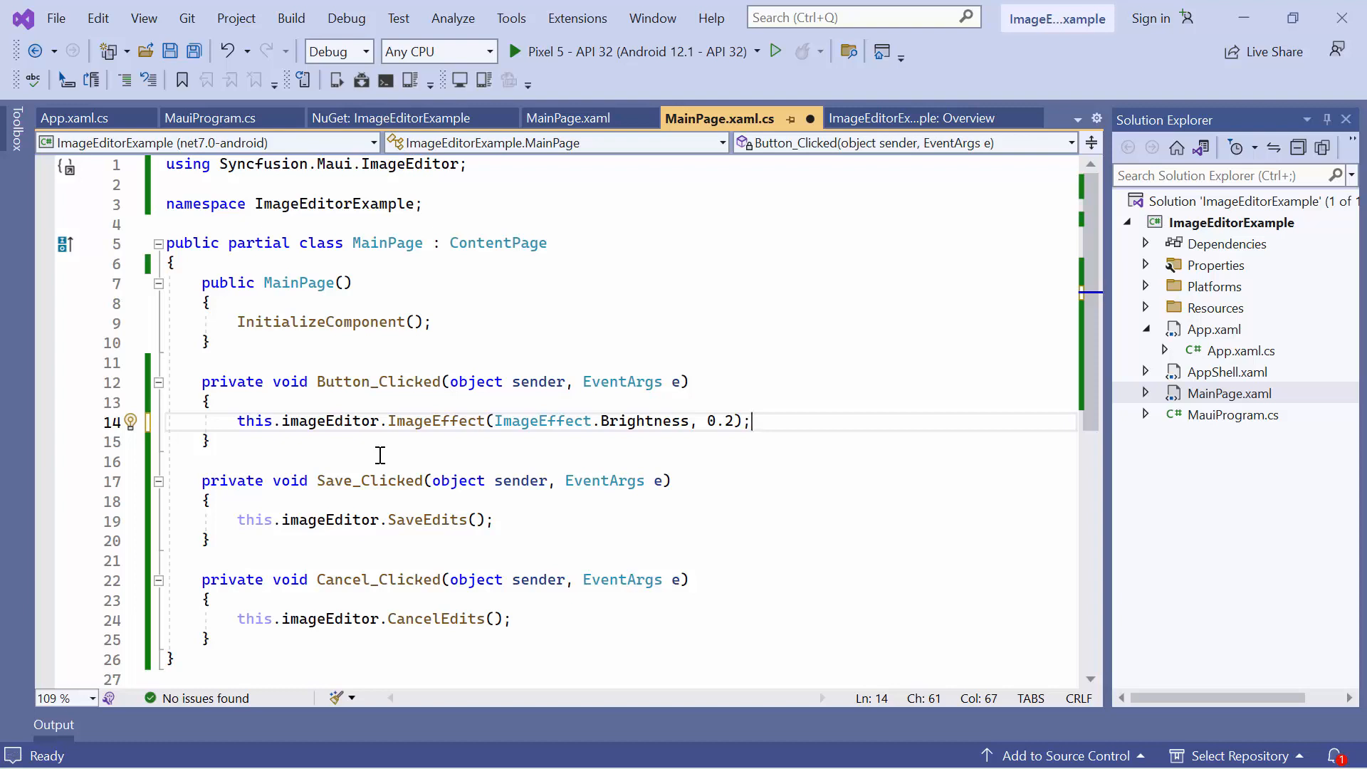
pyautogui.click(774, 50)
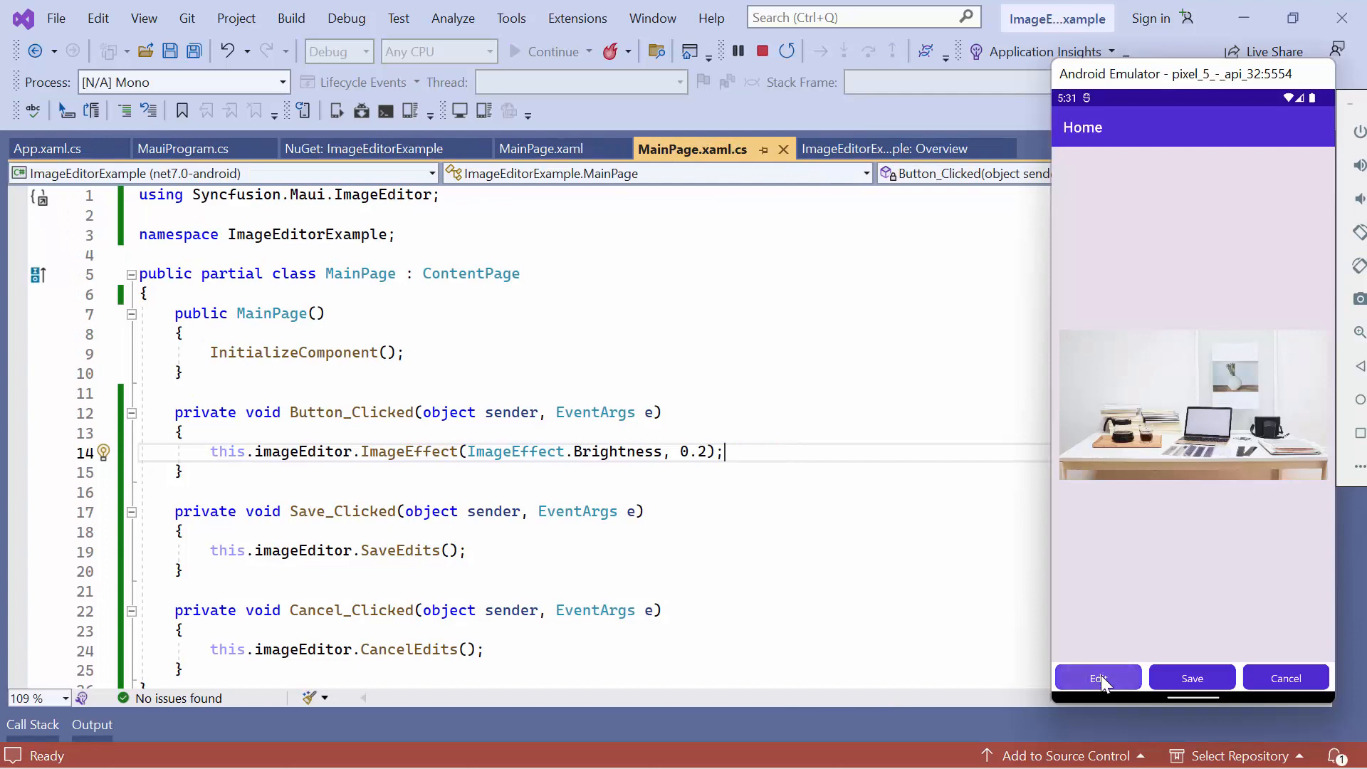
# - Tap Edit in the emulator to apply the brightness effect
pyautogui.click(1098, 677)
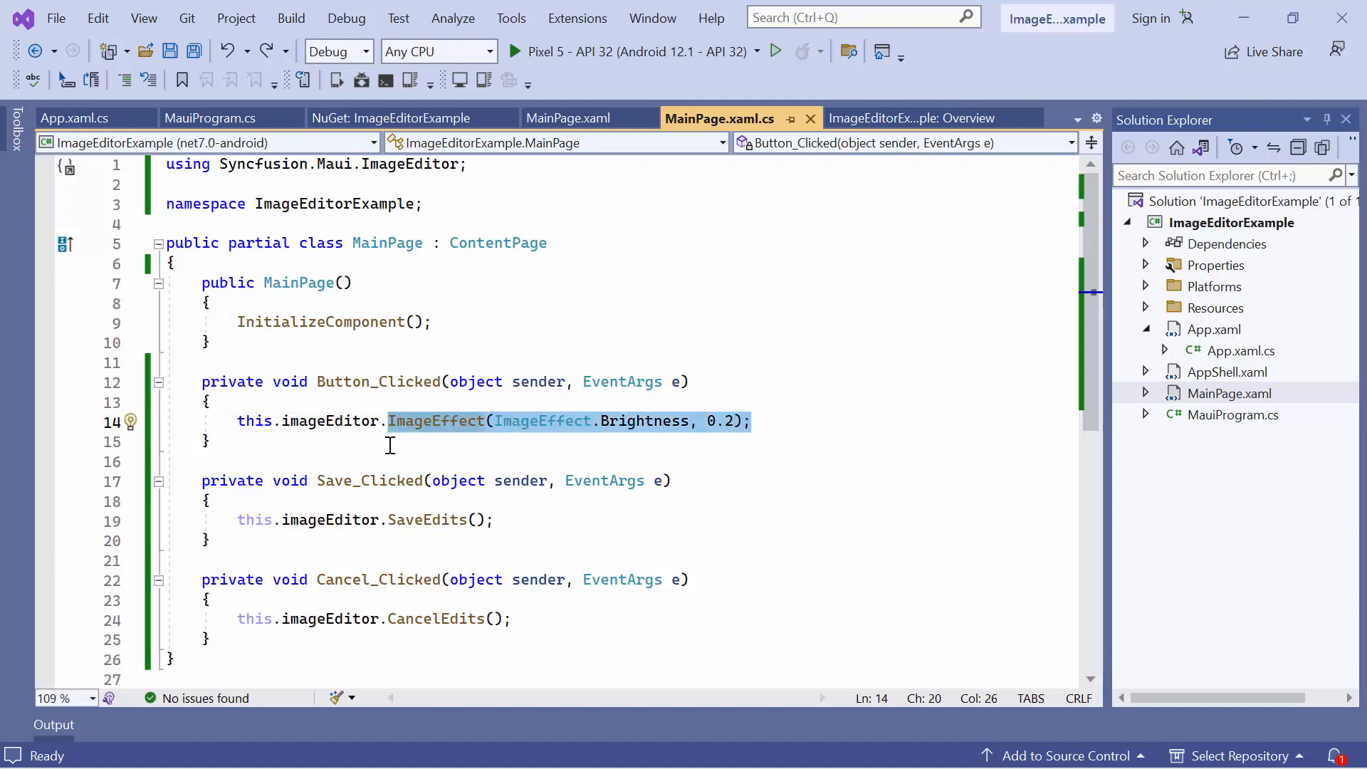
# - Call AddText("Good Morning") with new ImageEditorTextSettings having RotationAngle = 90
pyautogui.write('Addtext(')
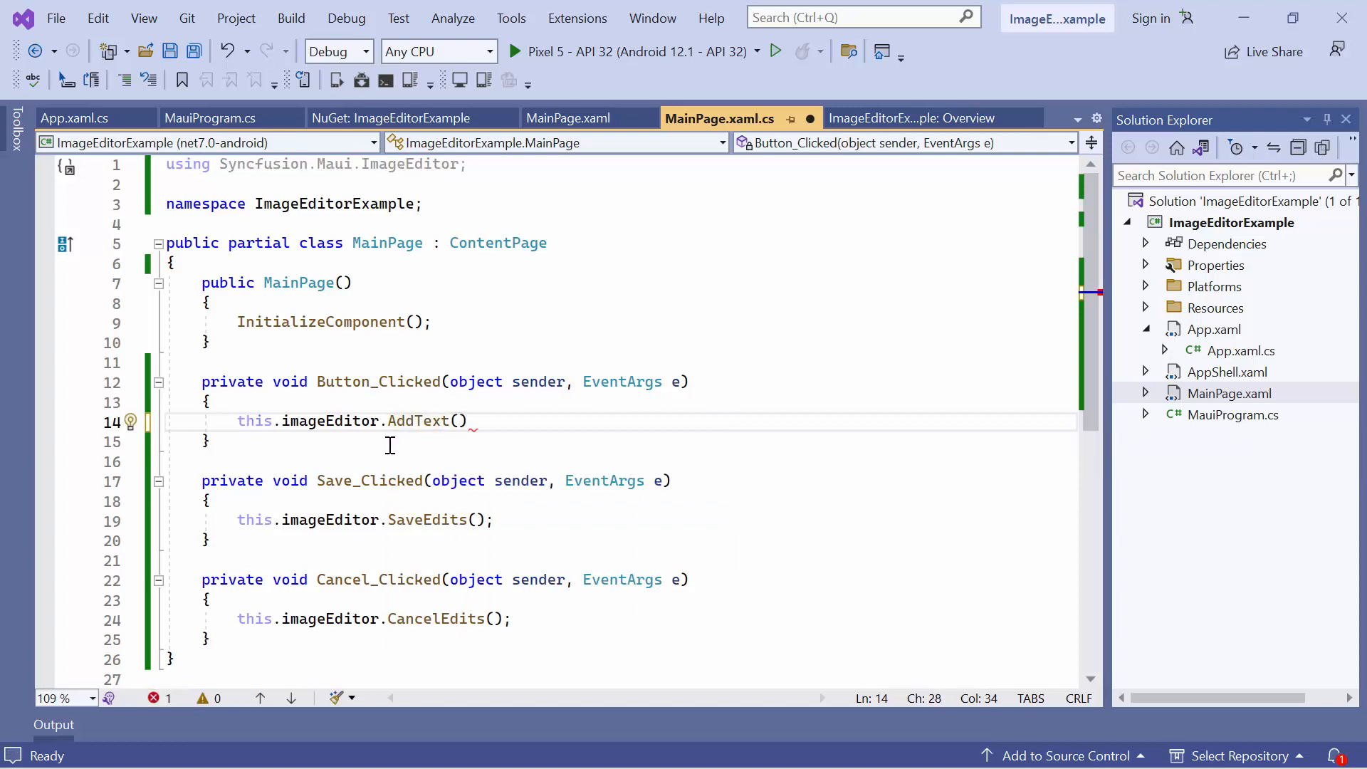
pyautogui.write('"Good Morni"')
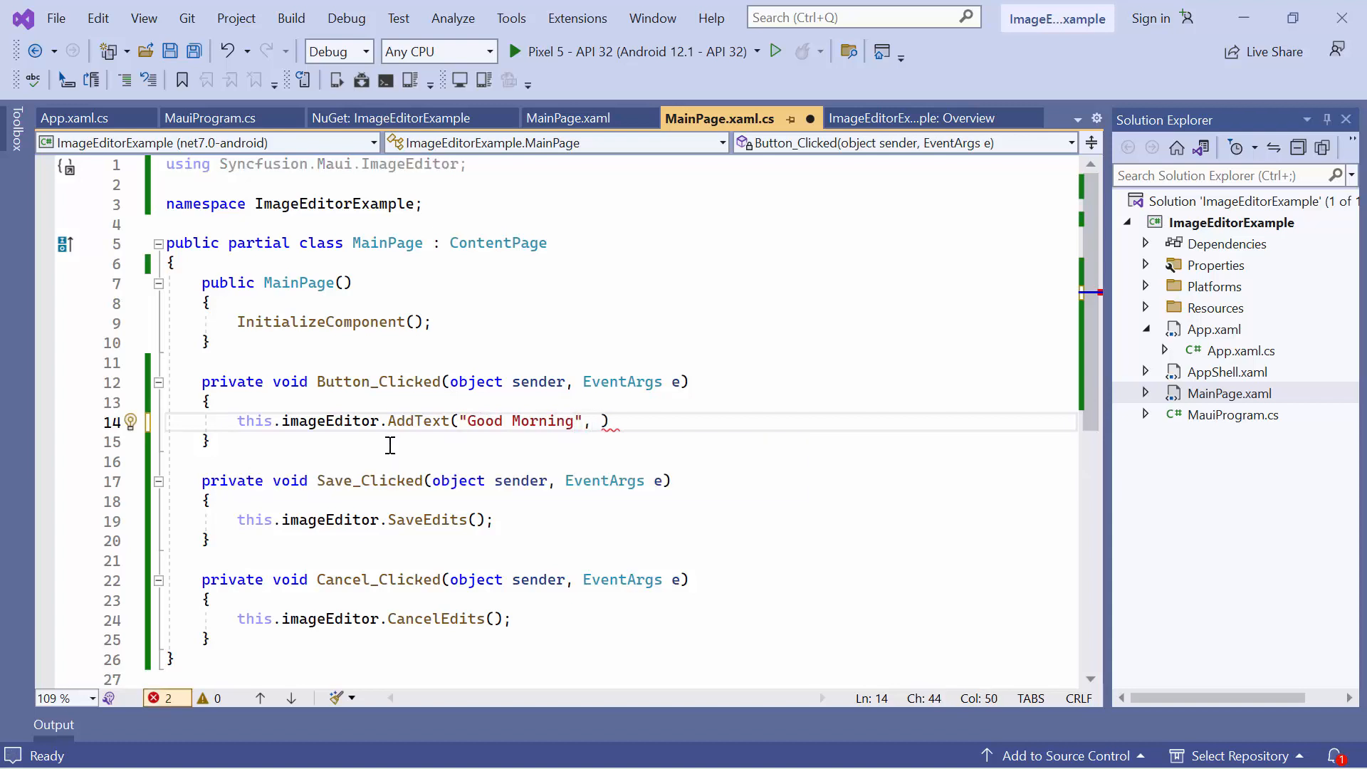
pyautogui.write('new im')
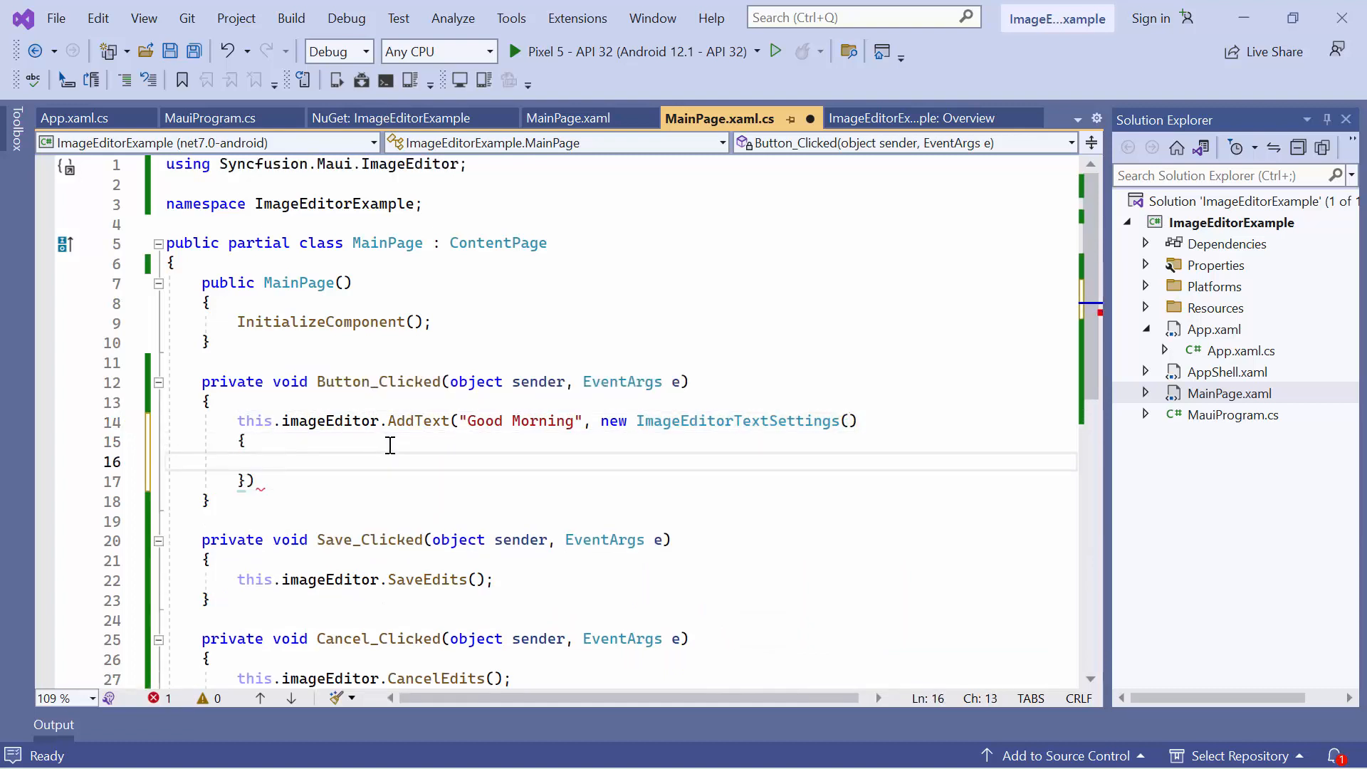
pyautogui.write('RotationAngle = 90,')
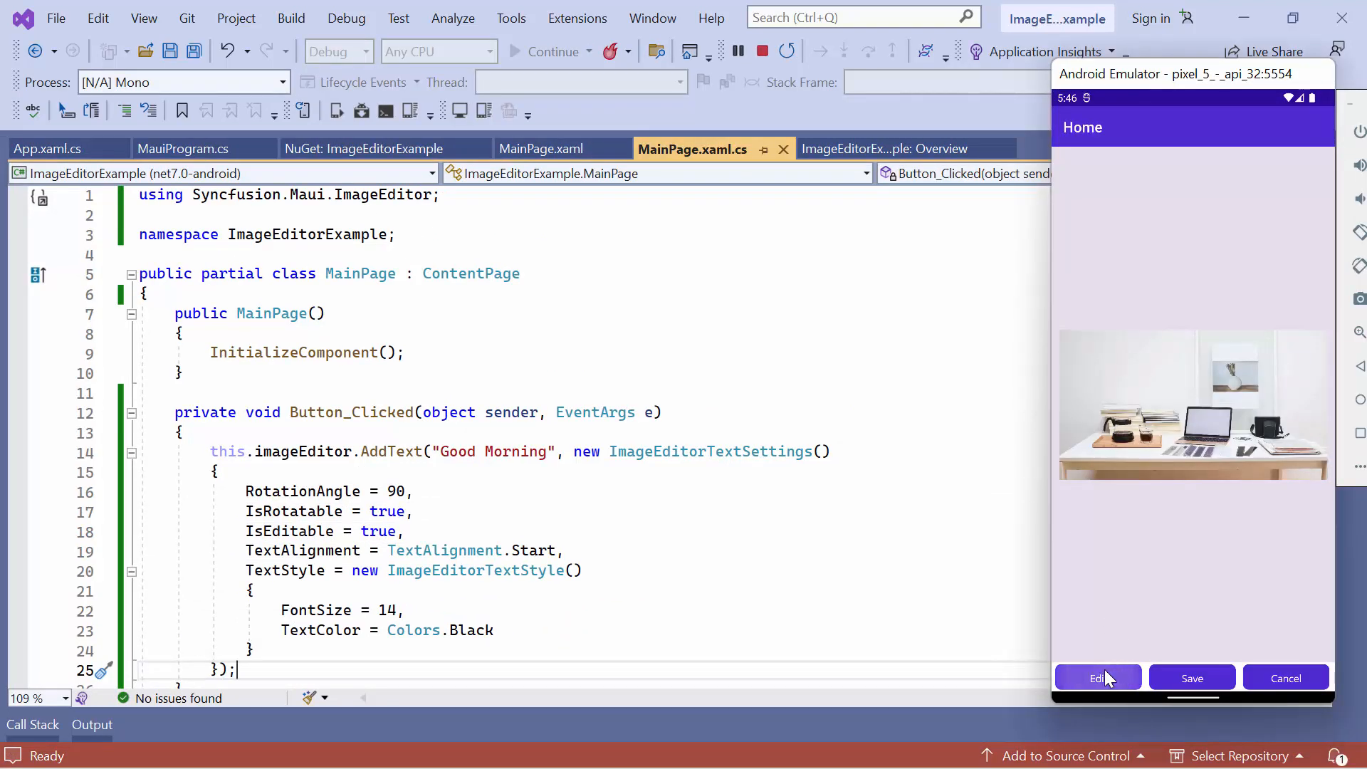
# - Tap Edit in the emulator to place the Good Morning text on the photo
pyautogui.click(1098, 677)
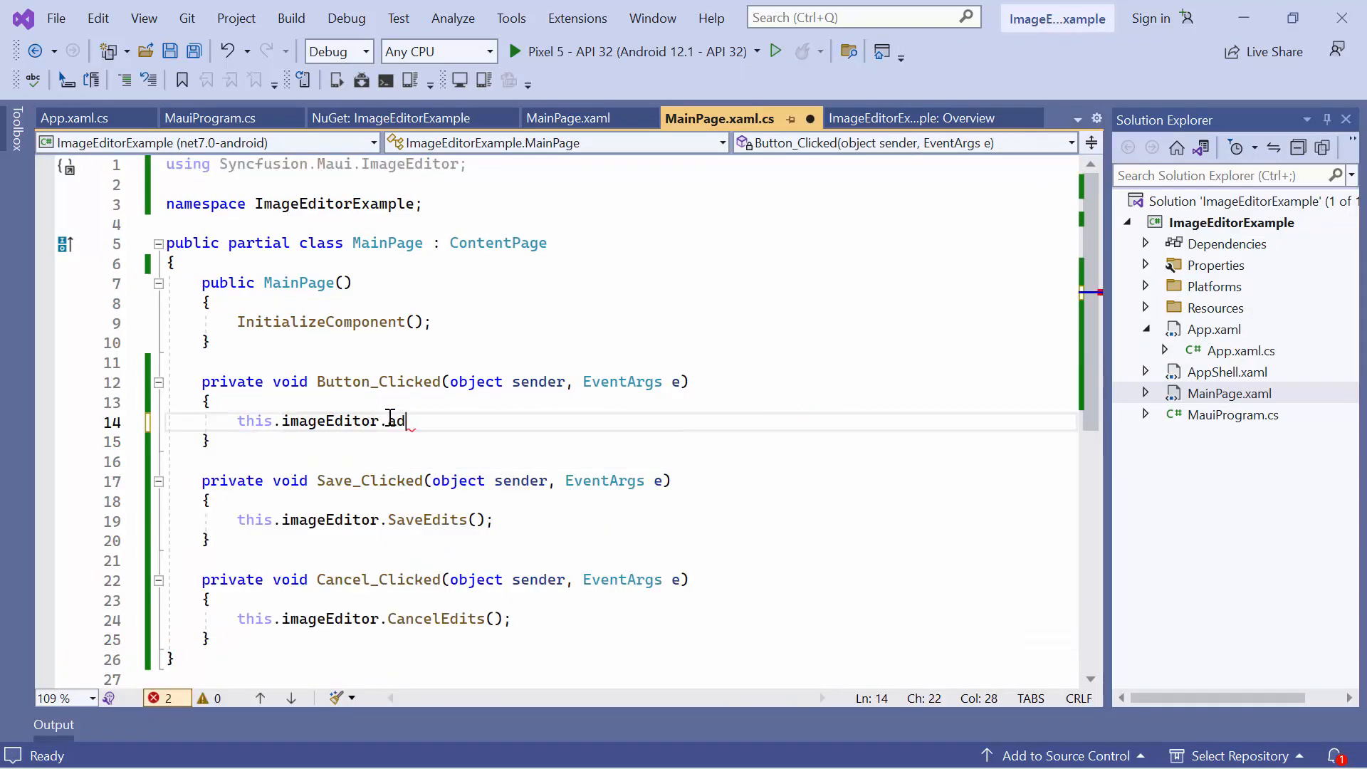
# - Call AddShape(AnnotationShape.Rectangle, new ImageEditorShapeSettings()) in Button_Clicked
pyautogui.write('dShape(annotationShape.Rectangle,')
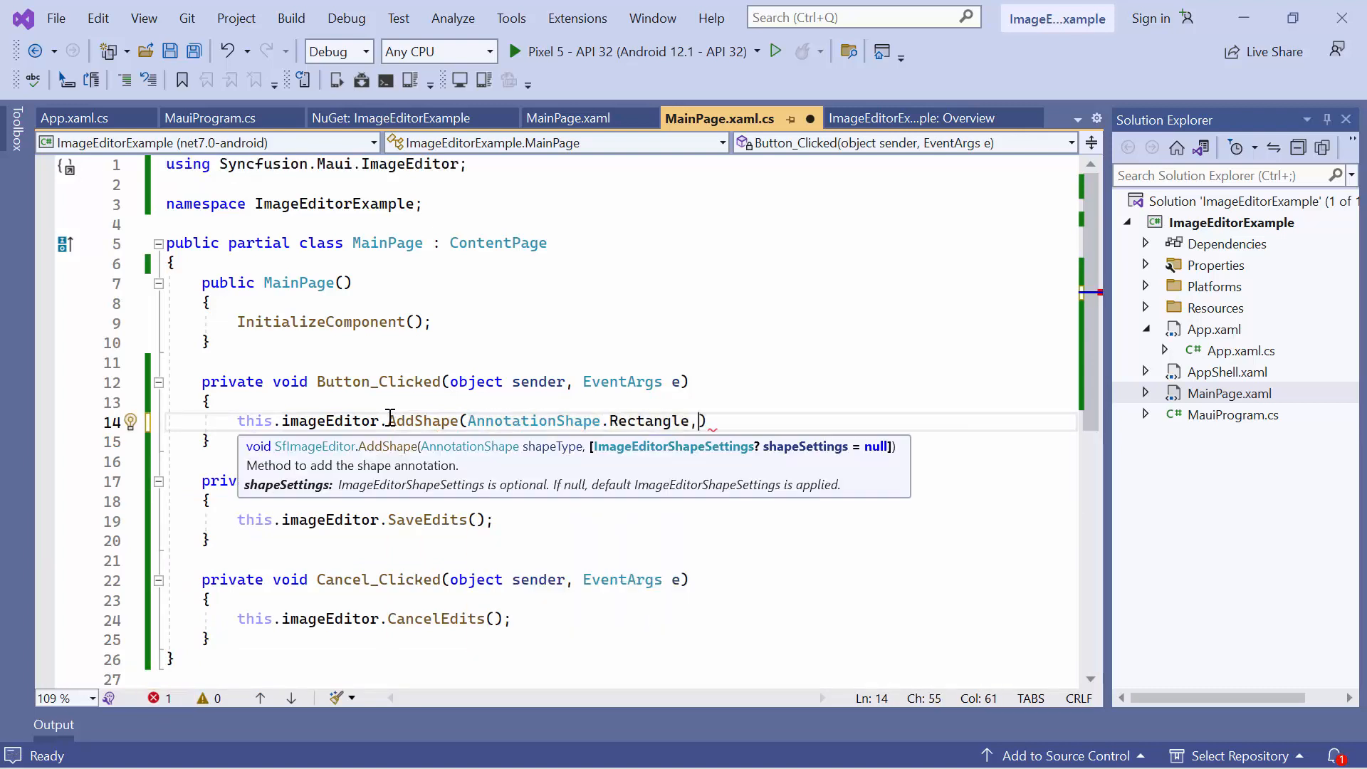
pyautogui.write('new imageeditorShapeSettings(')
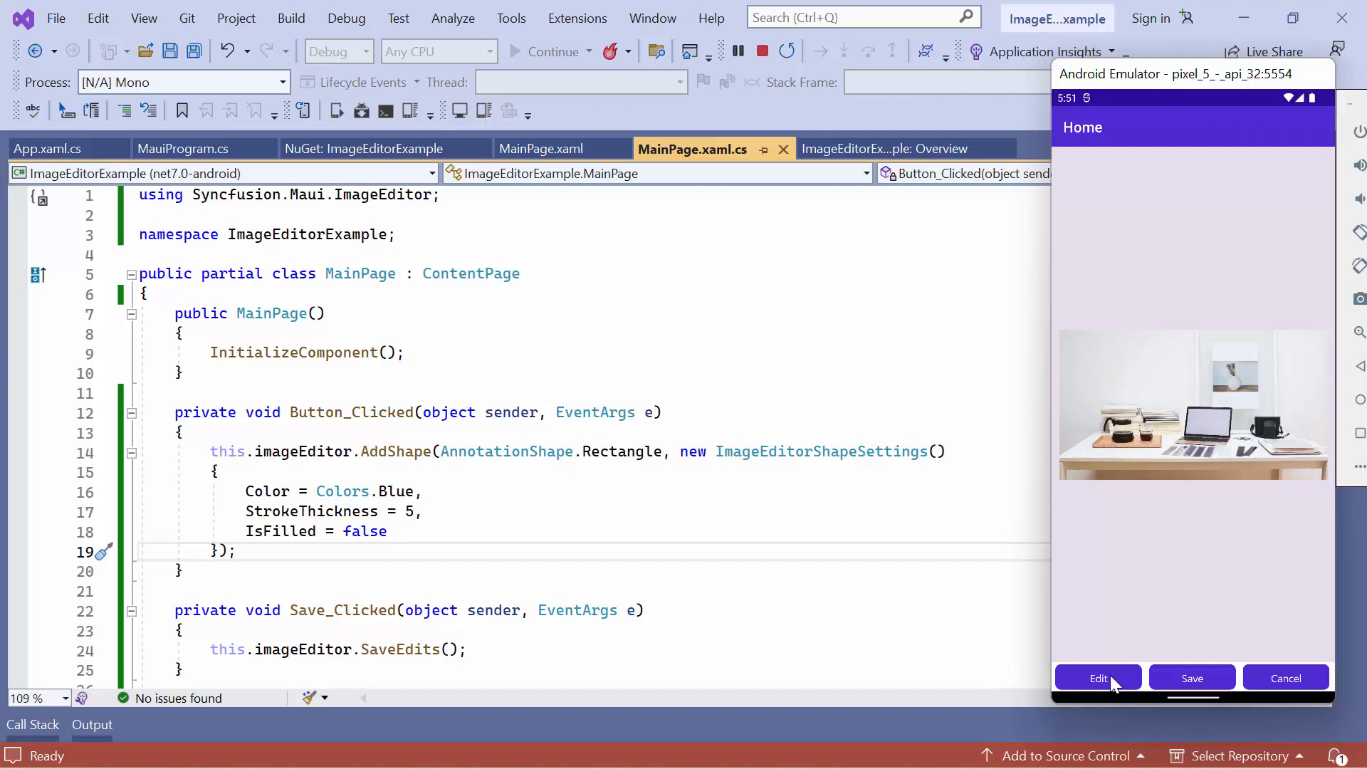
# - Tap Edit to draw the blue rectangle, then drag it over the laptop in the photo
pyautogui.click(1098, 677)
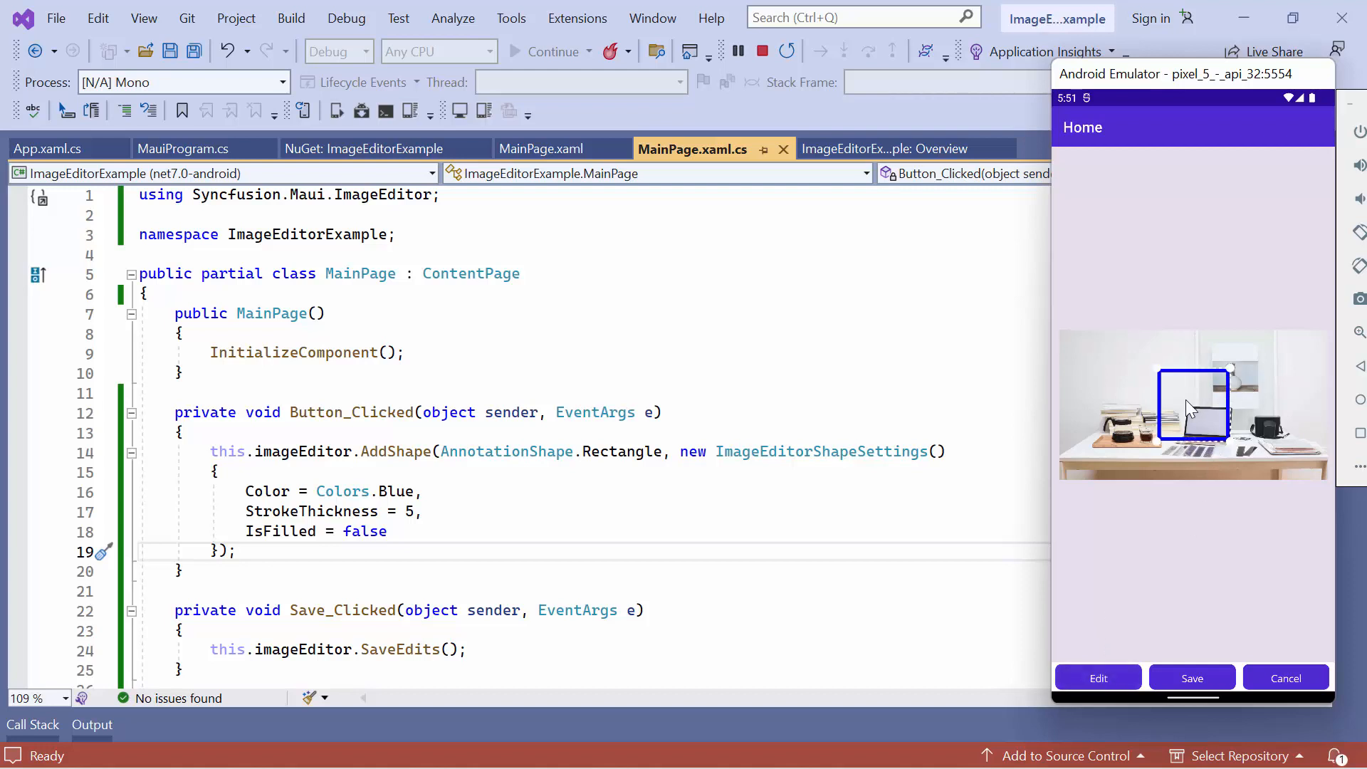
pyautogui.moveTo(1193, 404); pyautogui.dragTo(1199, 408)
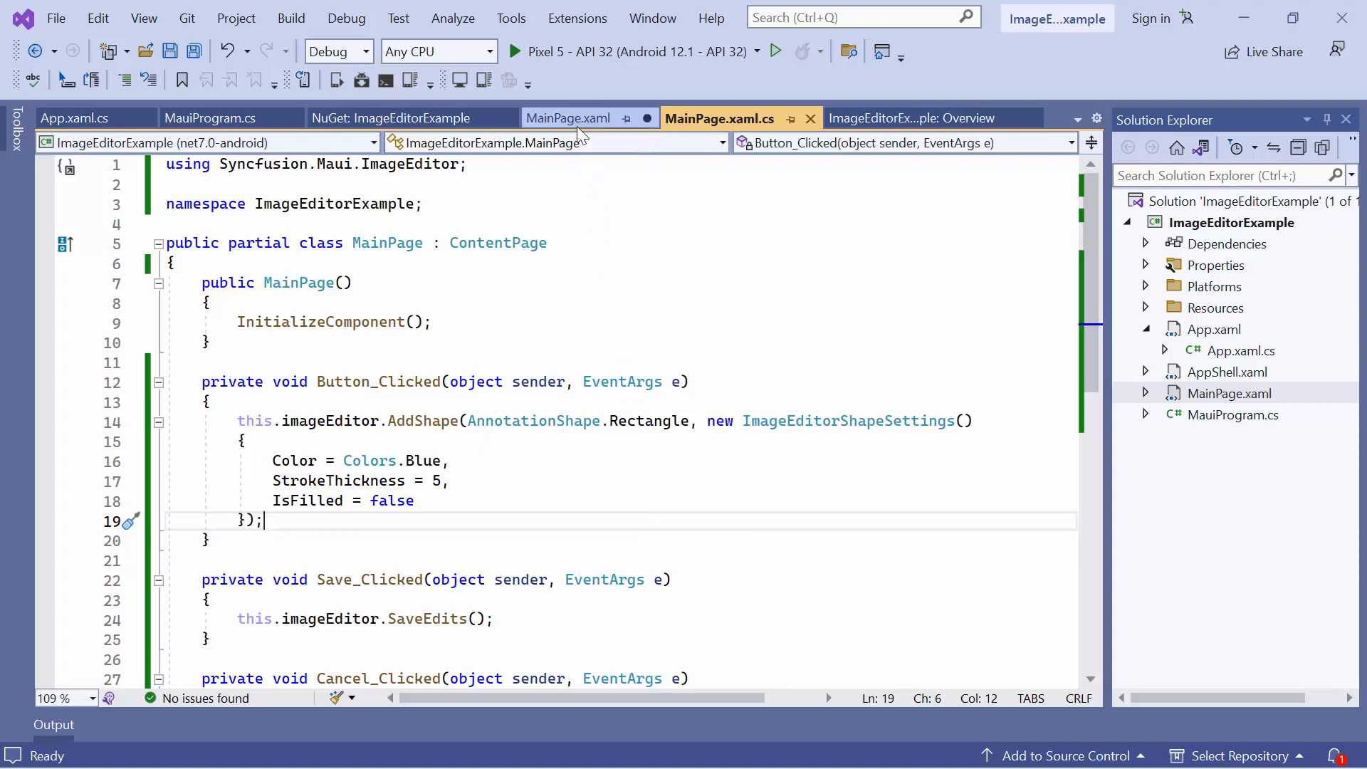
# - Add AllowZoom="False" to the SfImageEditor in MainPage.xaml and run the app
pyautogui.click(567, 118)
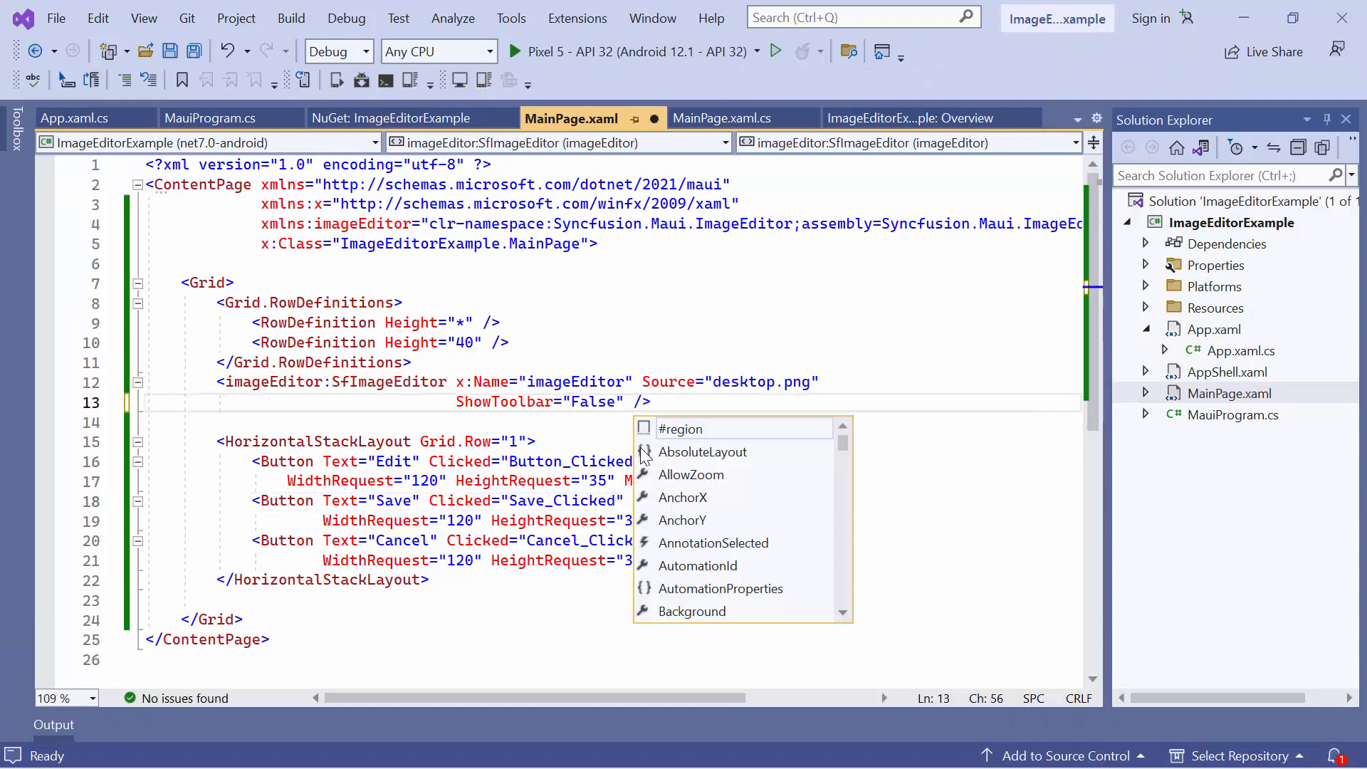
pyautogui.write('AllowZoom="False"')
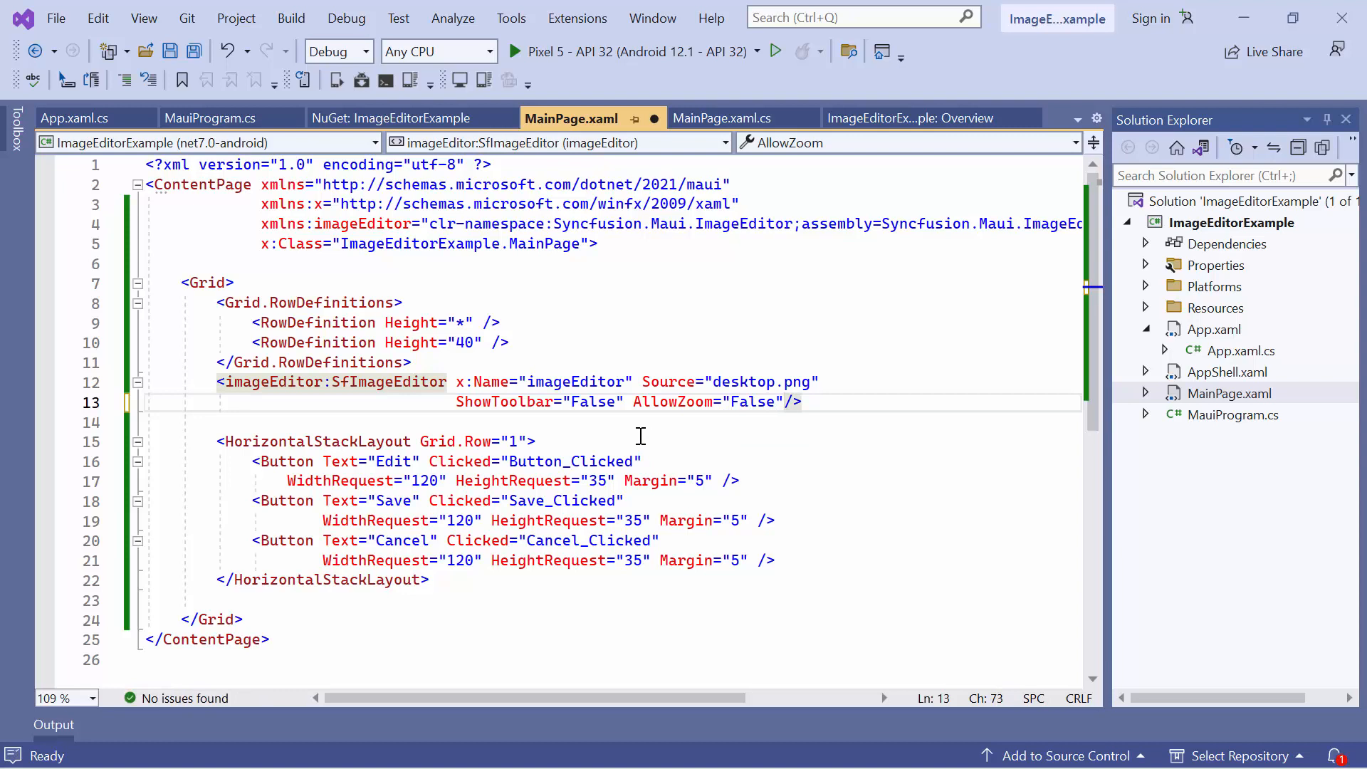
pyautogui.click(774, 51)
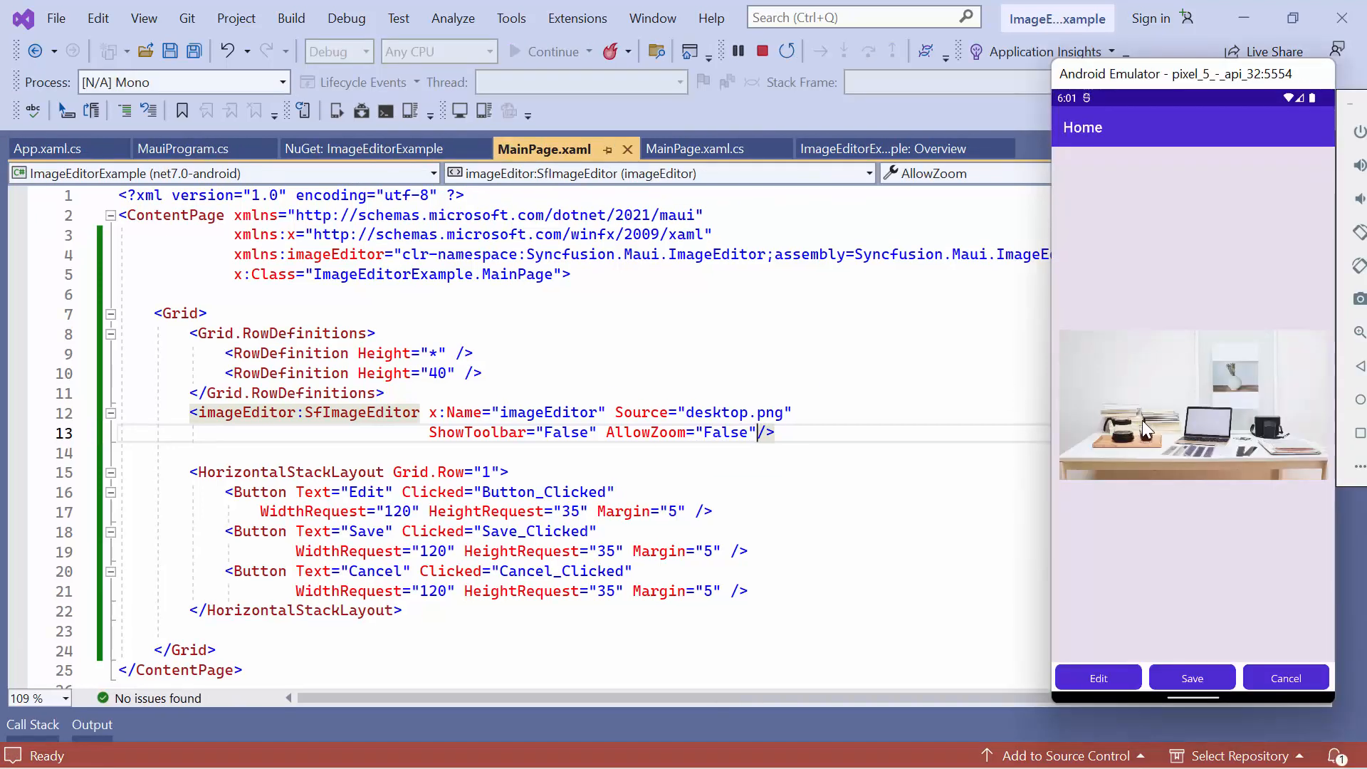